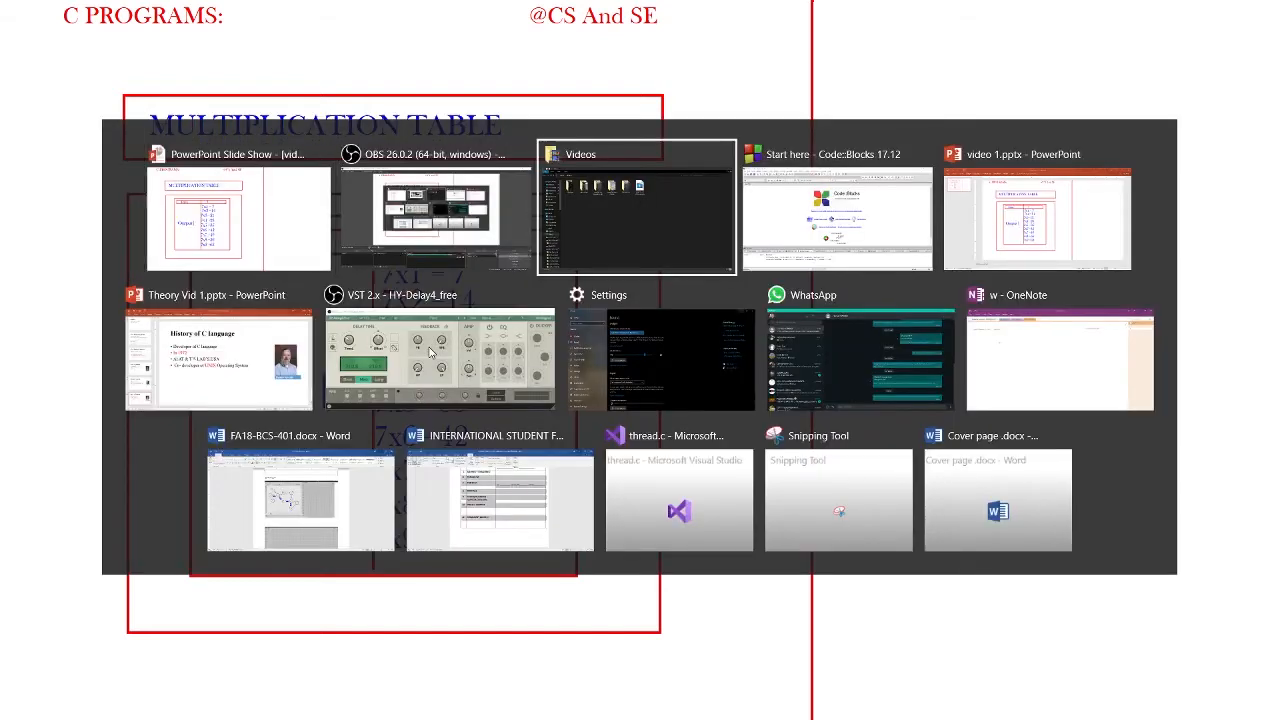
- Switch to the Code::Blocks 17.12 window showing its start page
click(838, 210)
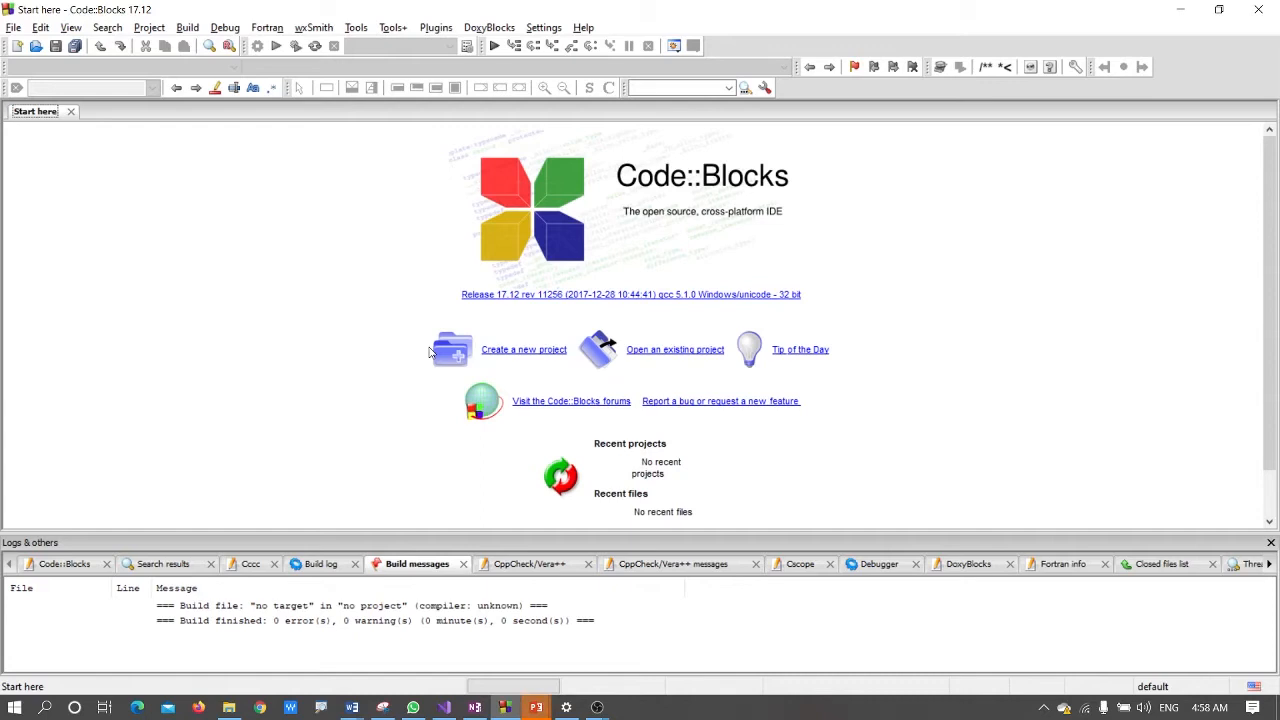
mouse_move(552, 294)
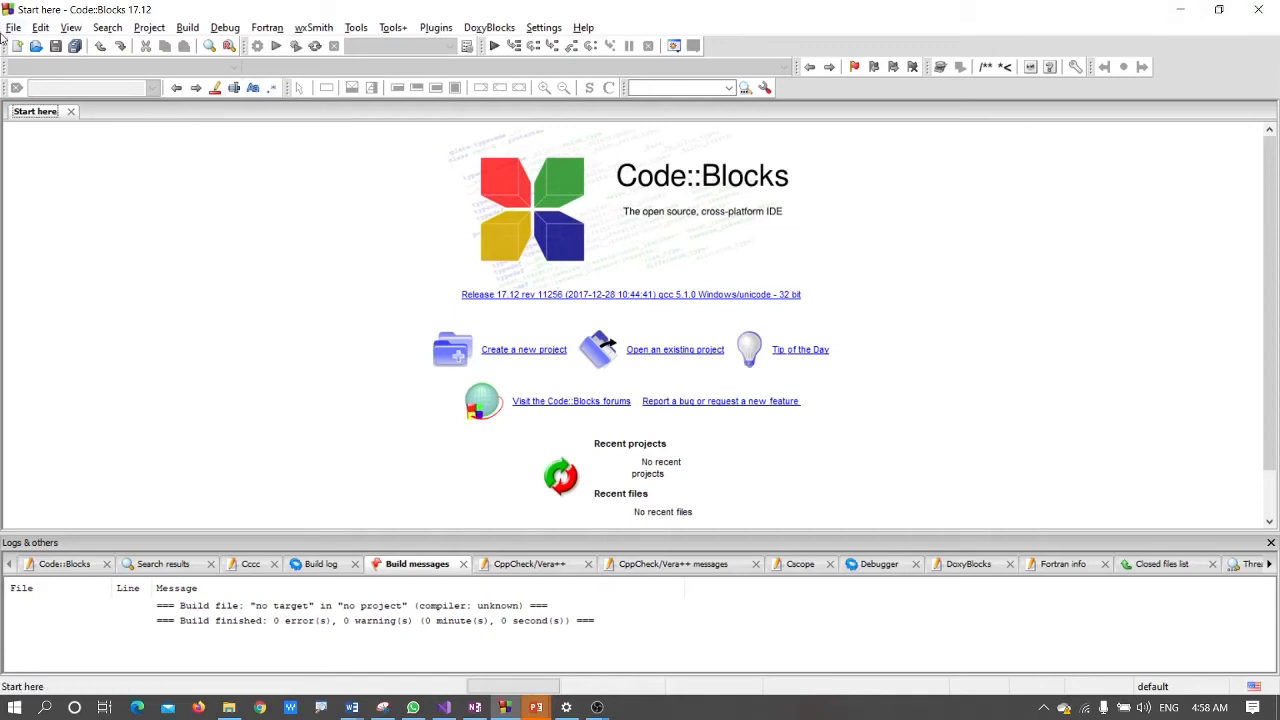
- Create a new empty file and save it as multiplican.c in the practice folder
click(18, 46)
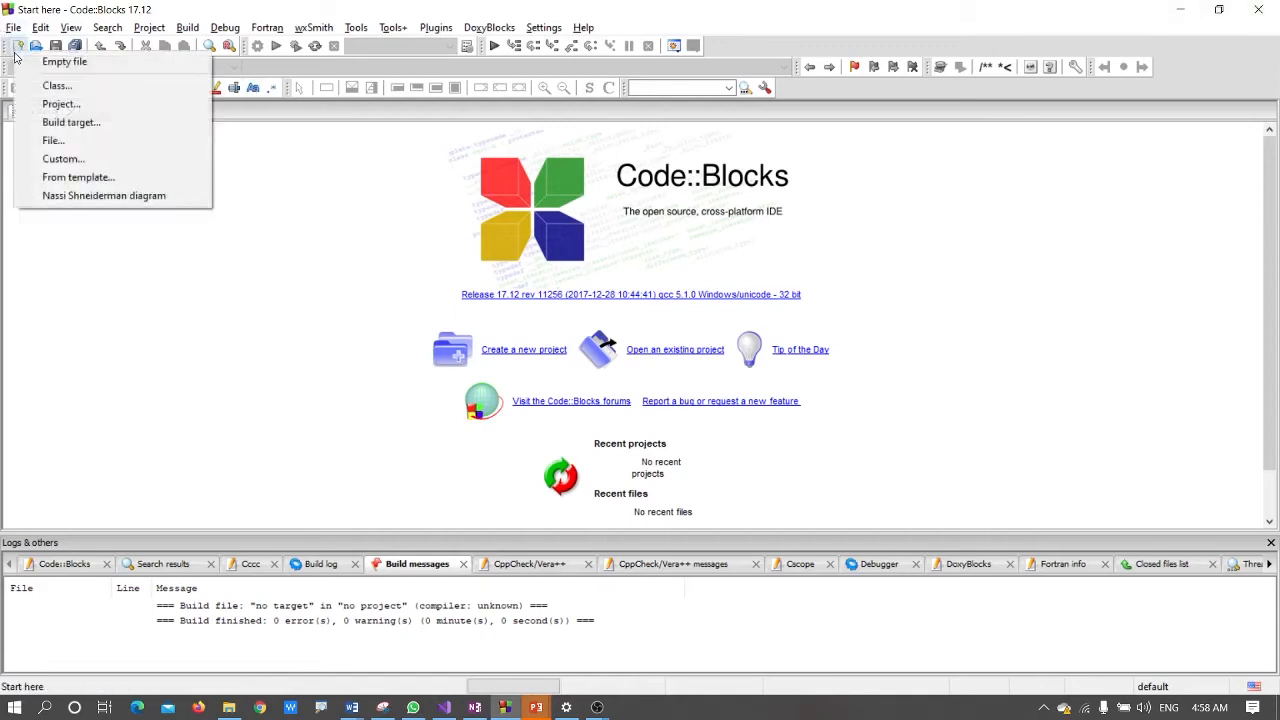
click(64, 60)
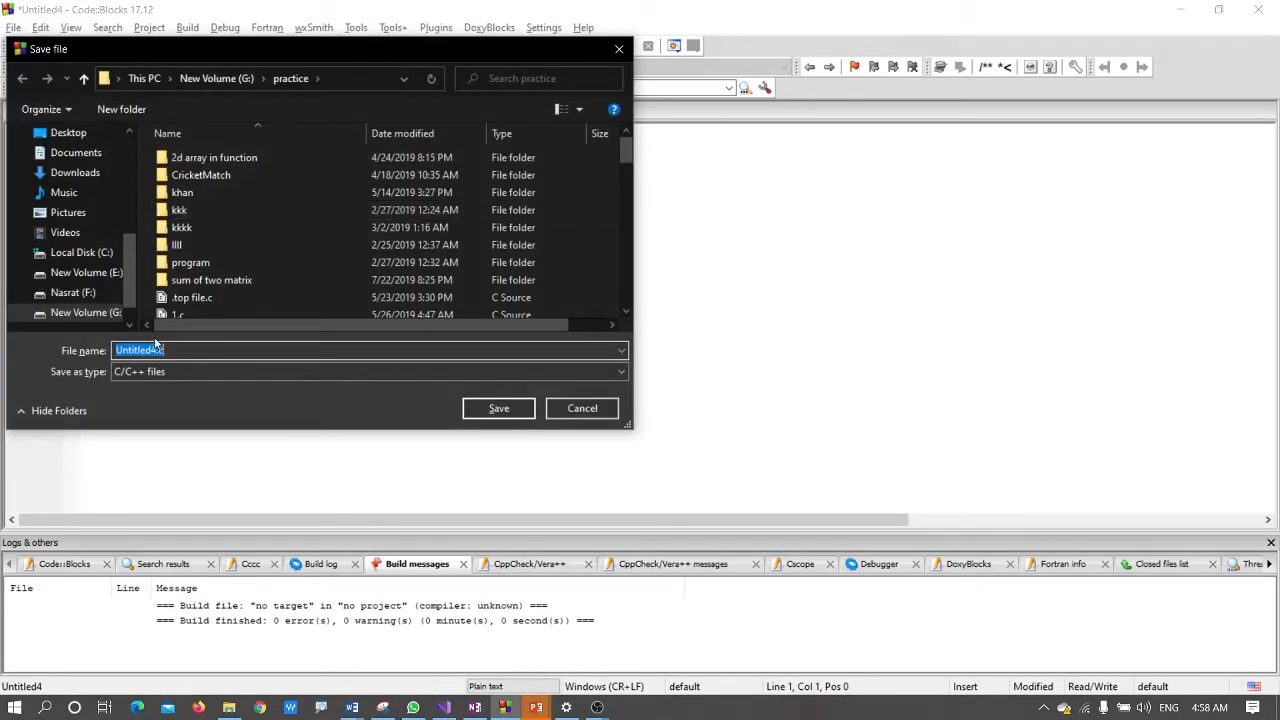
text(multiplica)
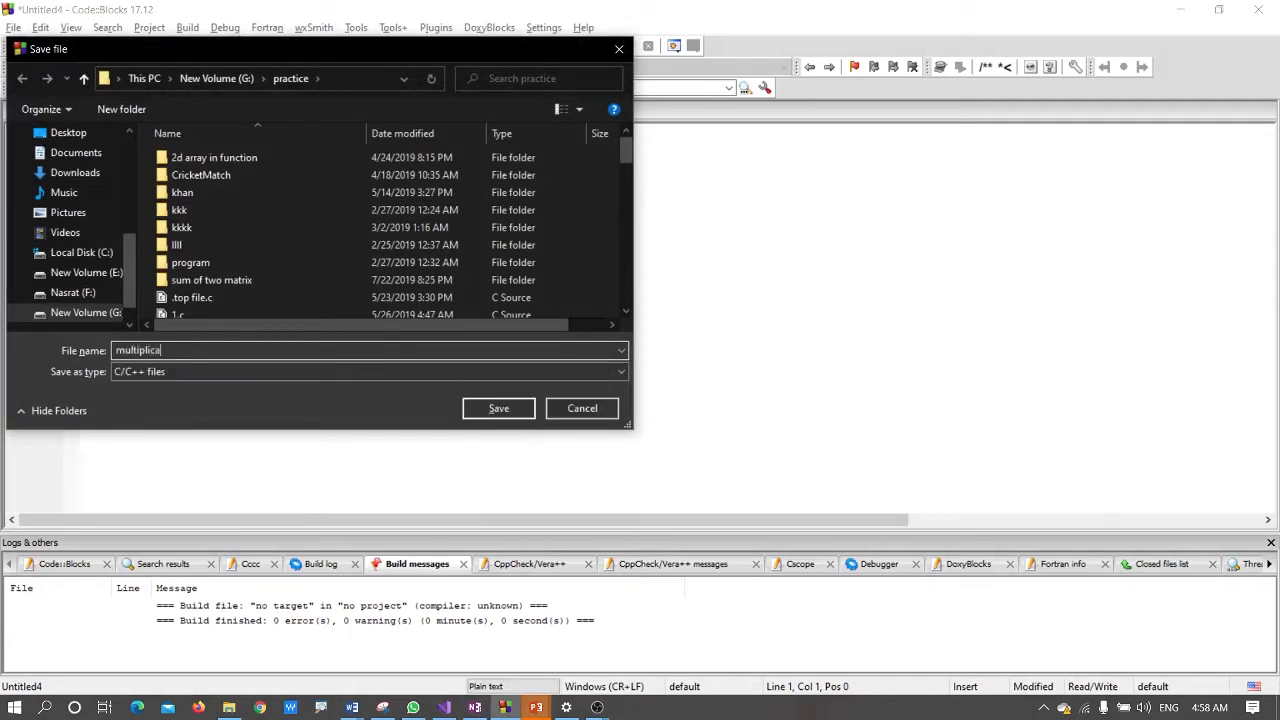
text(n.c)
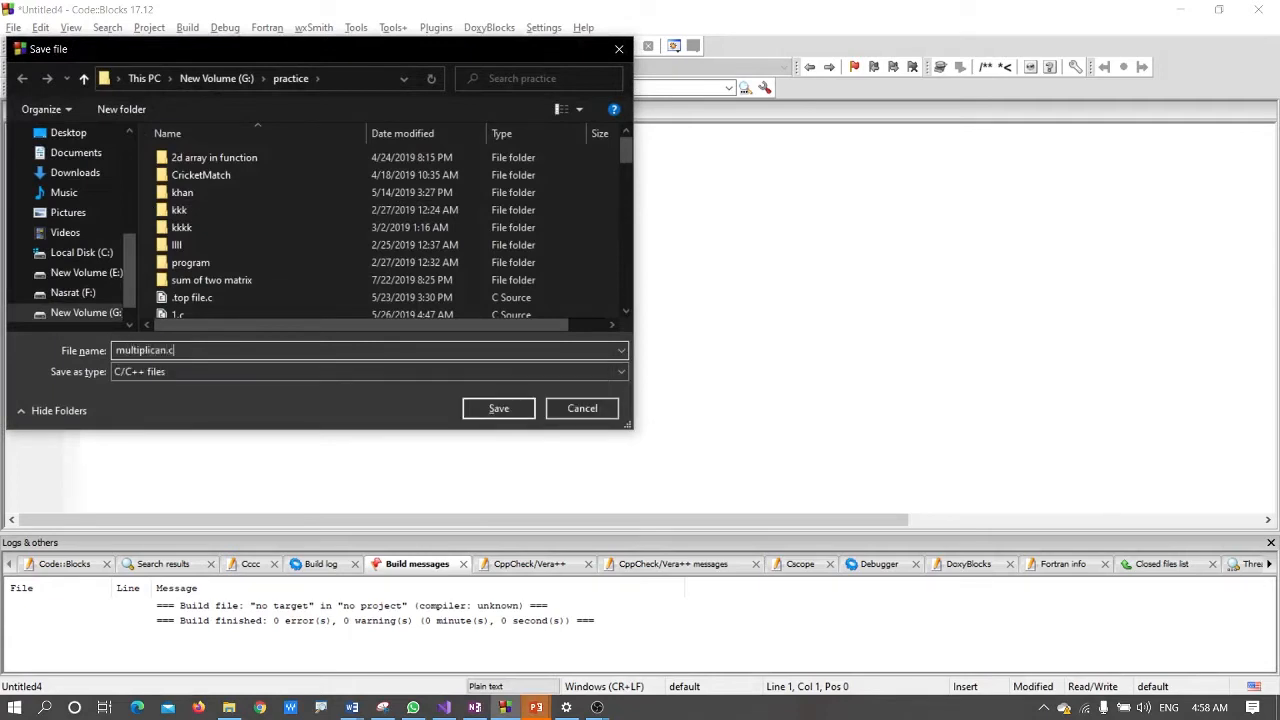
click(498, 408)
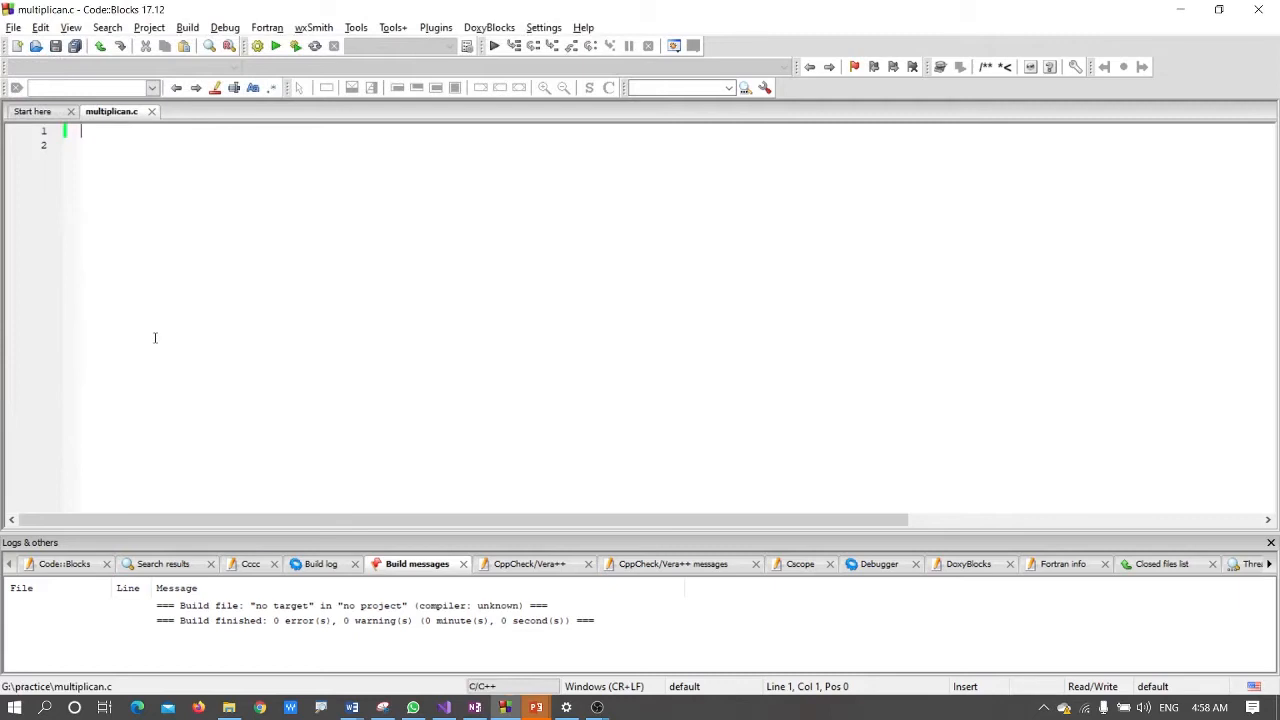
- Write the first header line #include<stdio.h>
text(#in)
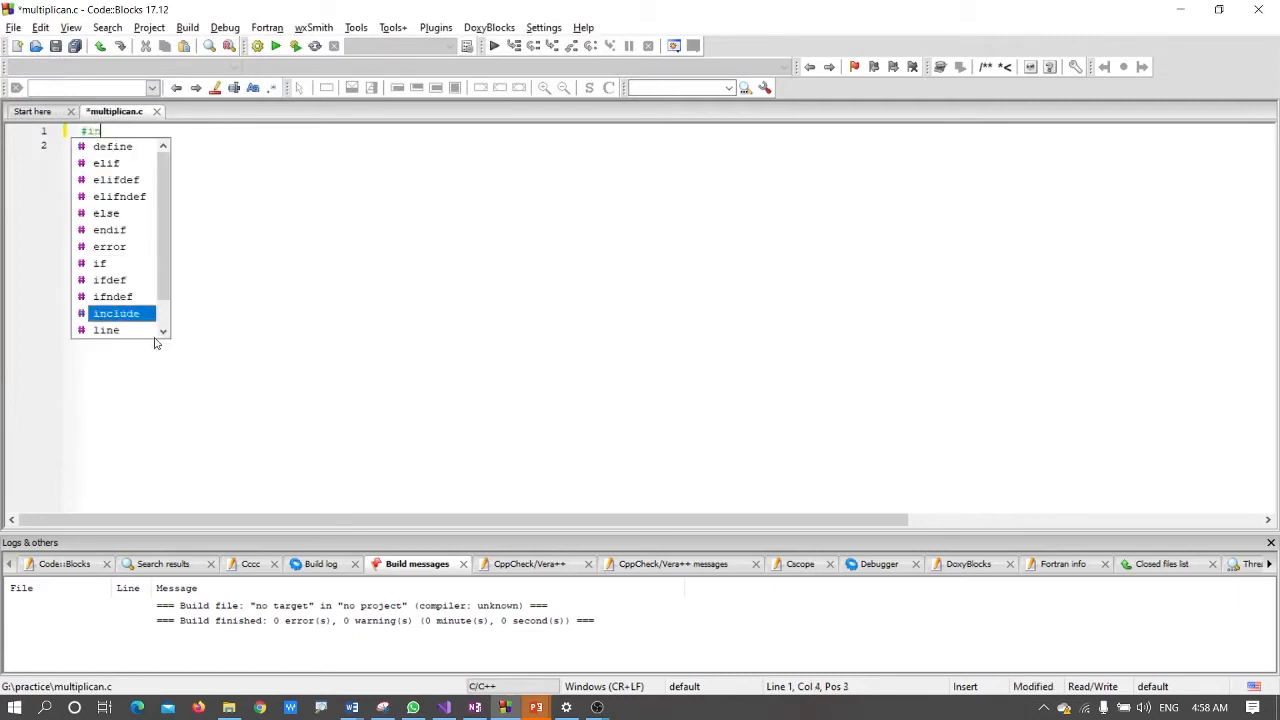
text(nc)
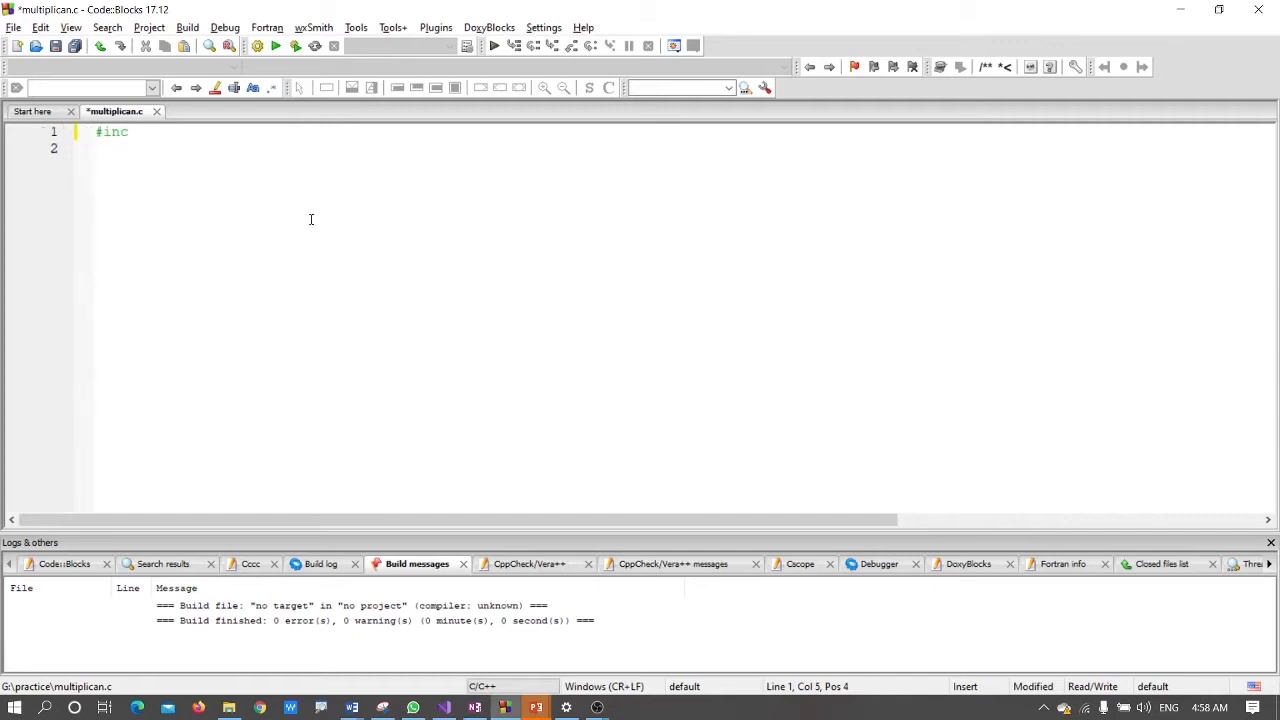
text(lude<s)
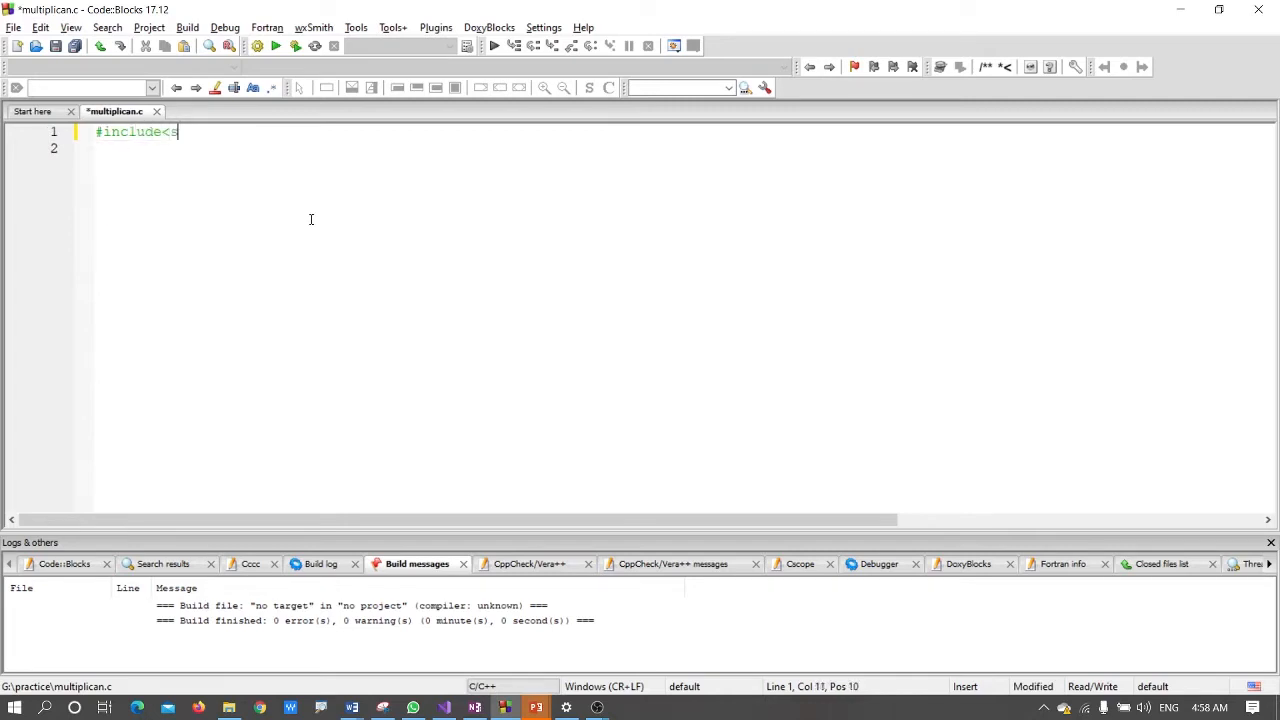
text(tdio)
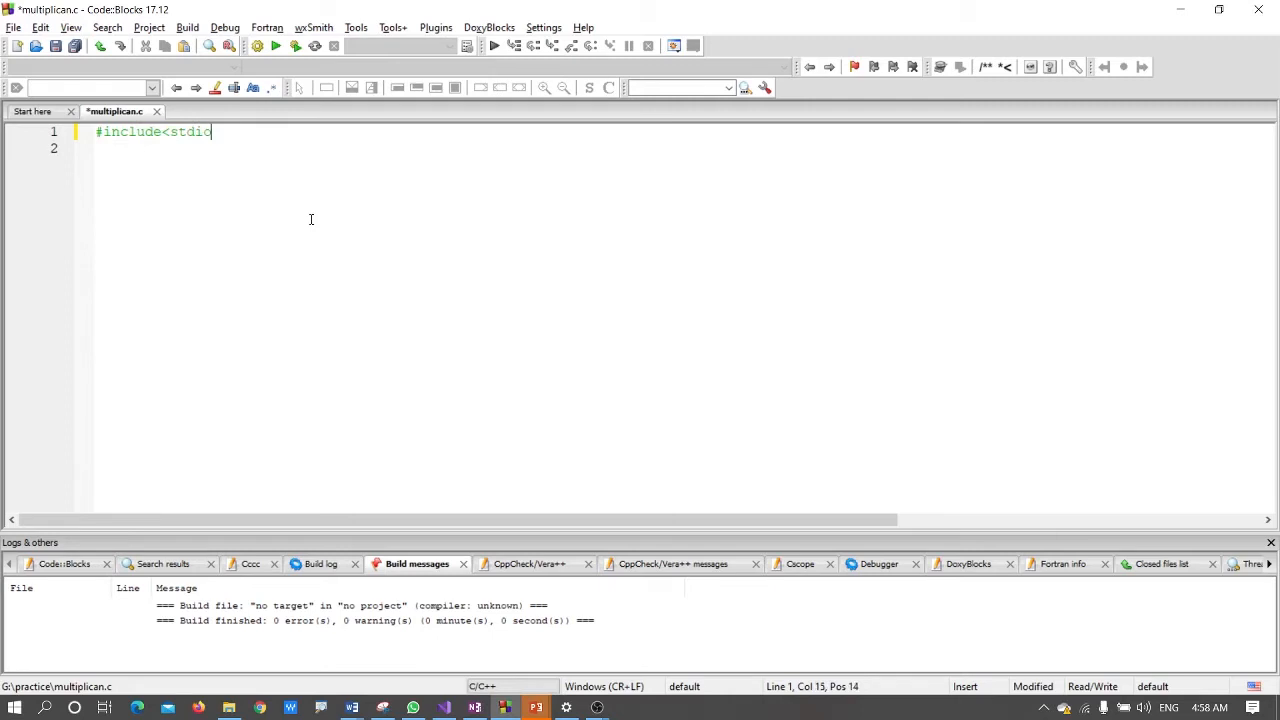
text(.h>)
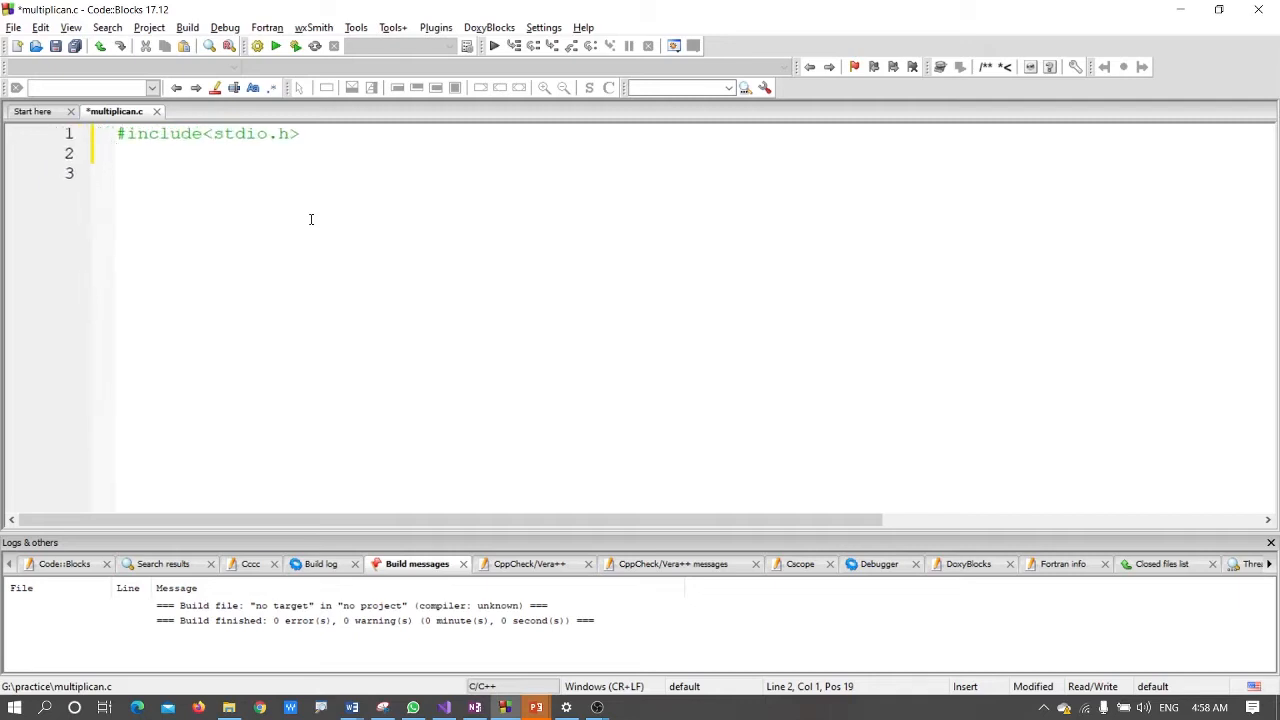
- Write the second header line #include<conio.h> and move to a new line
text(#in)
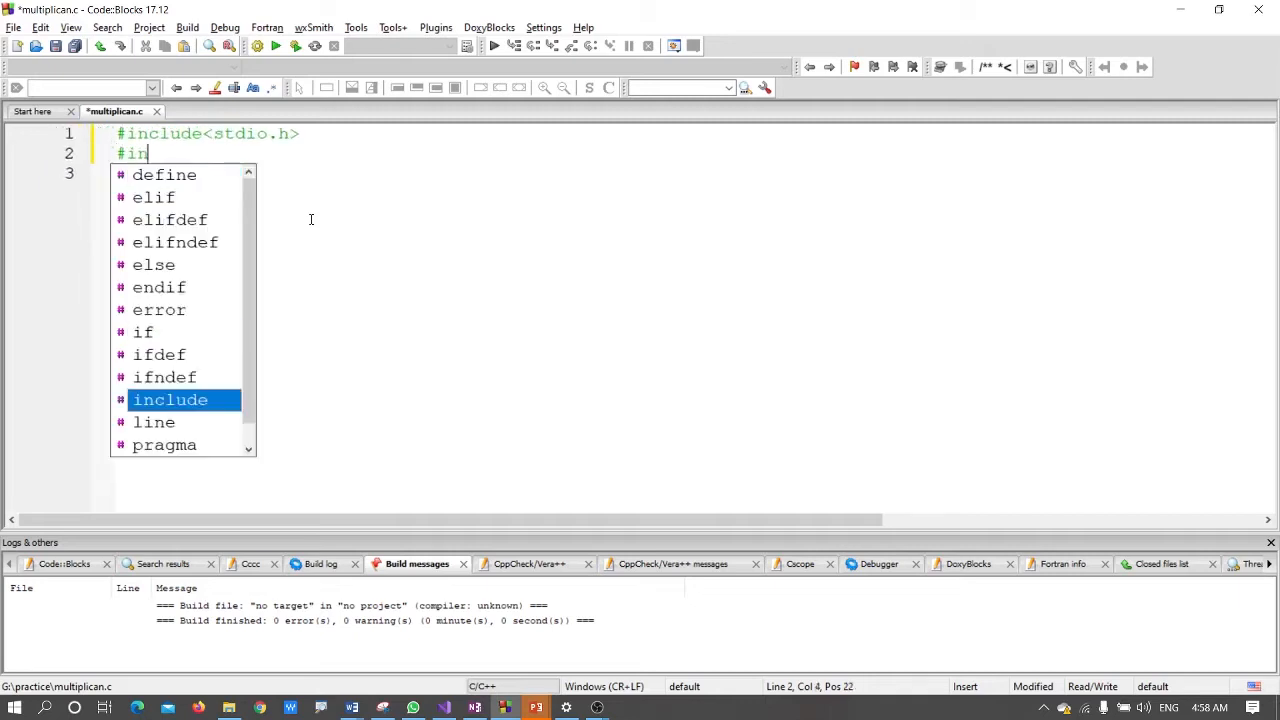
text(clude)
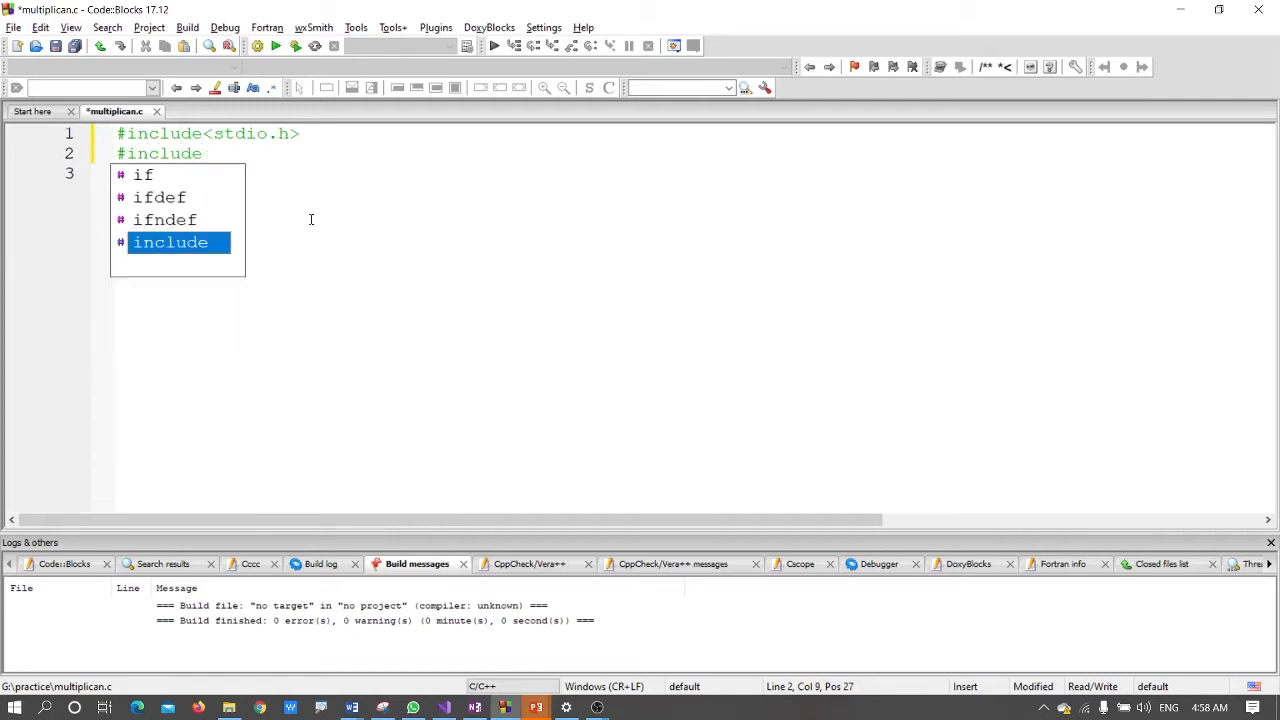
text(<co)
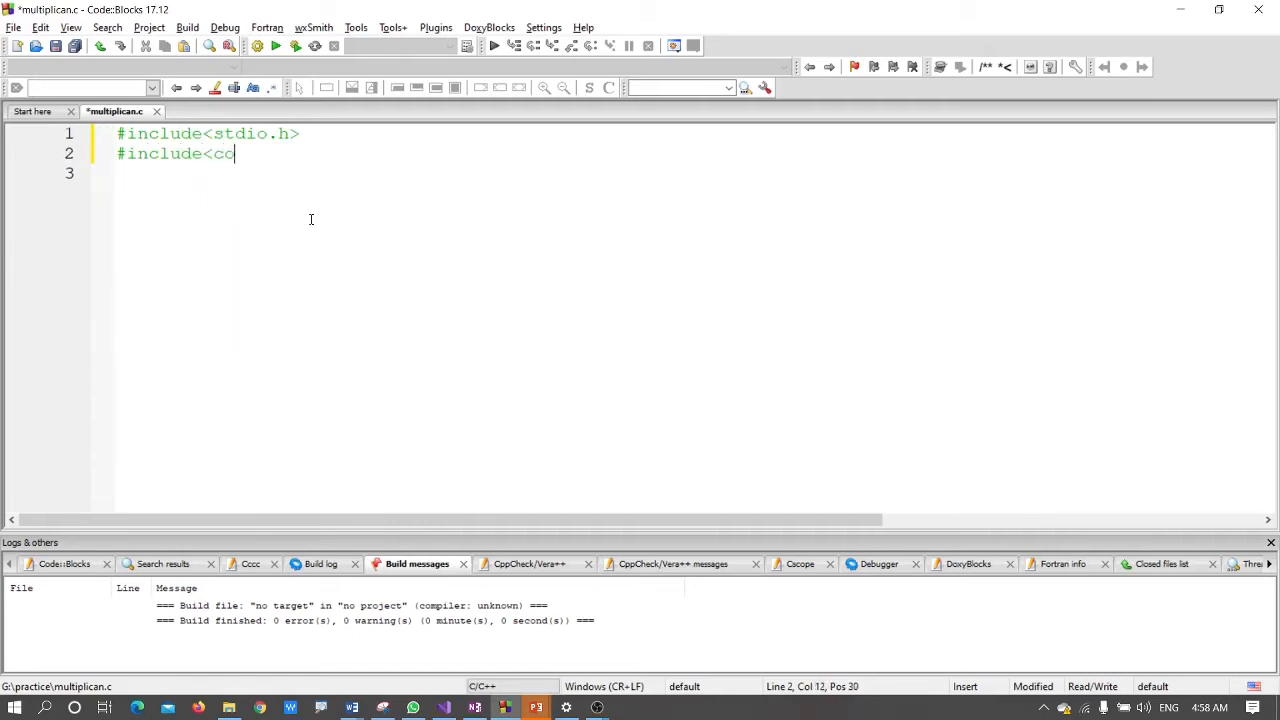
text(nio)
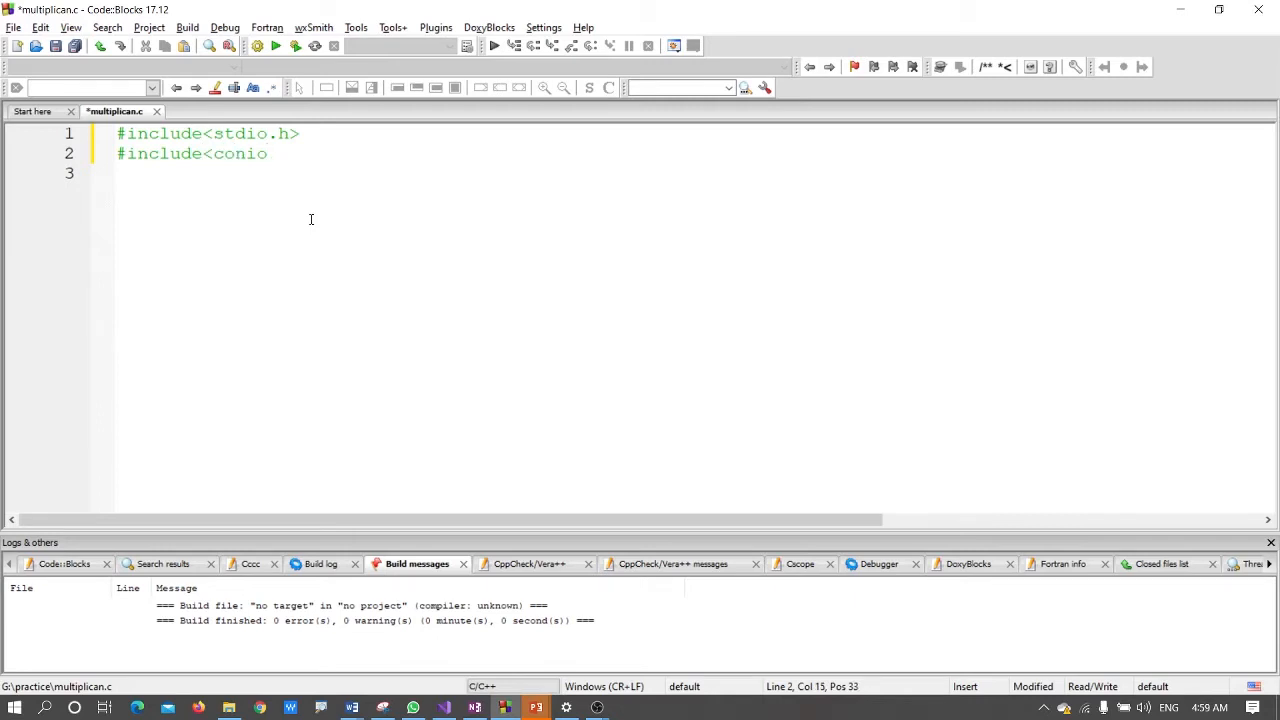
text(.h)
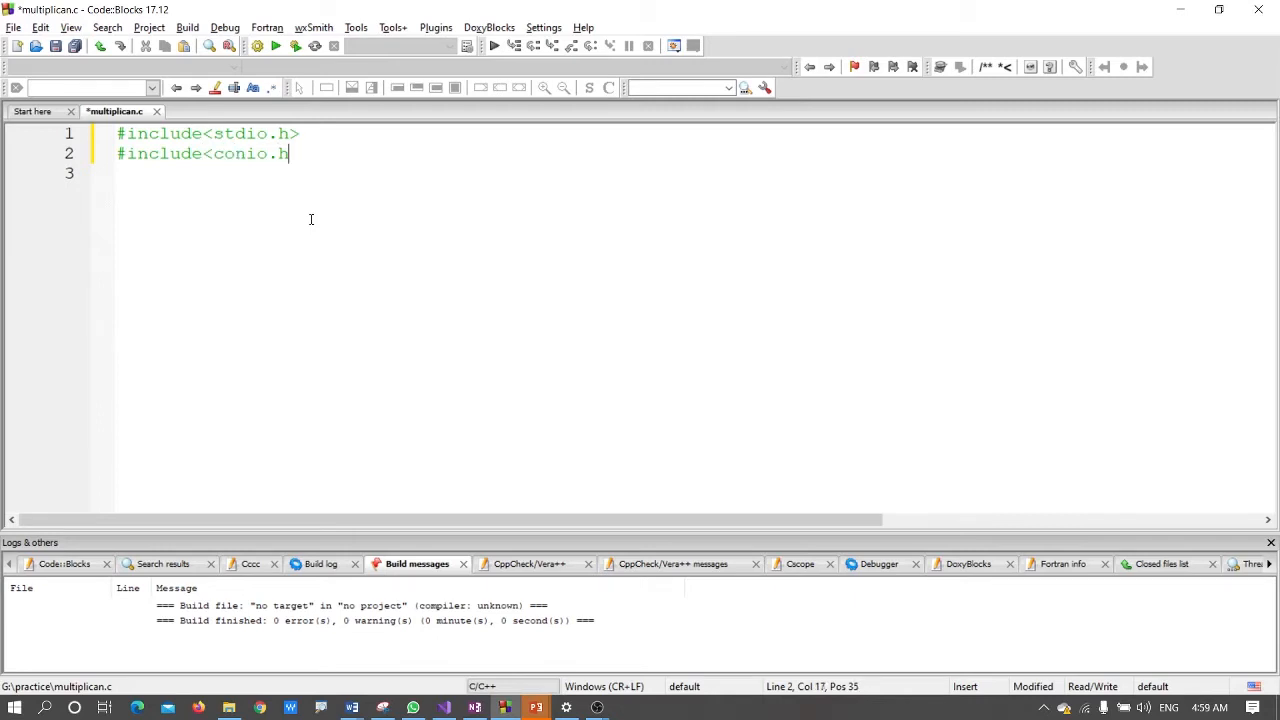
key(Return)
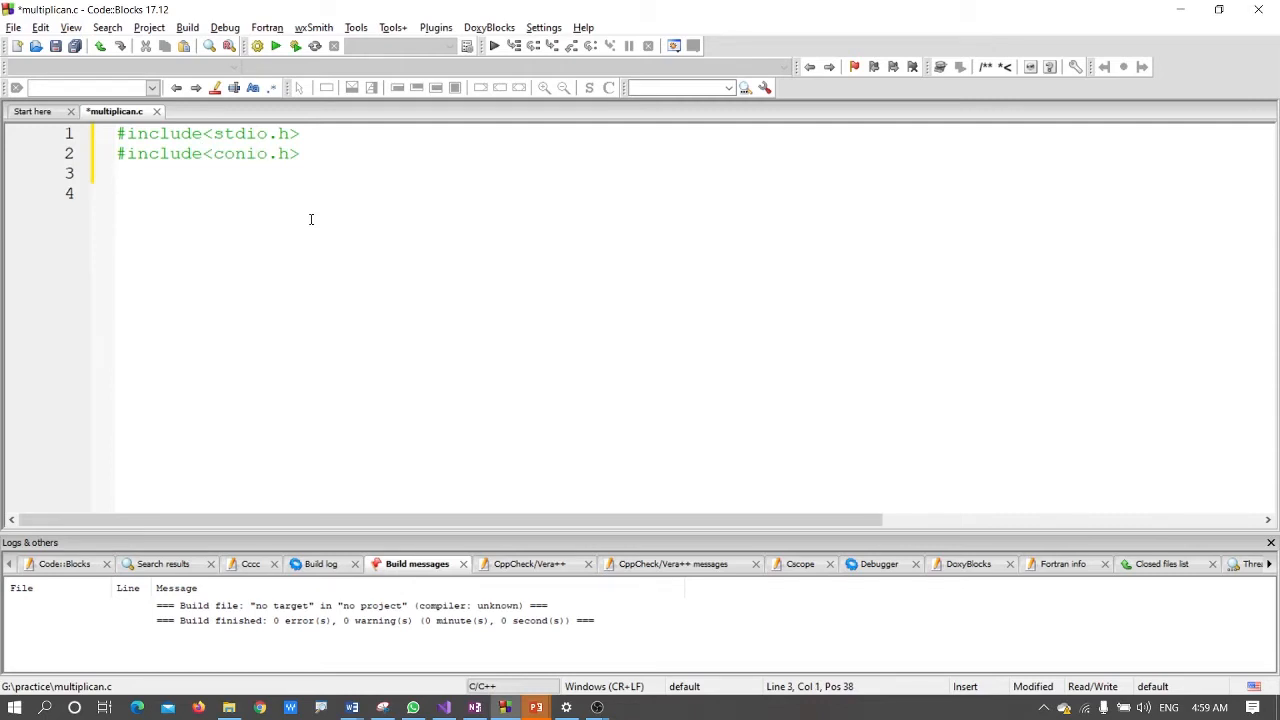
- Start the program body with void main() and its opening brace
text(v)
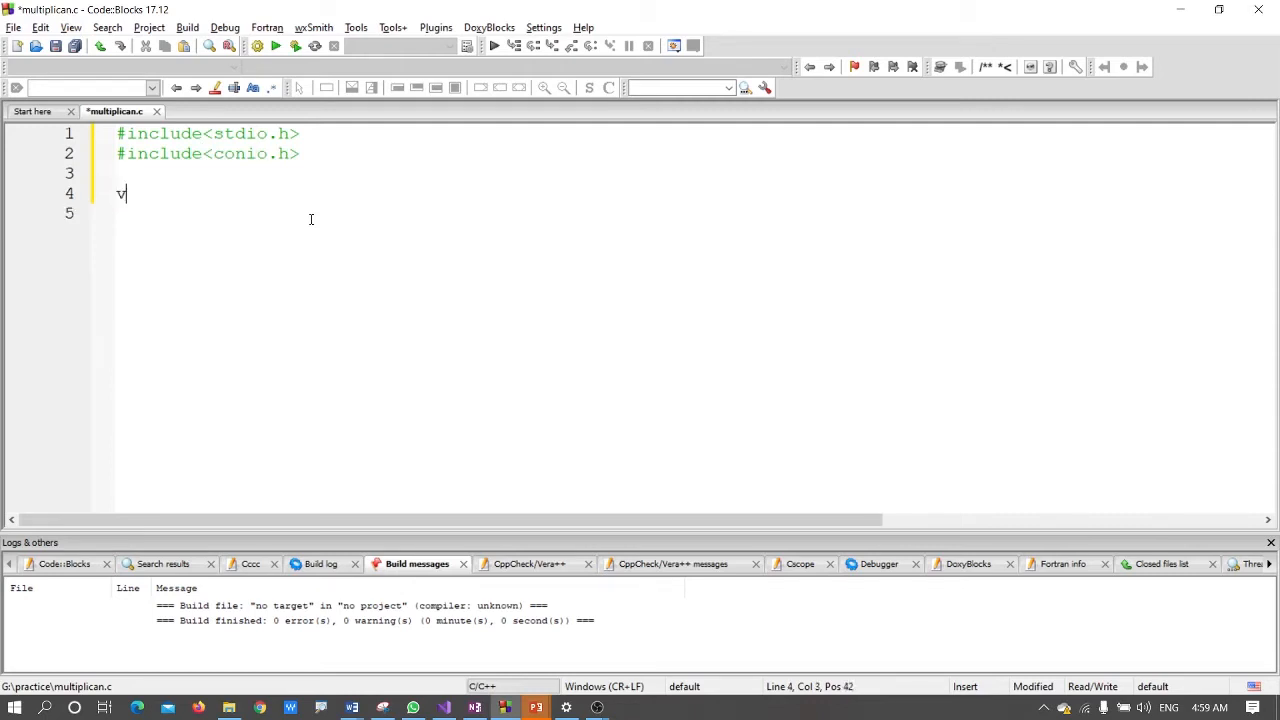
text(oid mai)
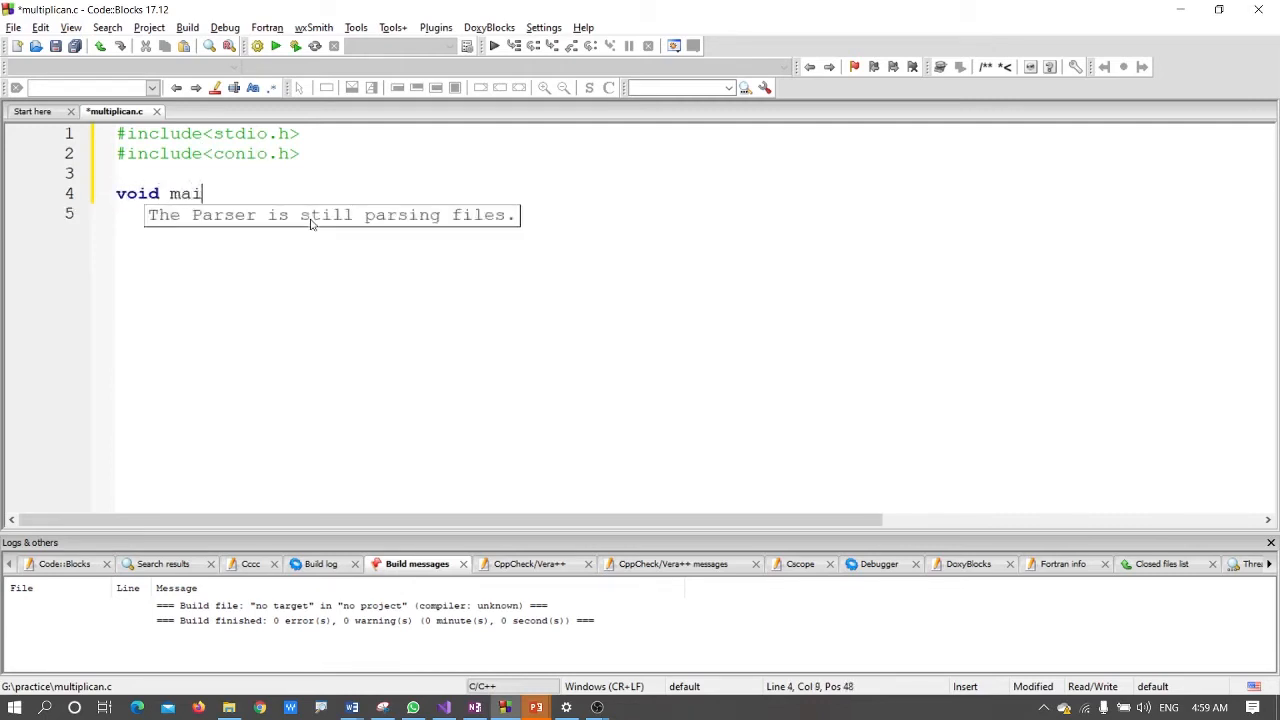
text(n()
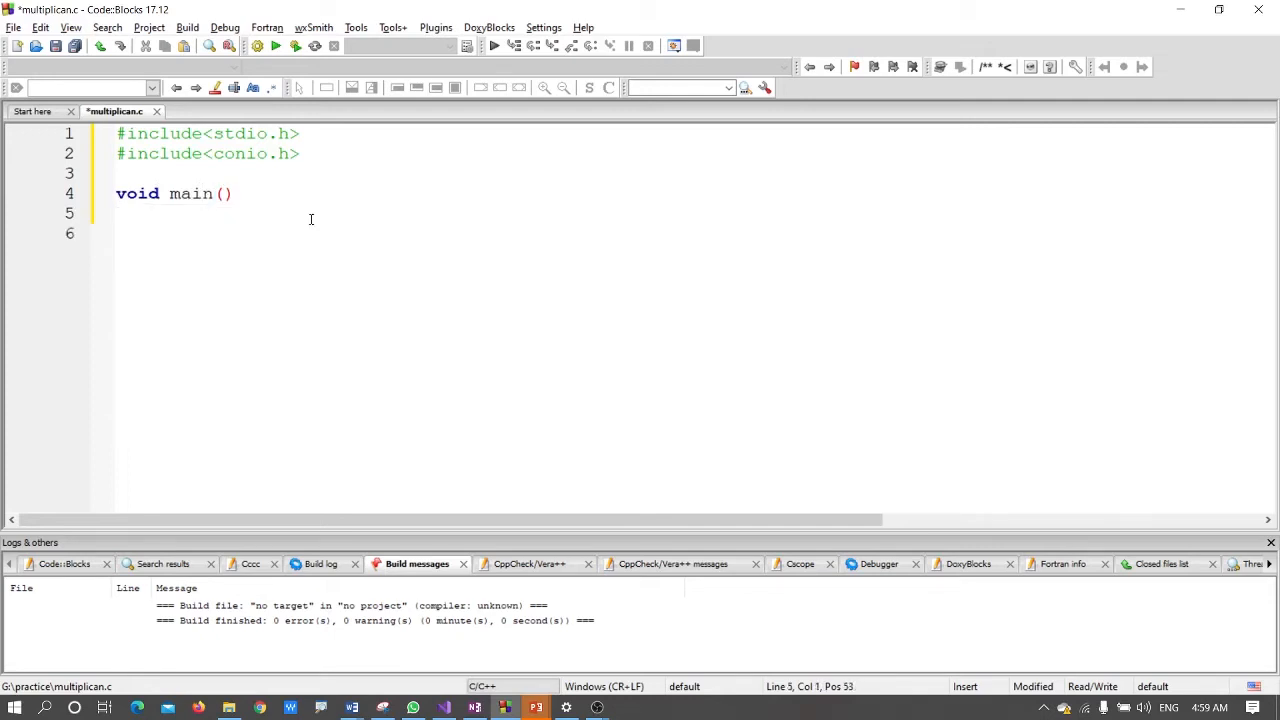
text({)
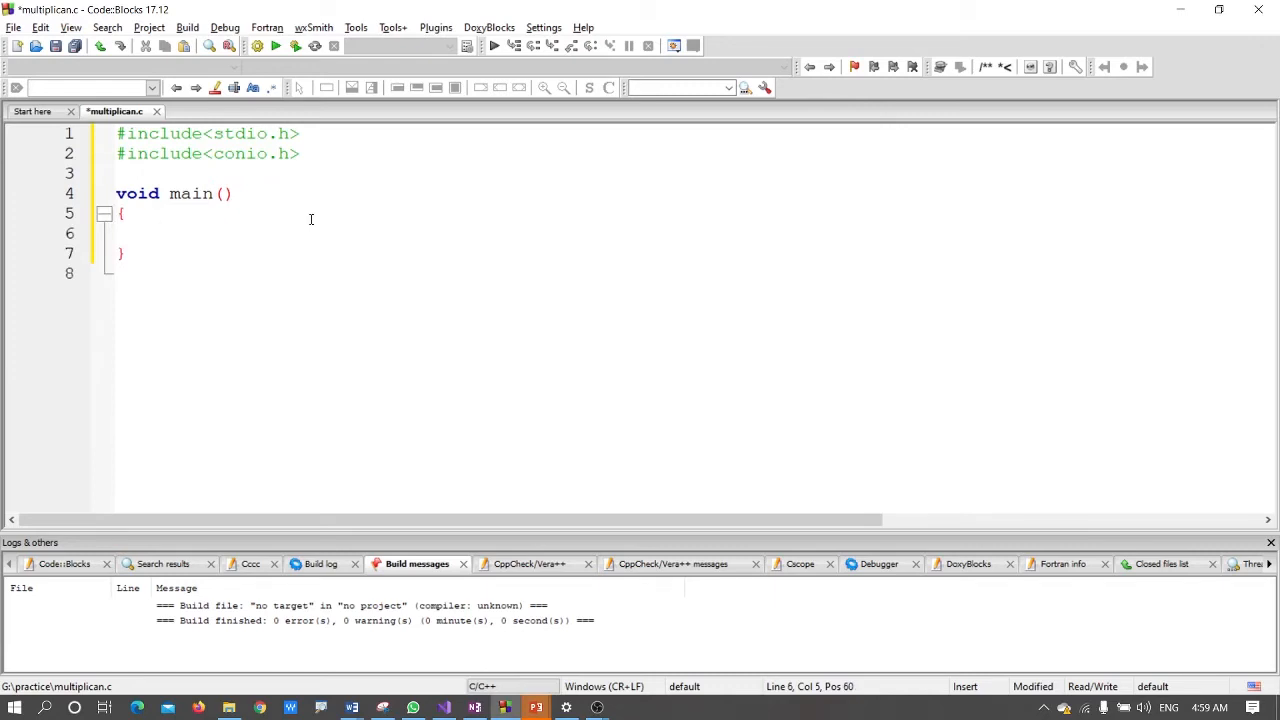
- Add a '// variable declaration' comment line, fixing a typo along the way
text(// va)
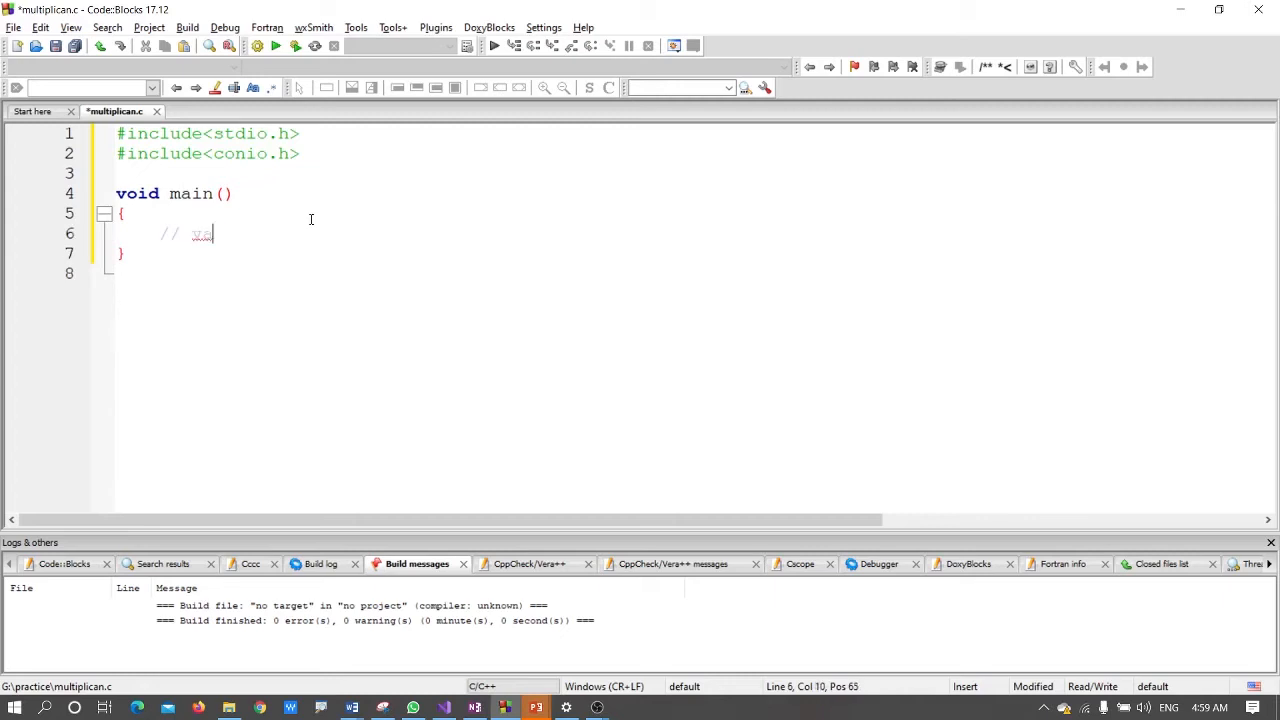
text(varible)
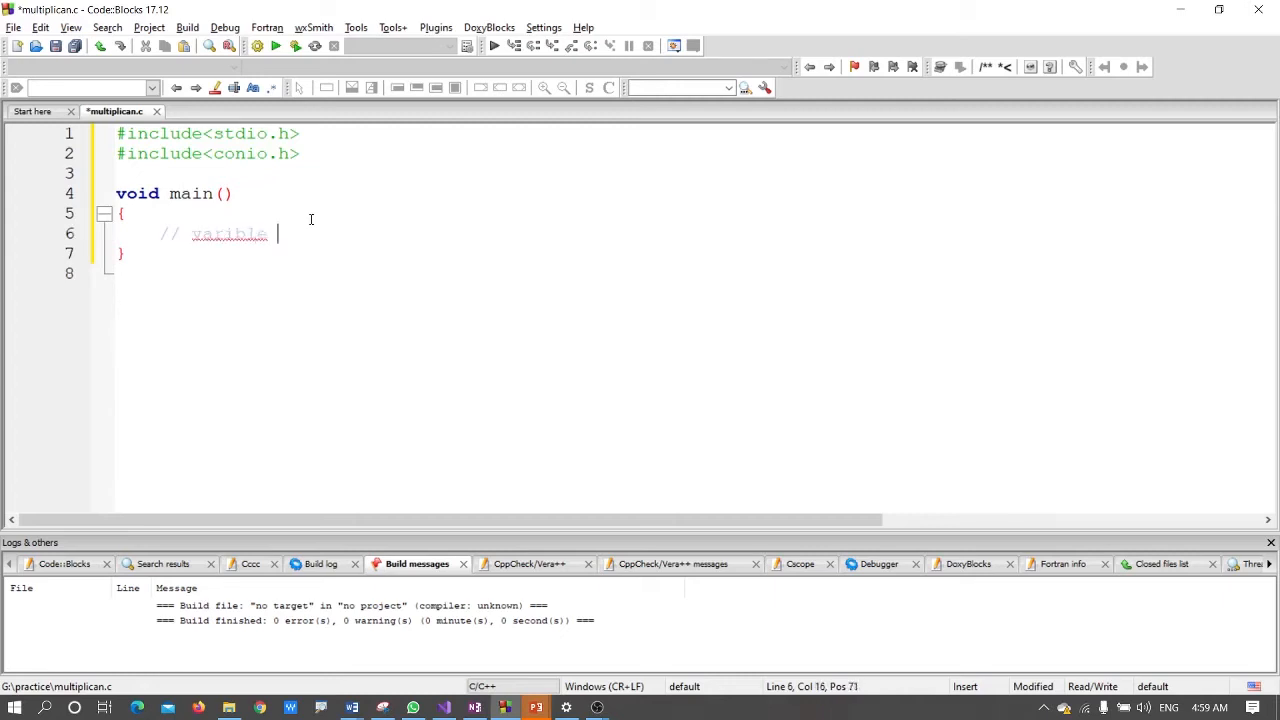
text(ce)
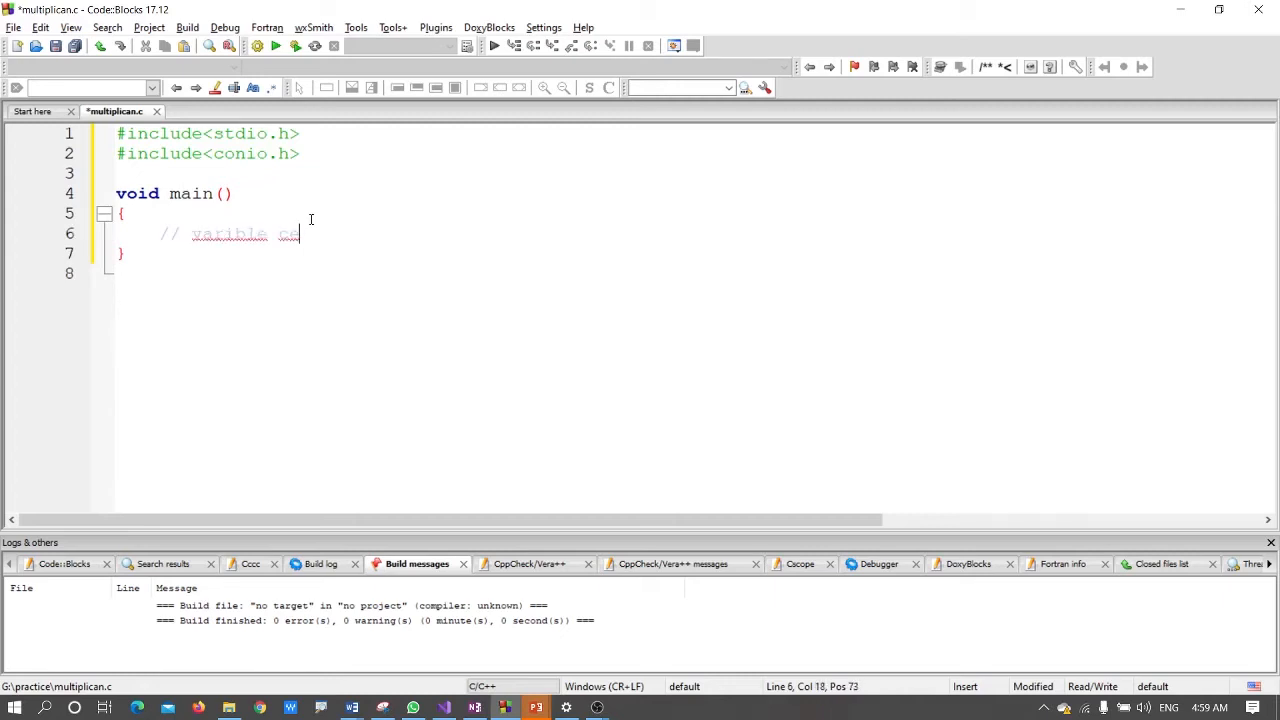
key(BackSpace)
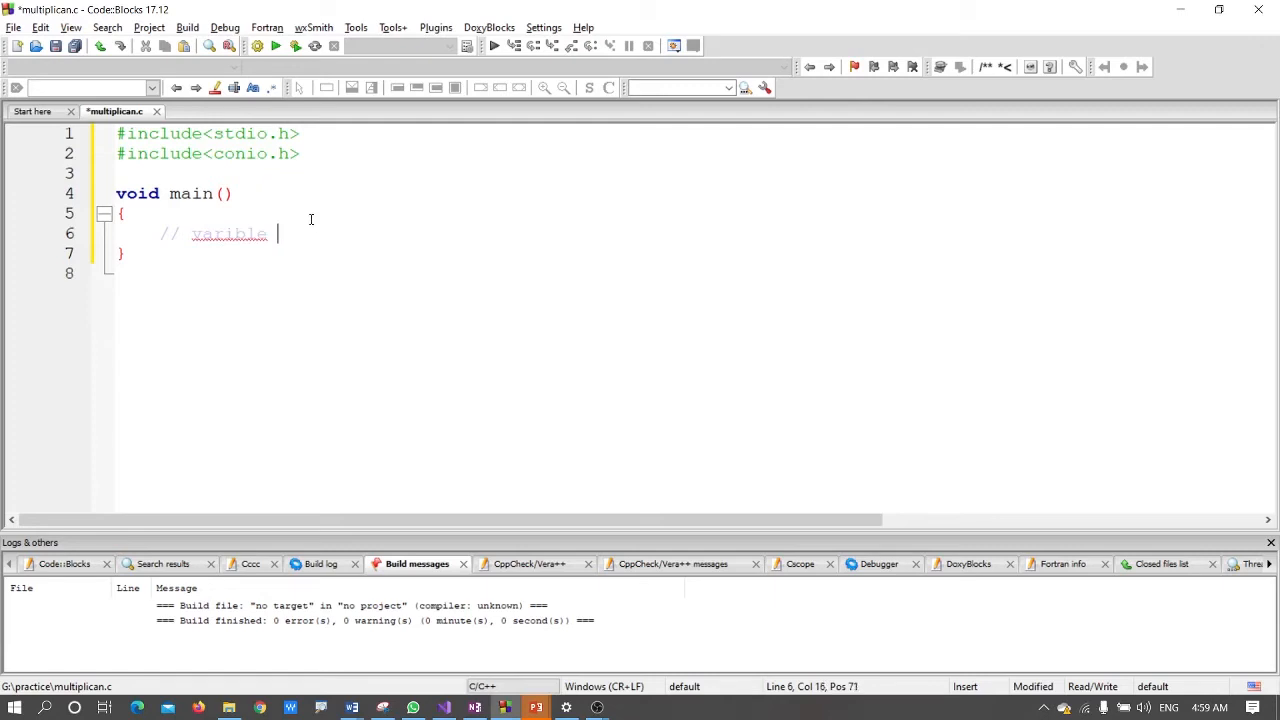
text(decla)
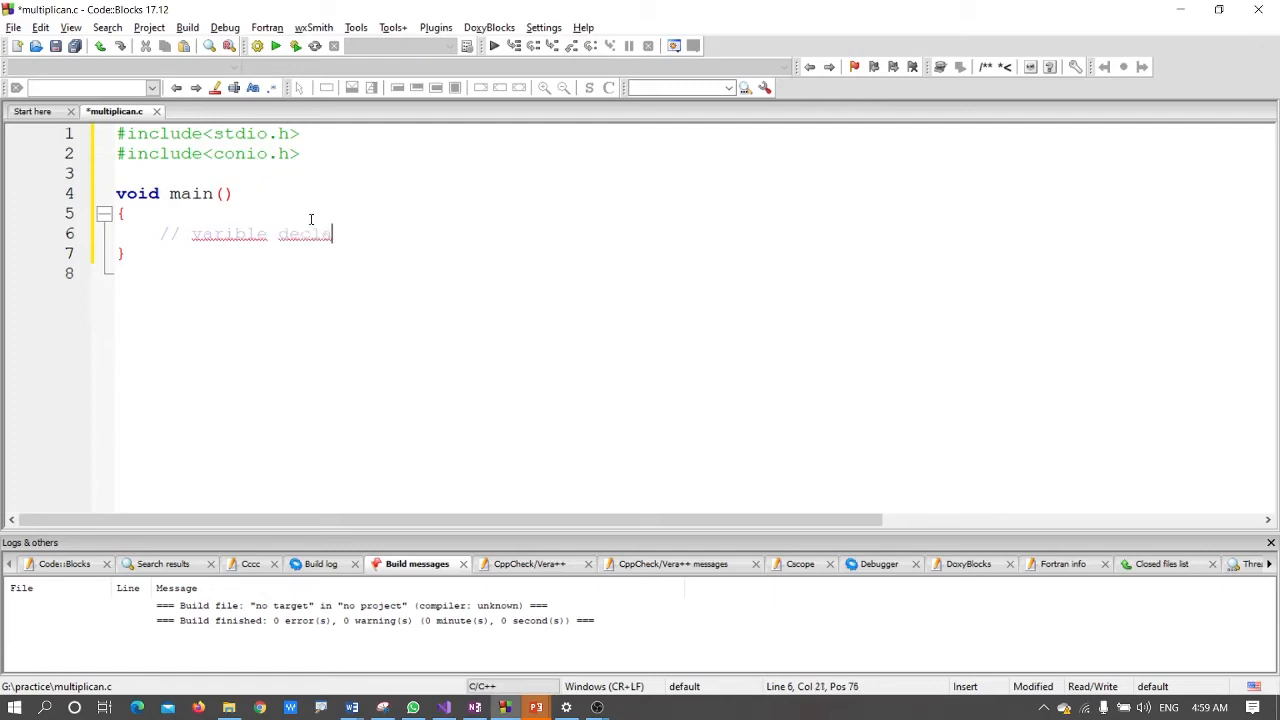
text(rito)
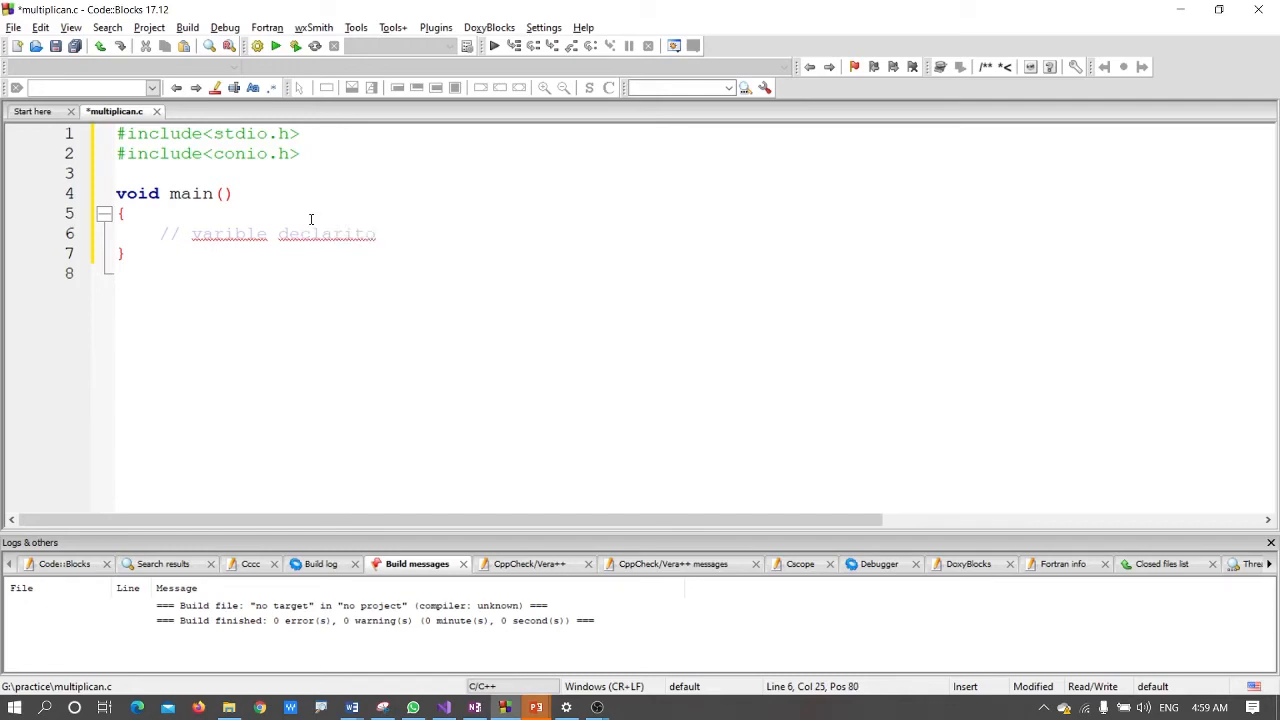
key(Return)
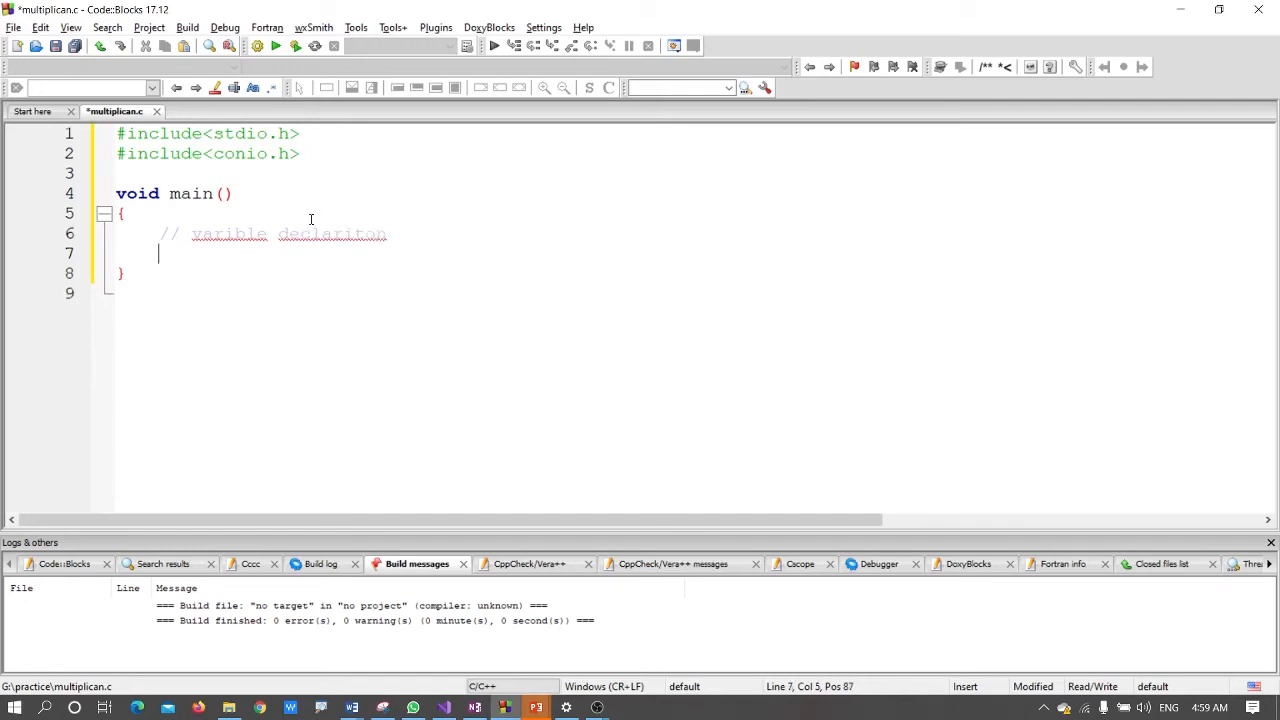
- Declare the integer variables with 'int i,n;'
text(i)
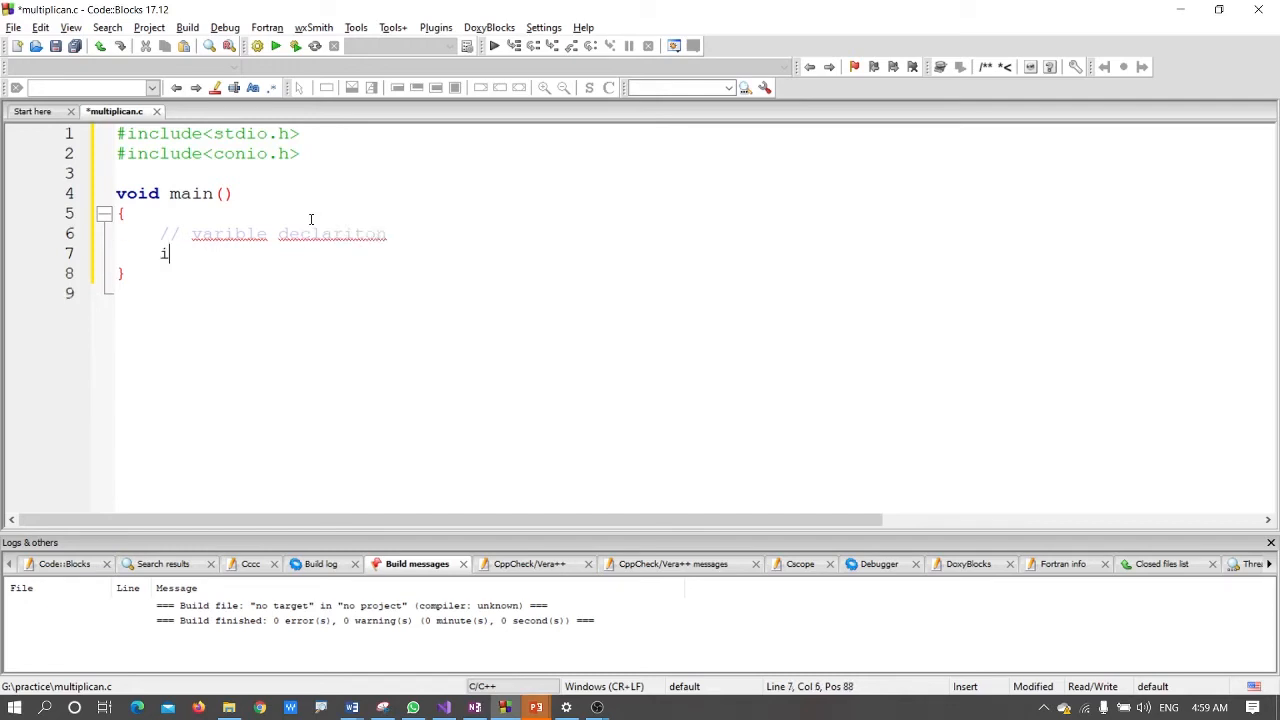
text(nt)
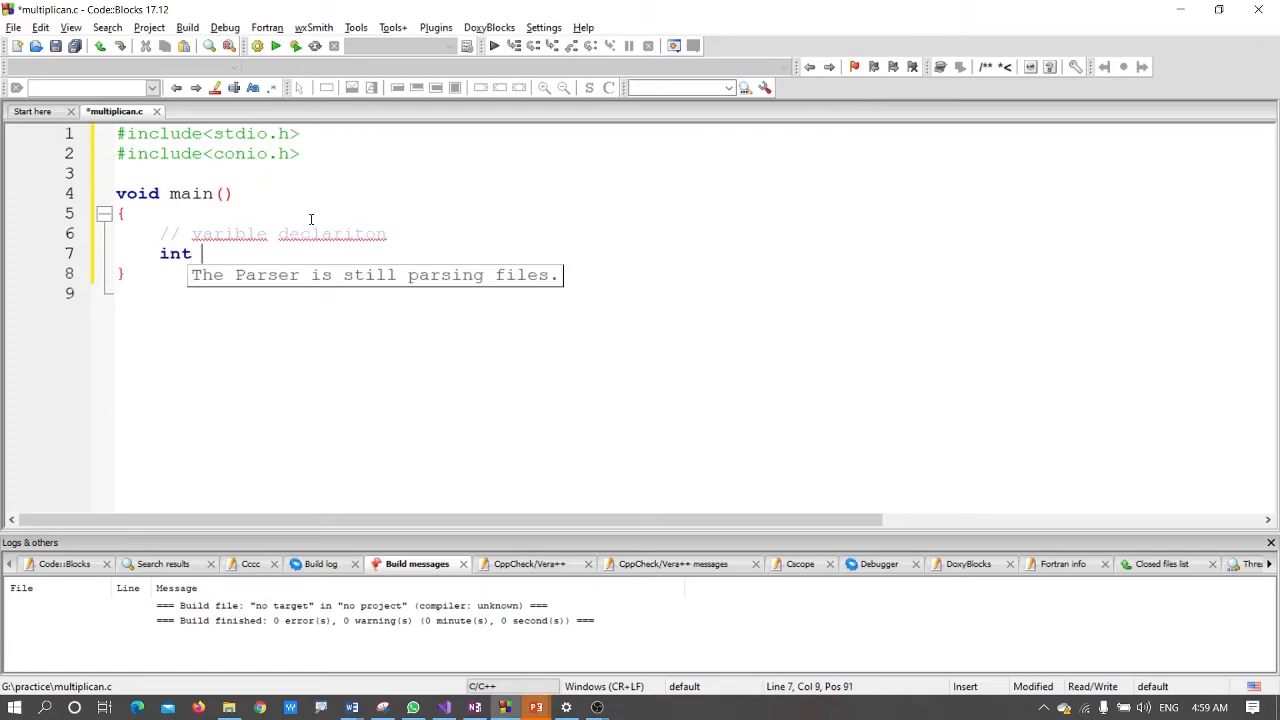
text(i)
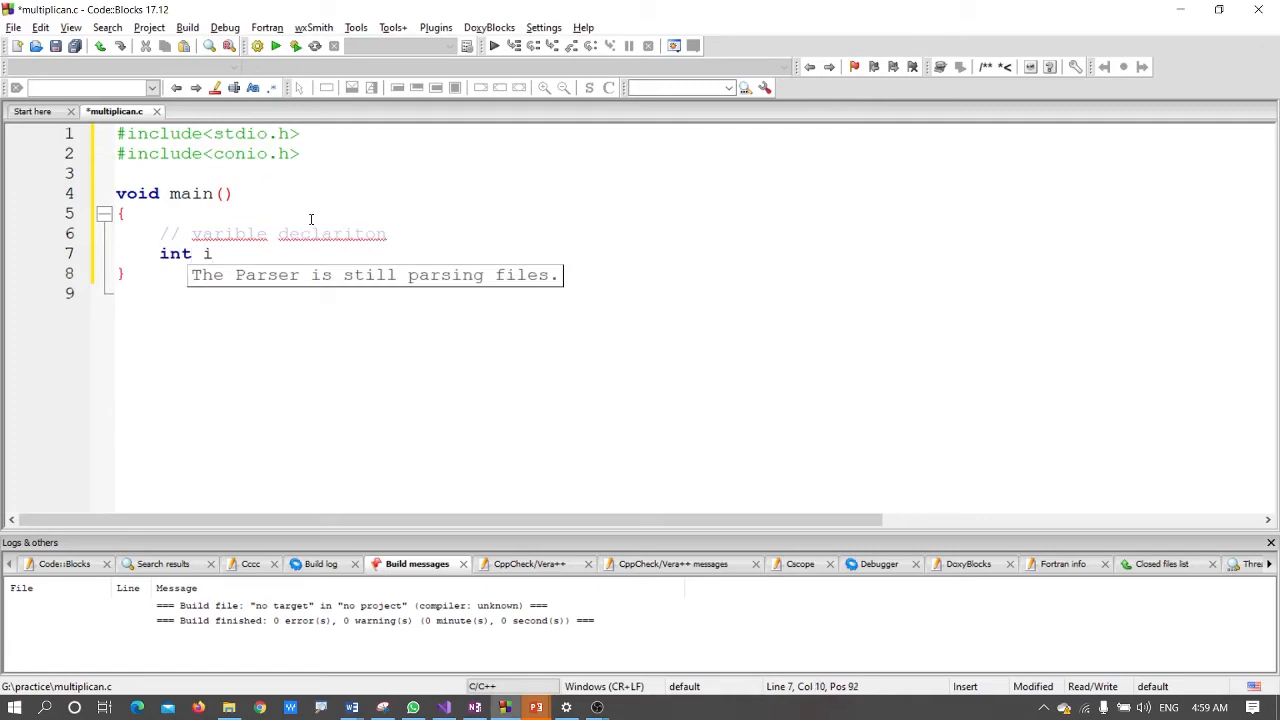
text(,n)
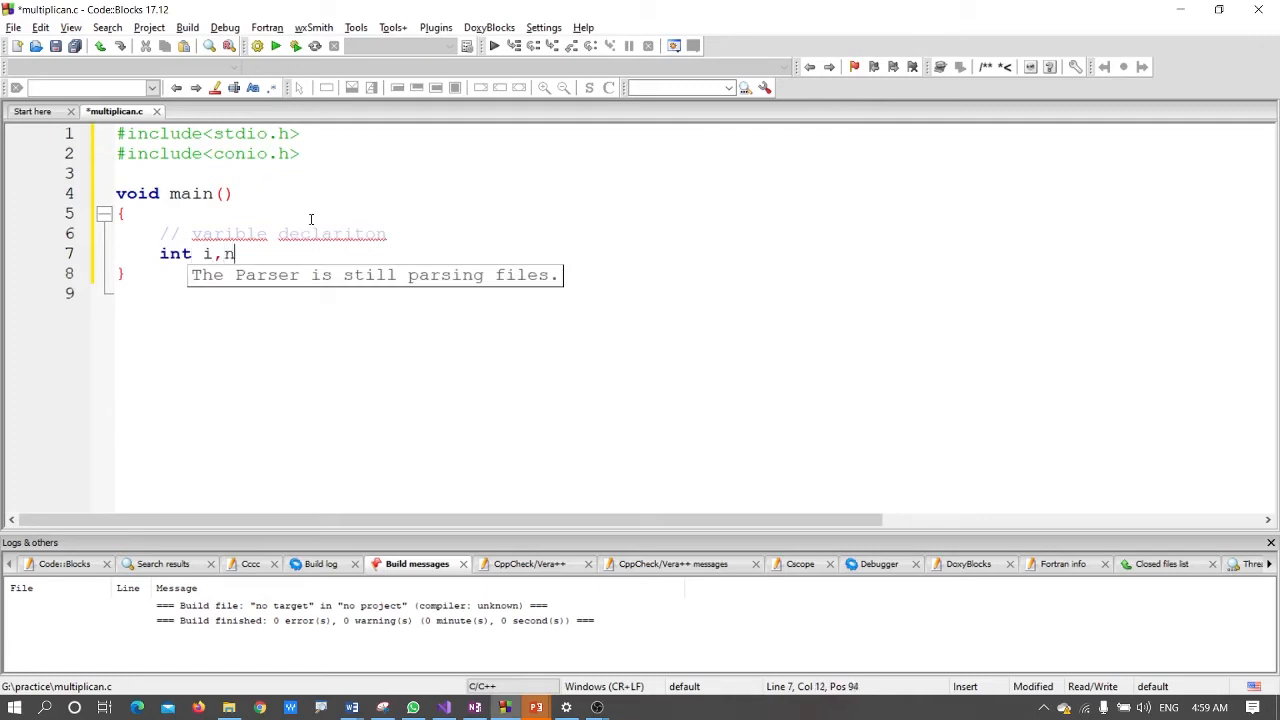
text(;)
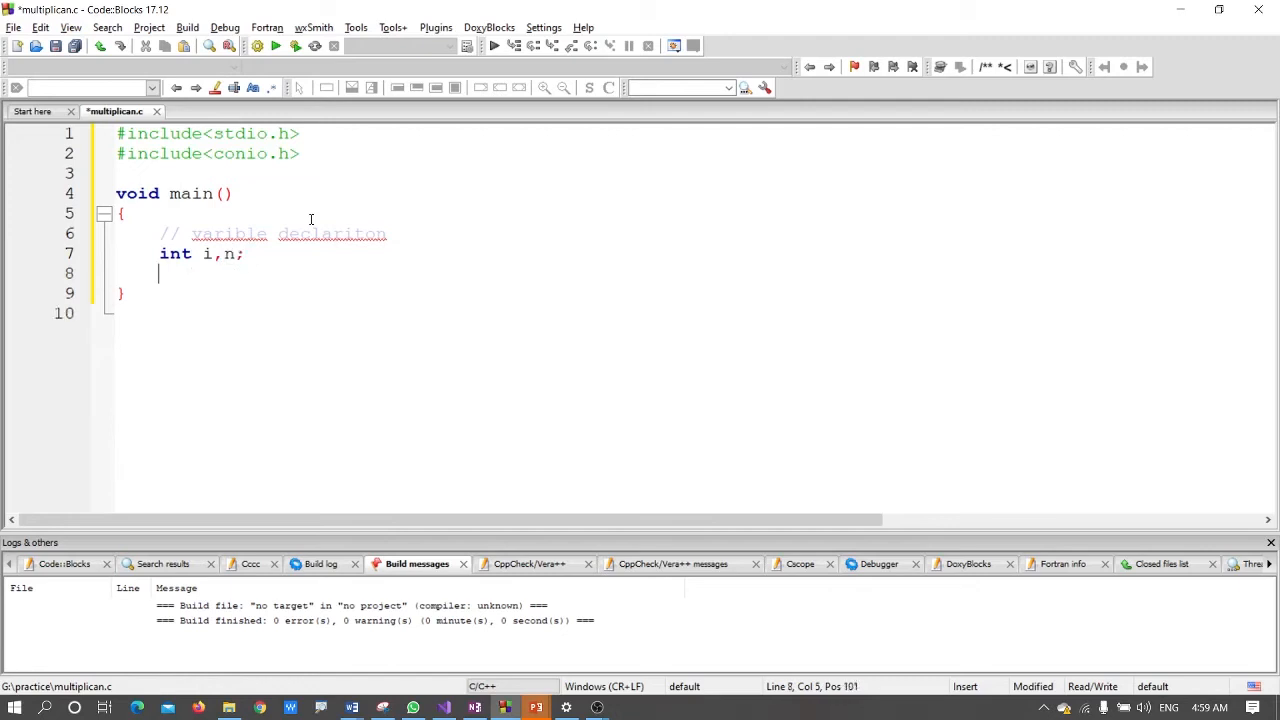
- Add the '//read data from user' comment line
text(//)
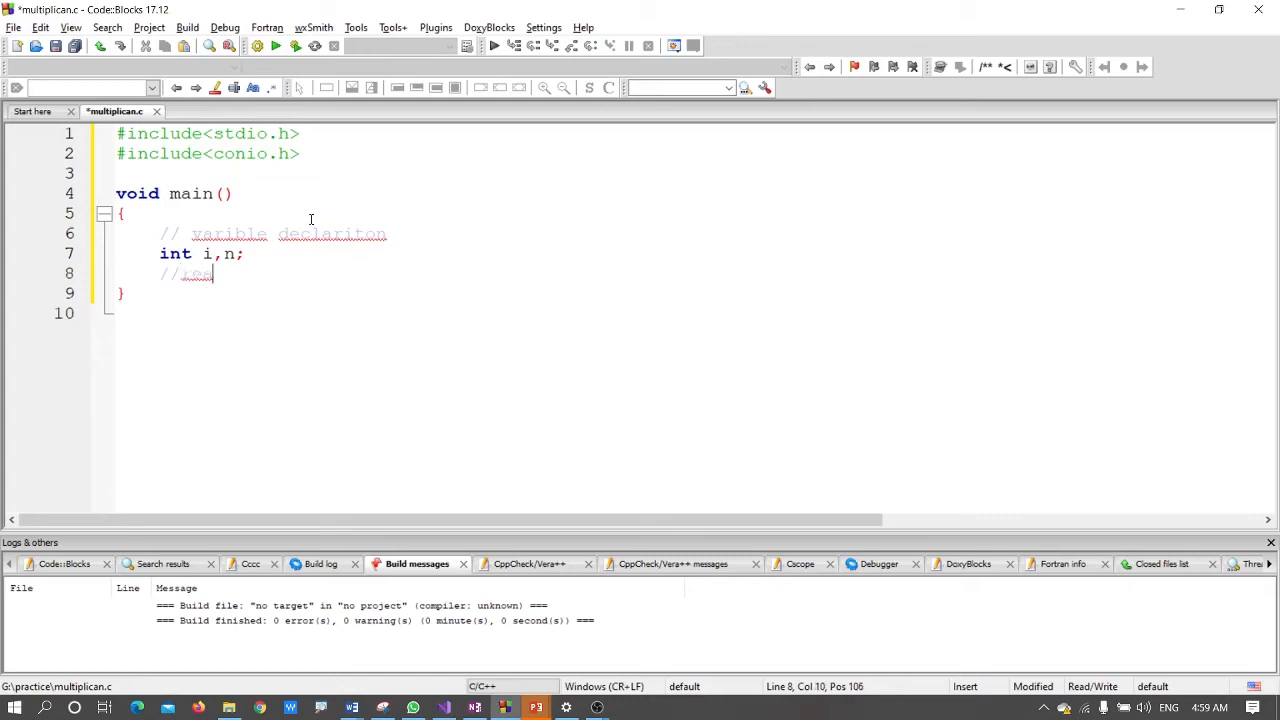
text(read data f)
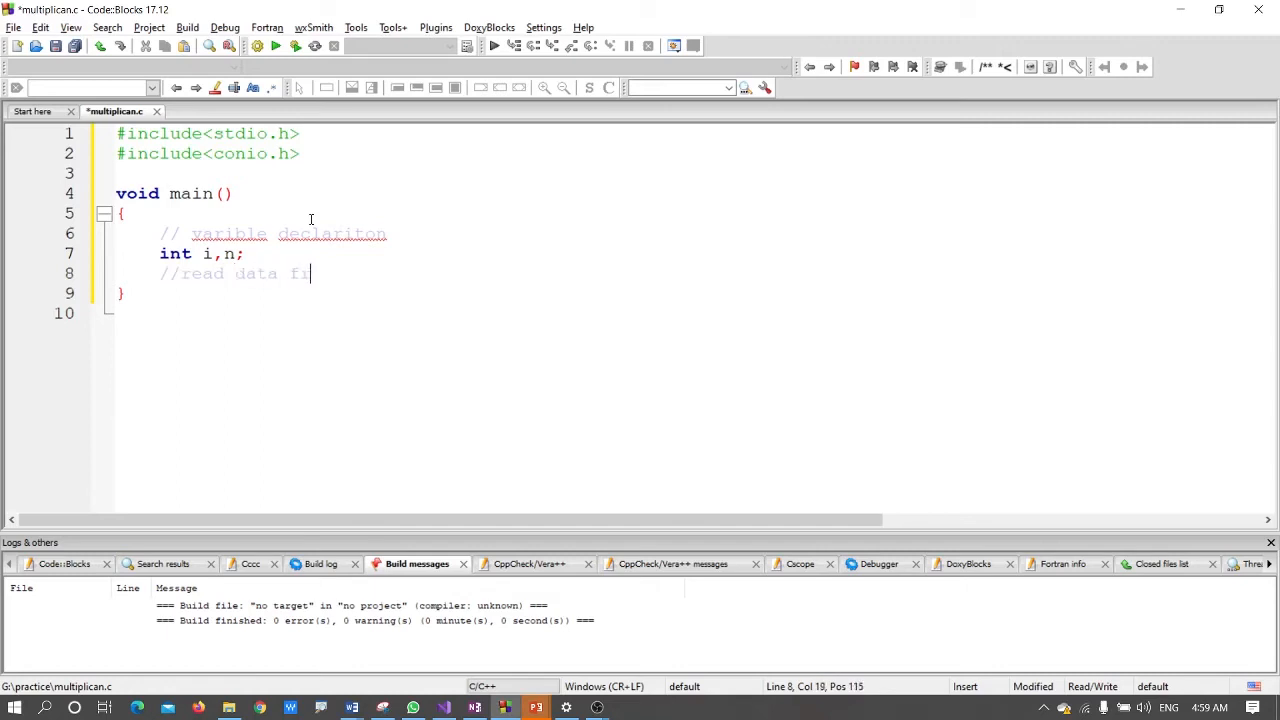
text(rom user)
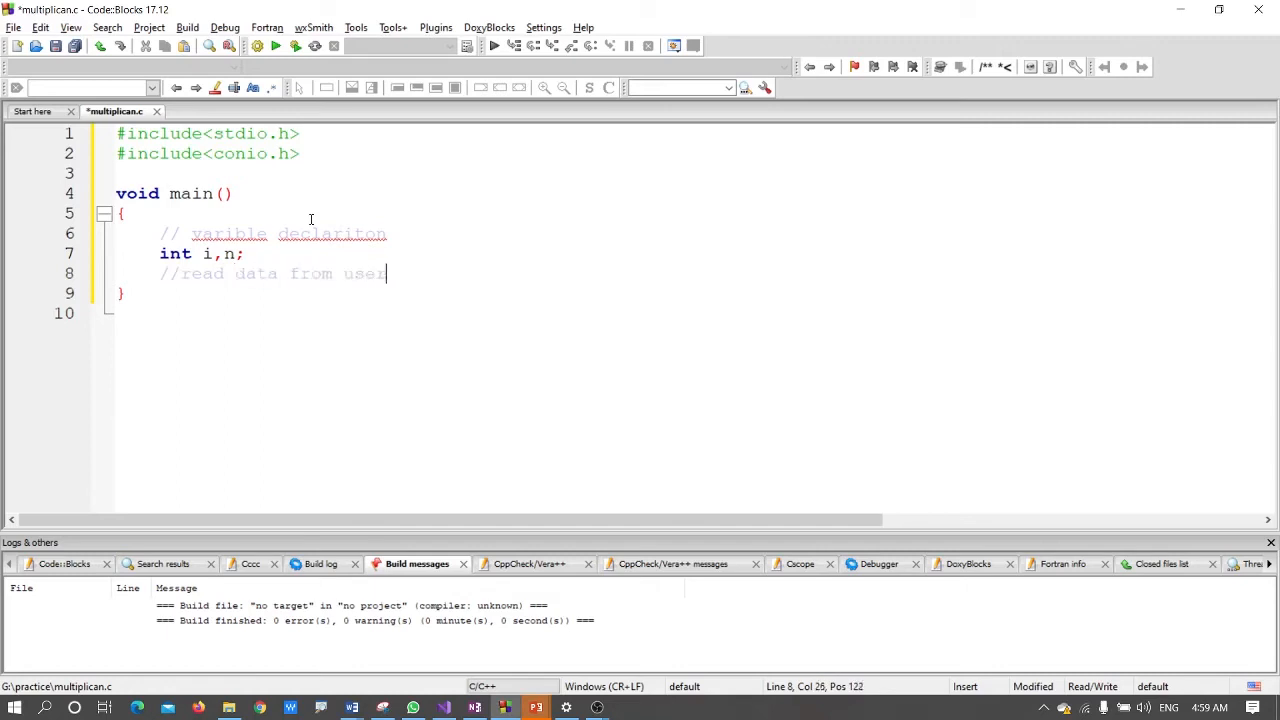
key(Return)
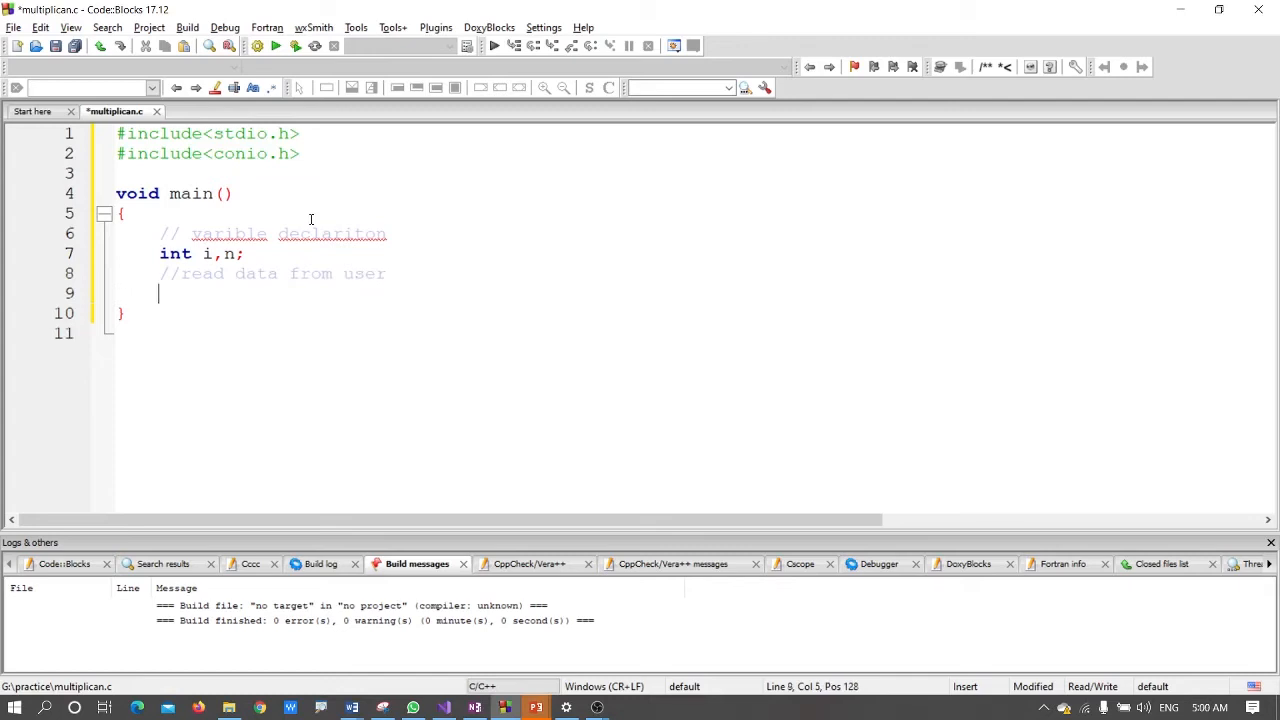
- Write the prompt statement printf("Enter any Number:")
text(pr)
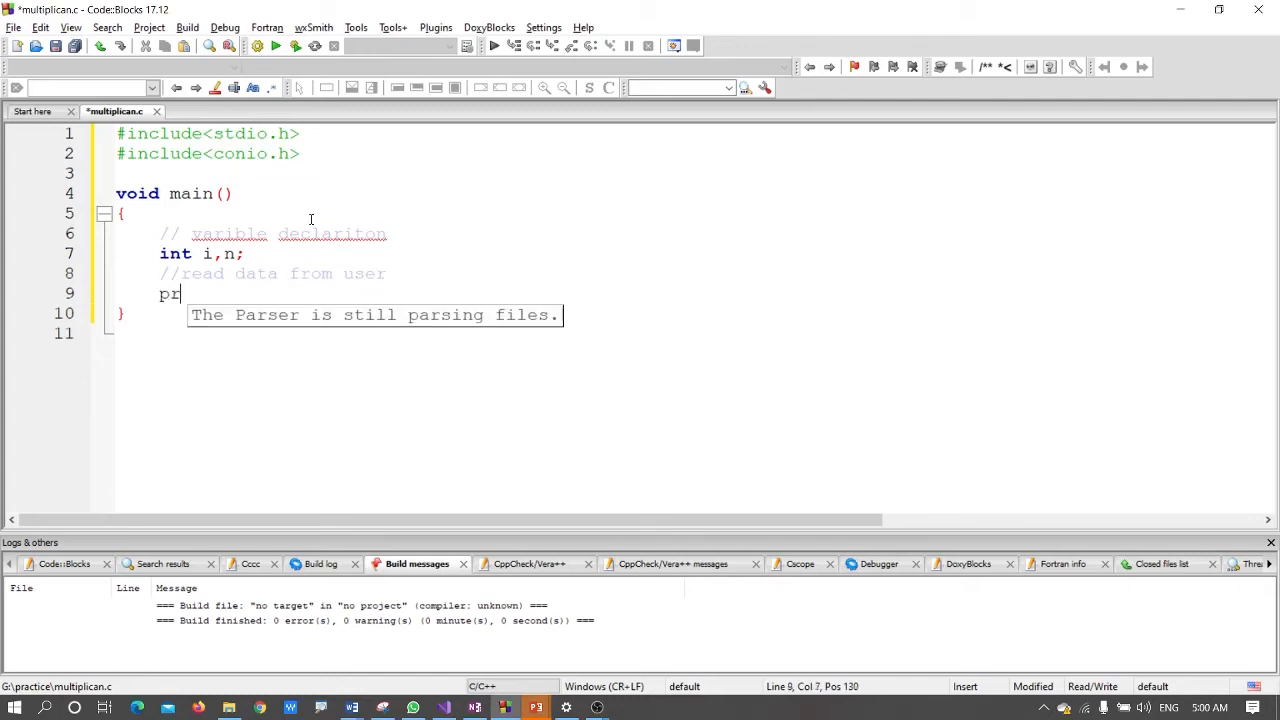
text(intf())
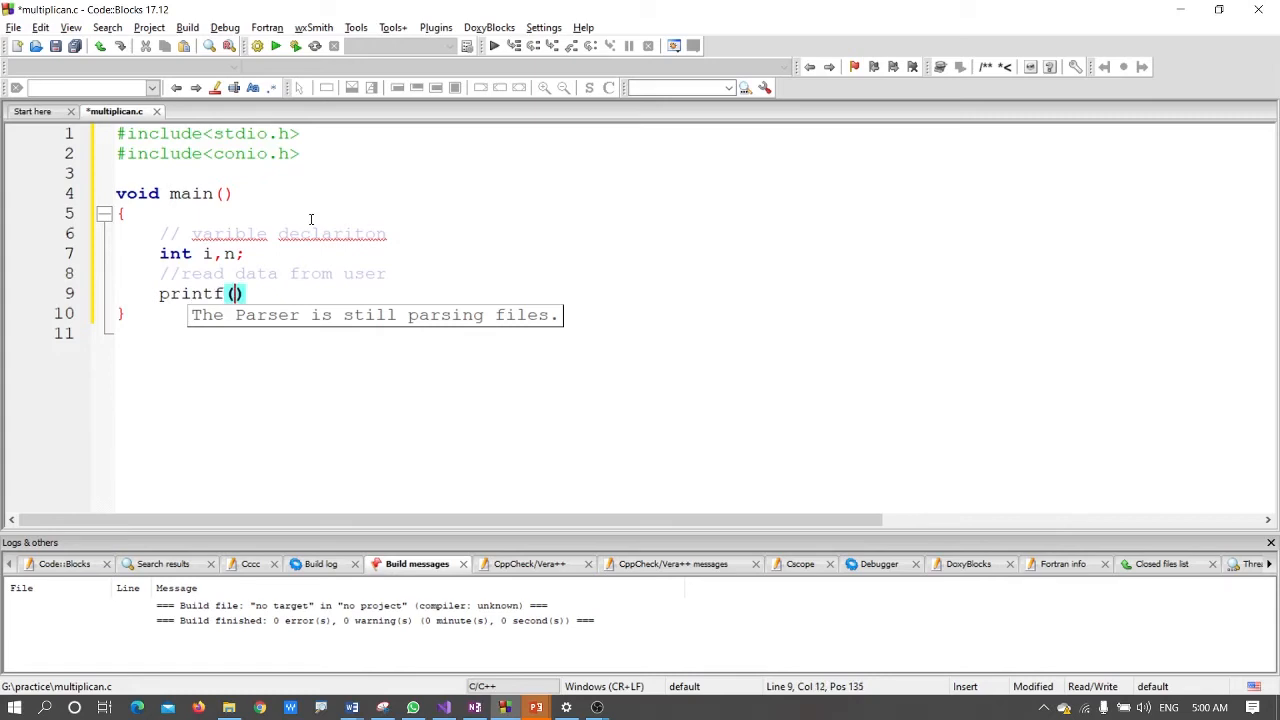
text("")
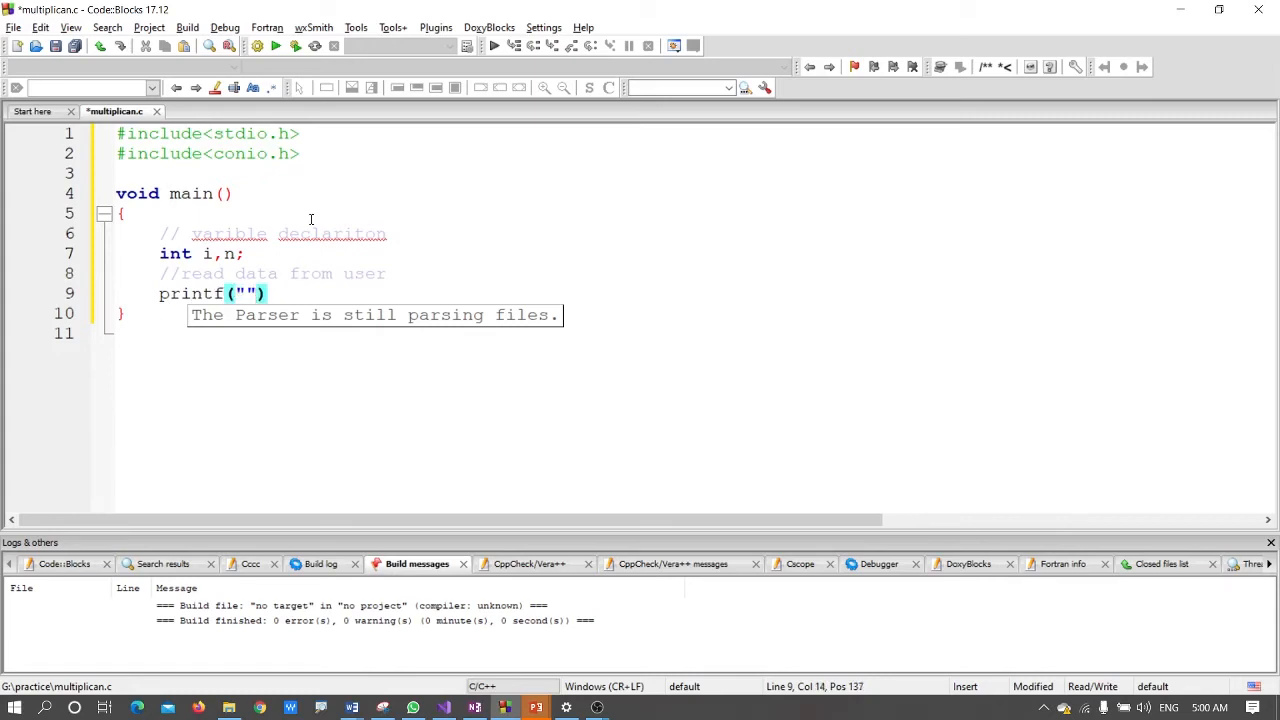
text(E)
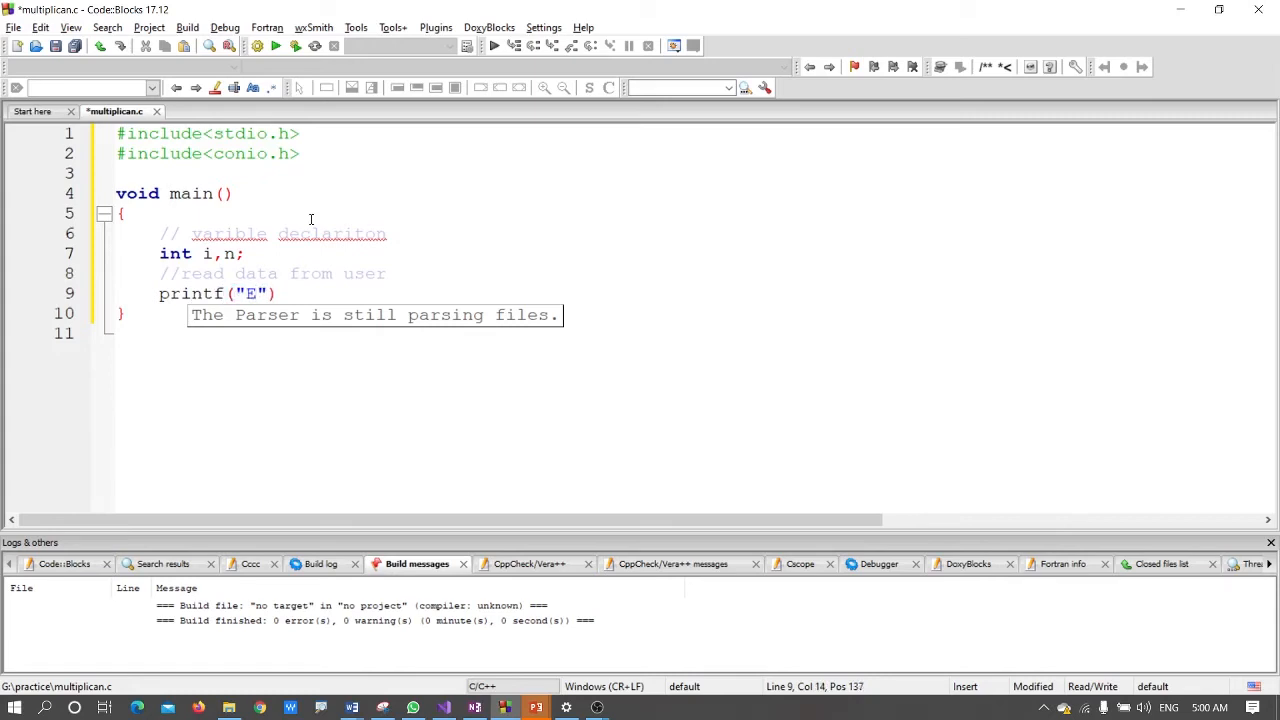
text(Enter an)
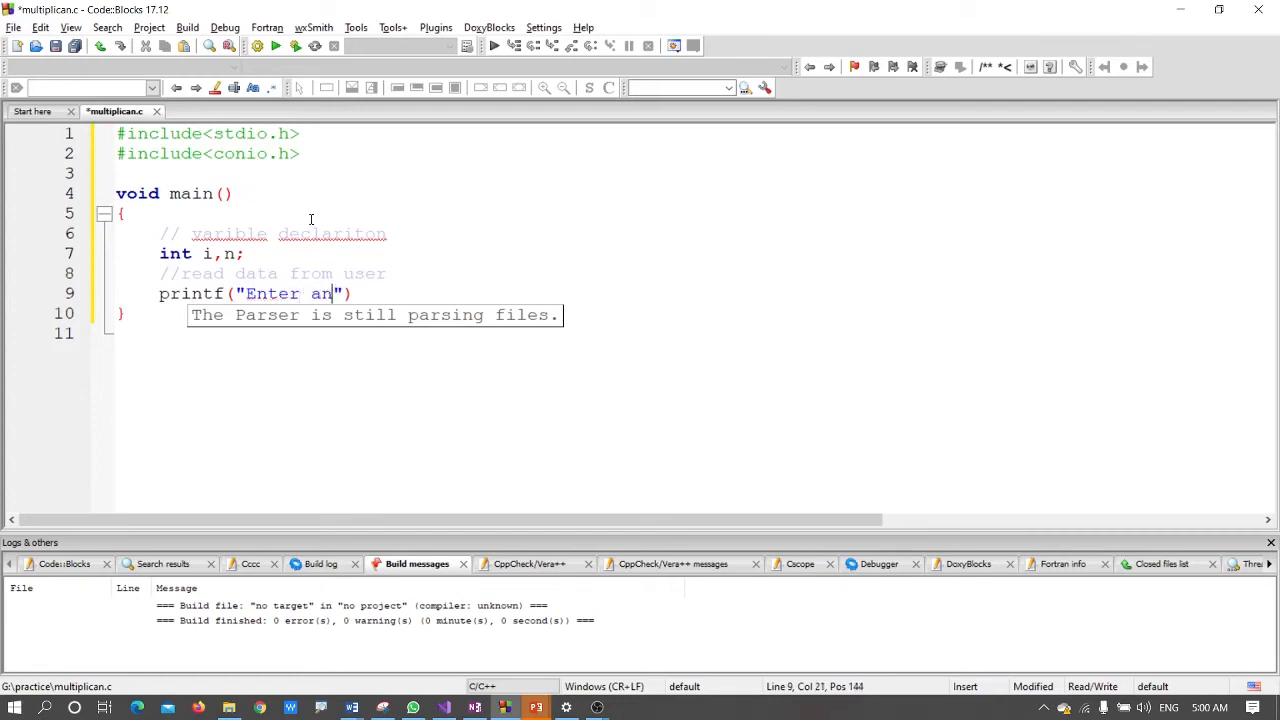
text(y Numbe)
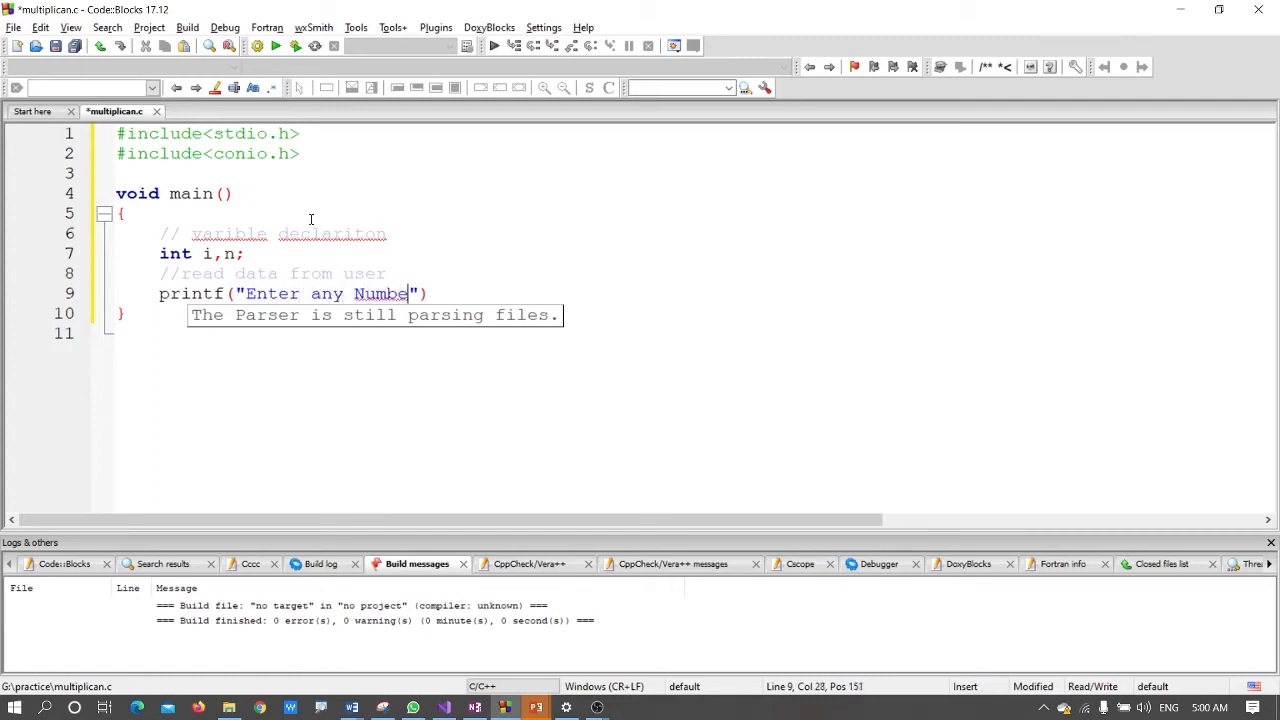
text(r:))
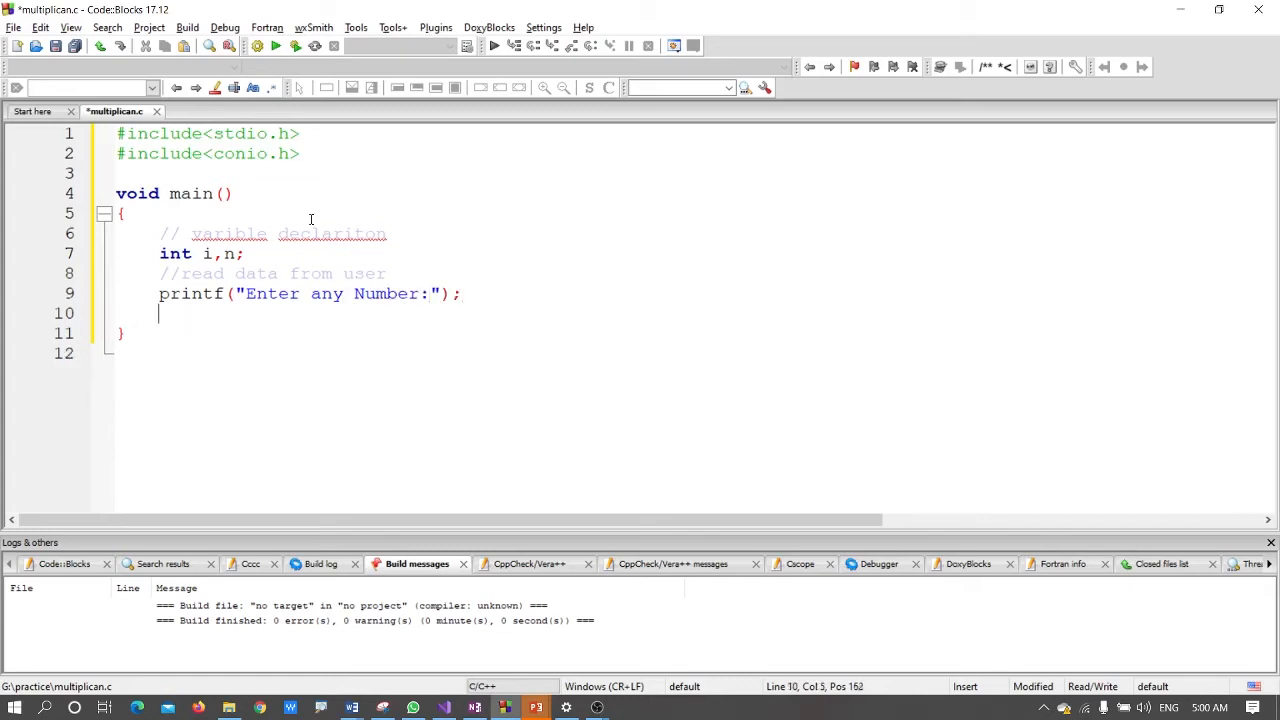
- Read the number into n with scanf("%d",&n)
text(s)
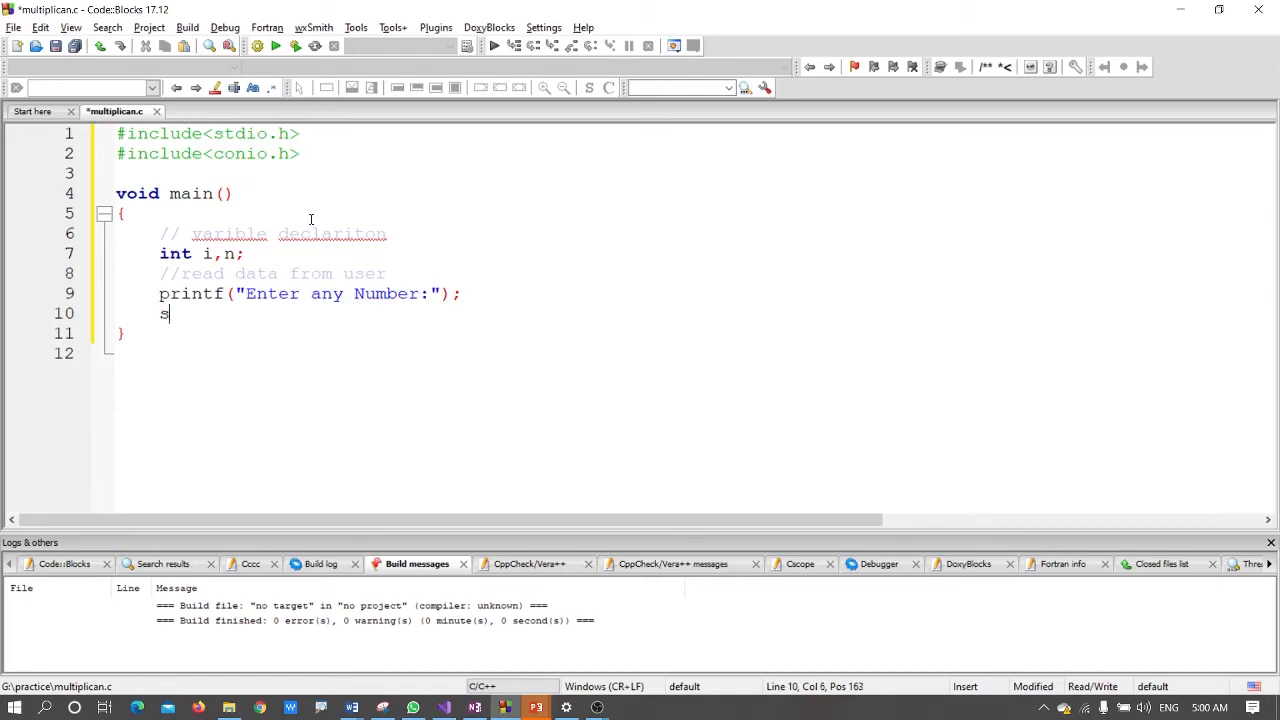
text(canf)
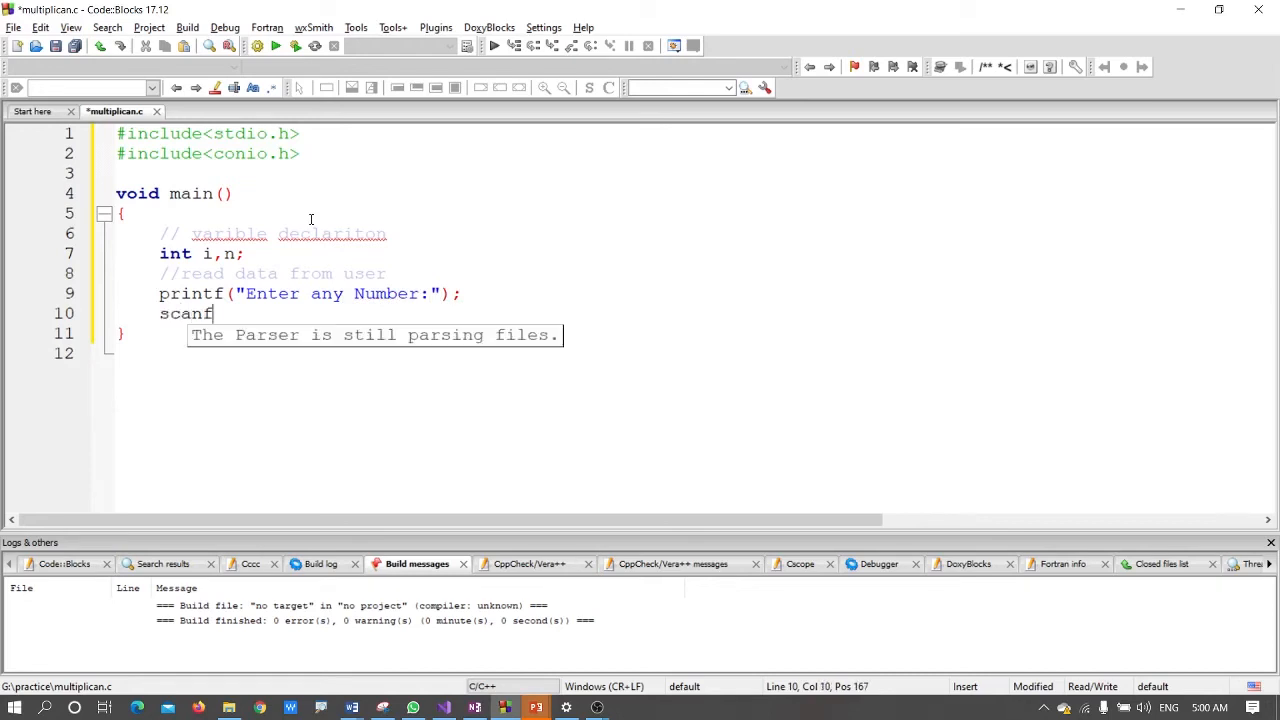
text(())
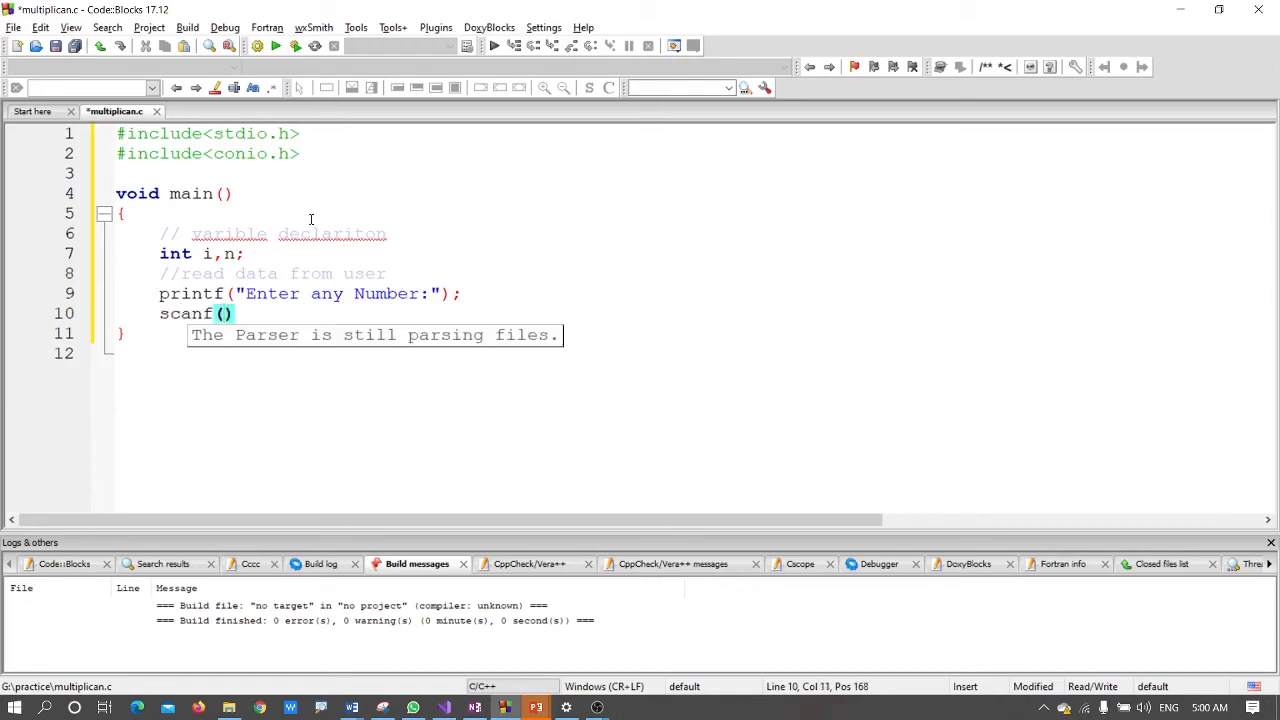
text("")
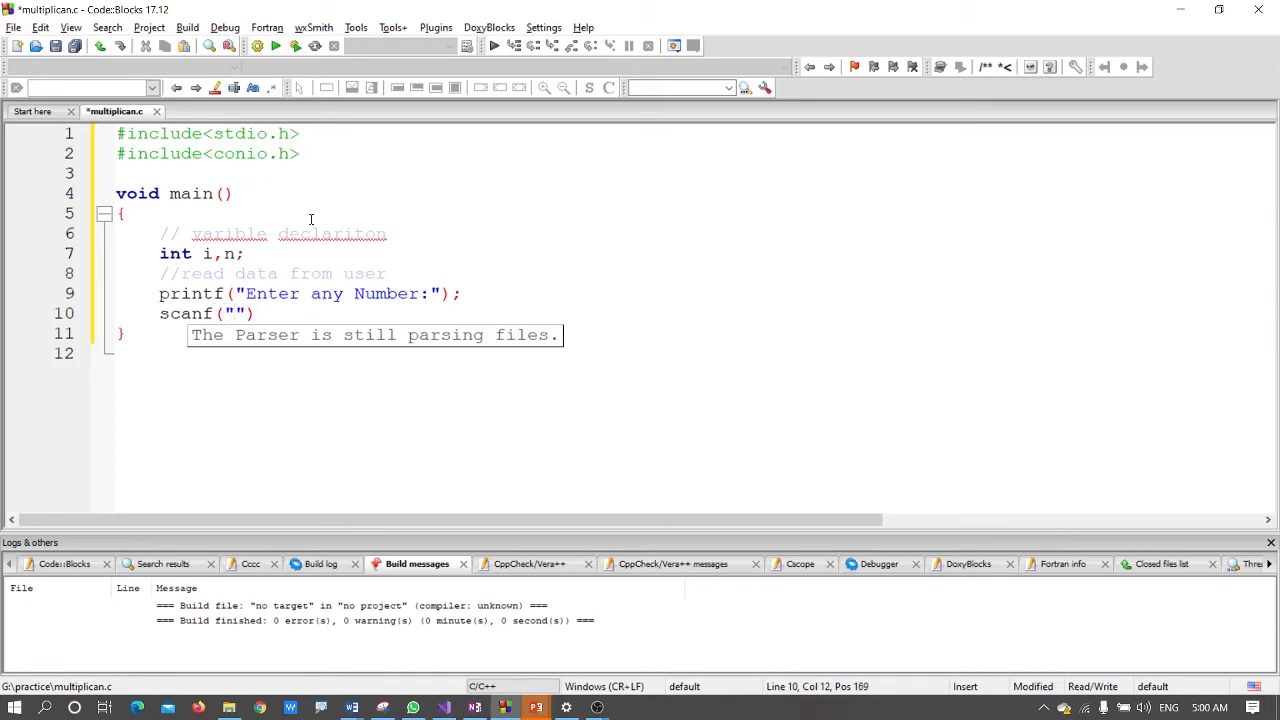
text(%d)
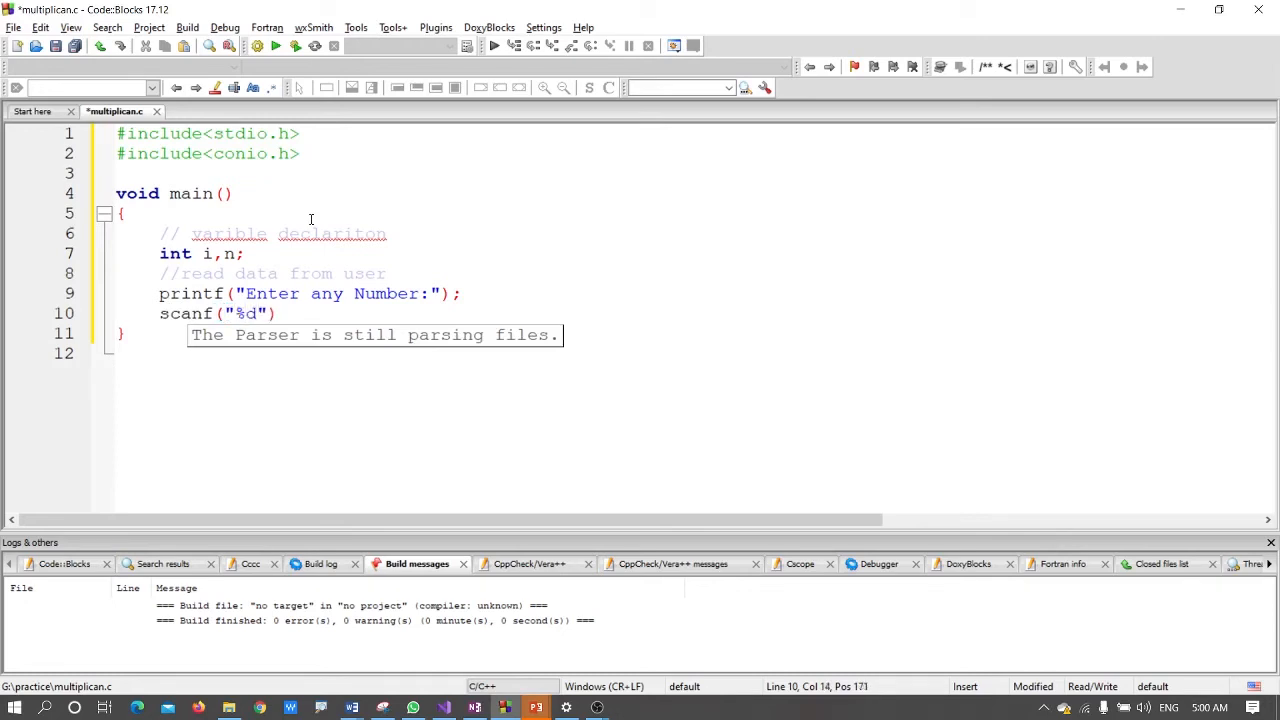
text(,)
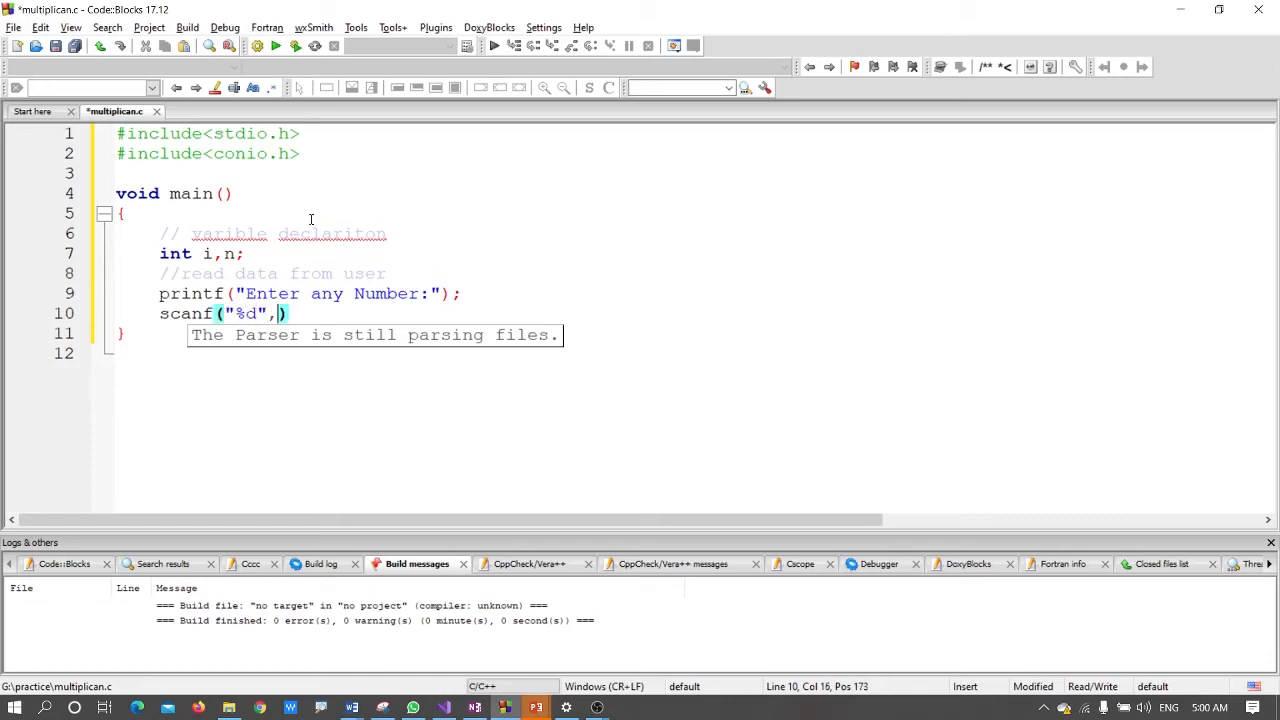
text(&n)
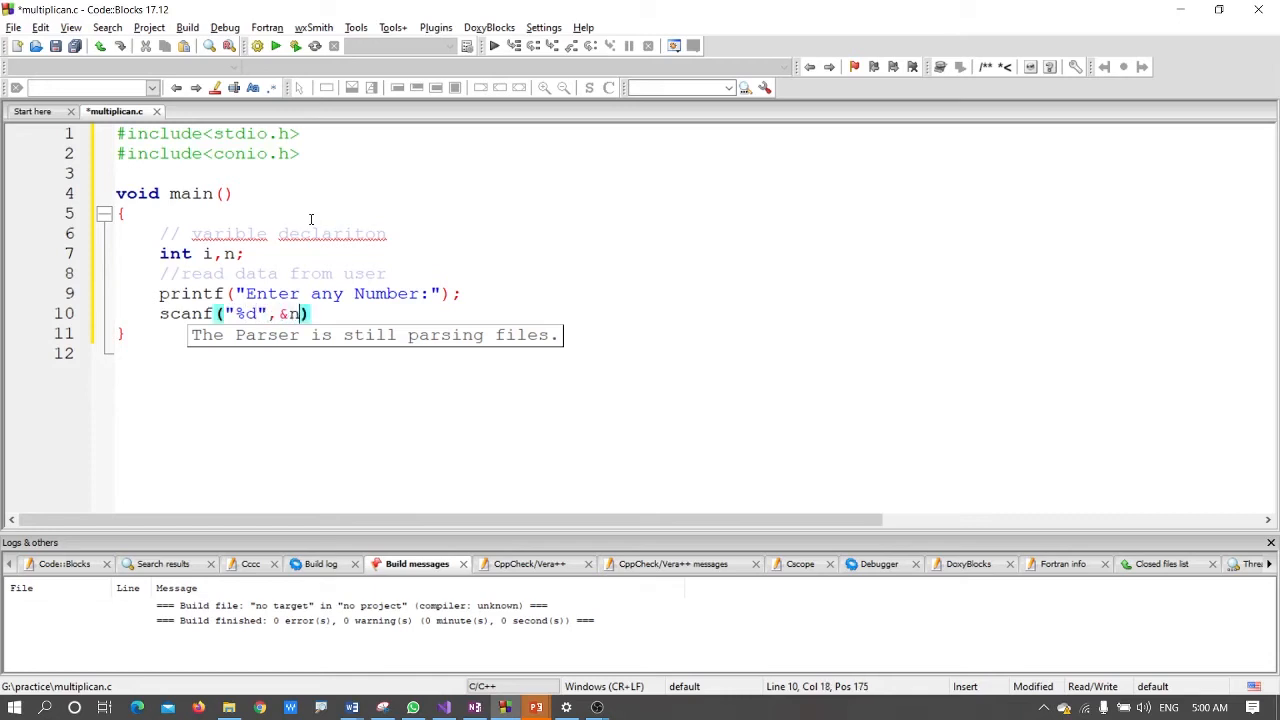
text())
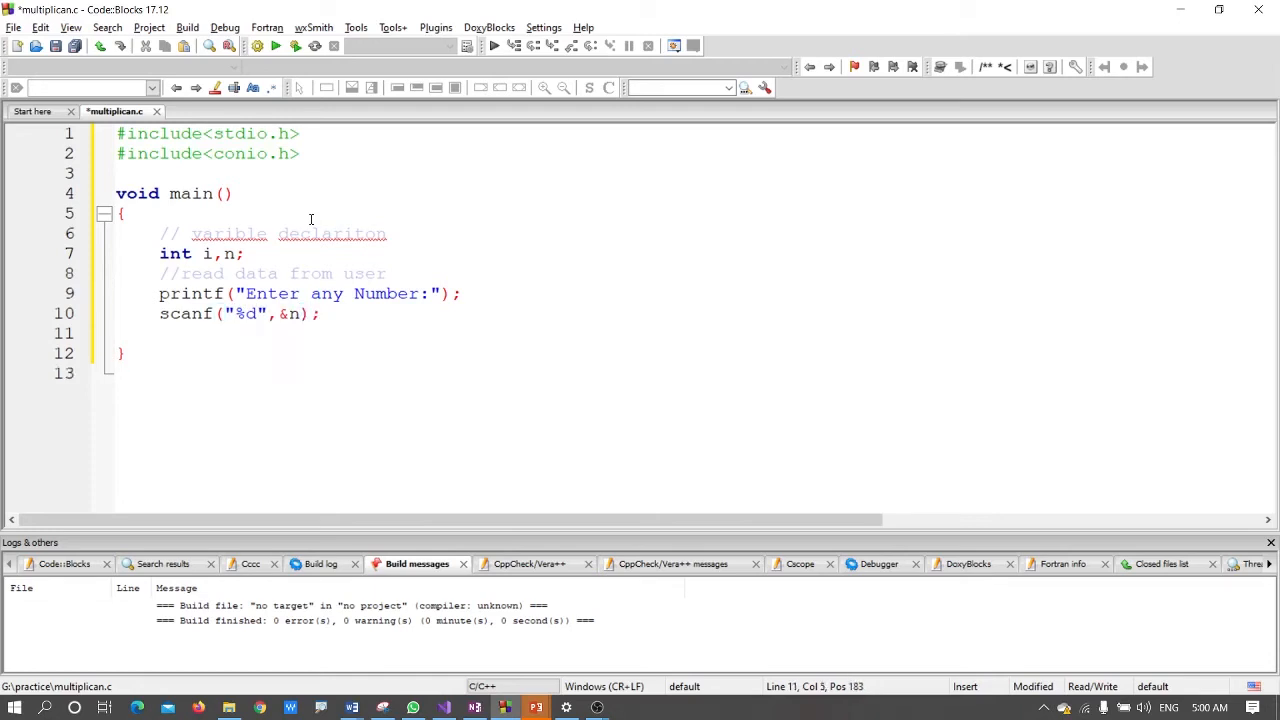
- Add the '// logic' comment line above the loop
text(// lc)
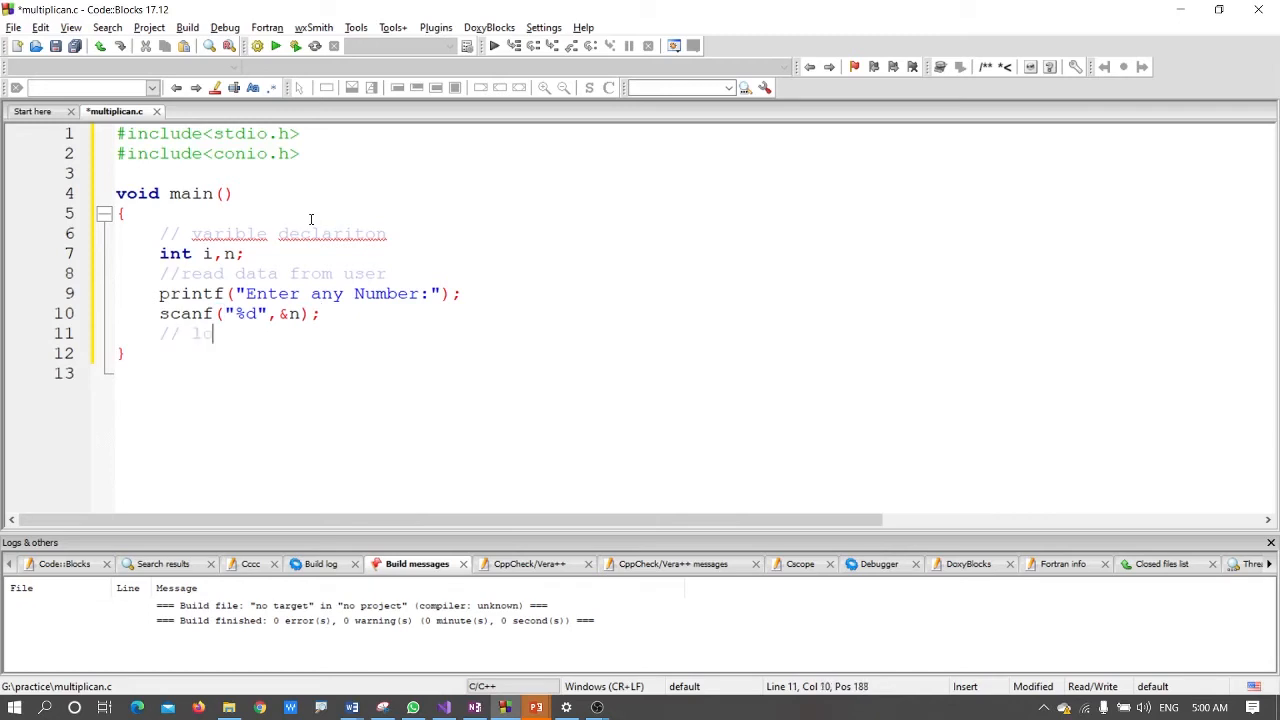
text(gic)
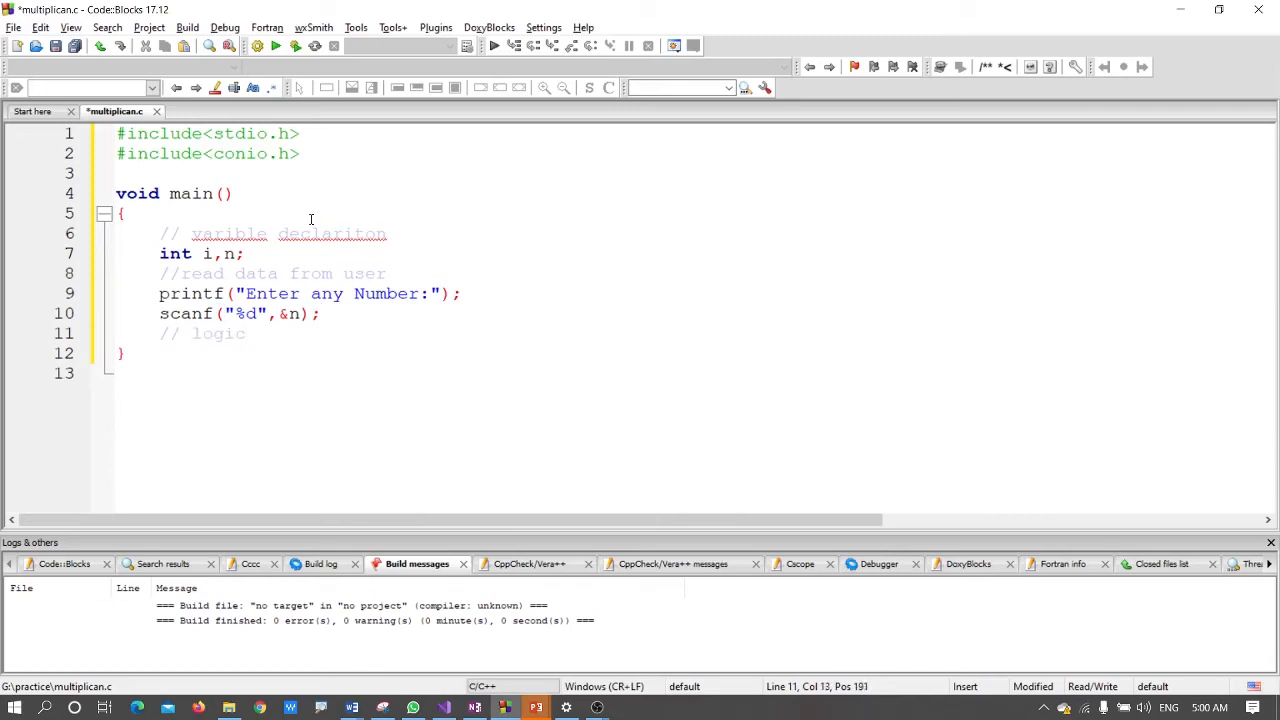
key(Return)
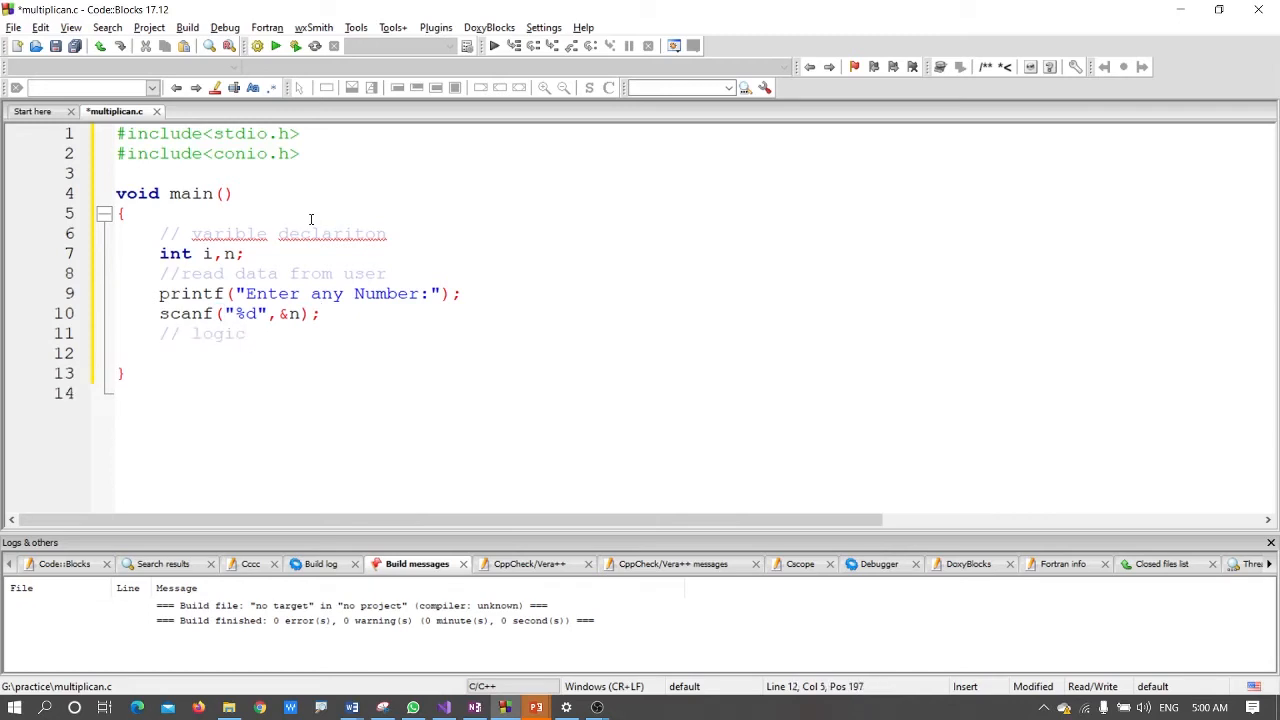
- Write the loop header for(i=1; i<=10; i++) and move to a new line
text(for)
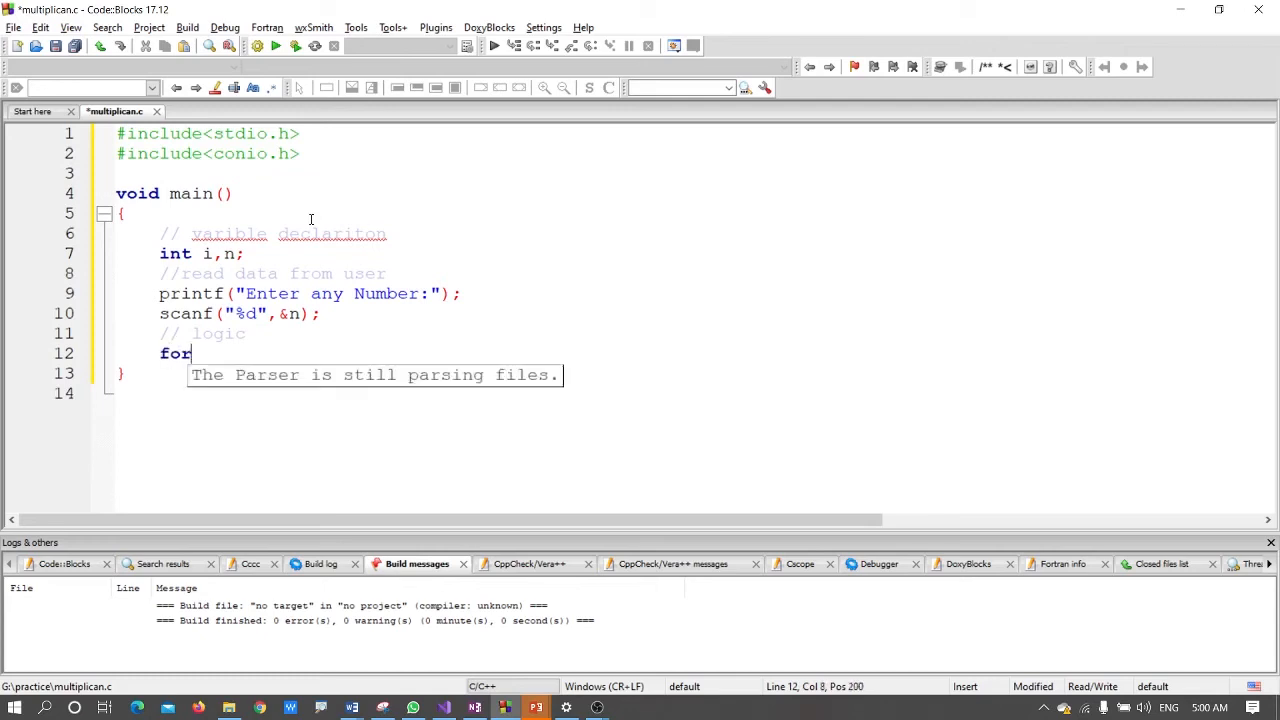
text(())
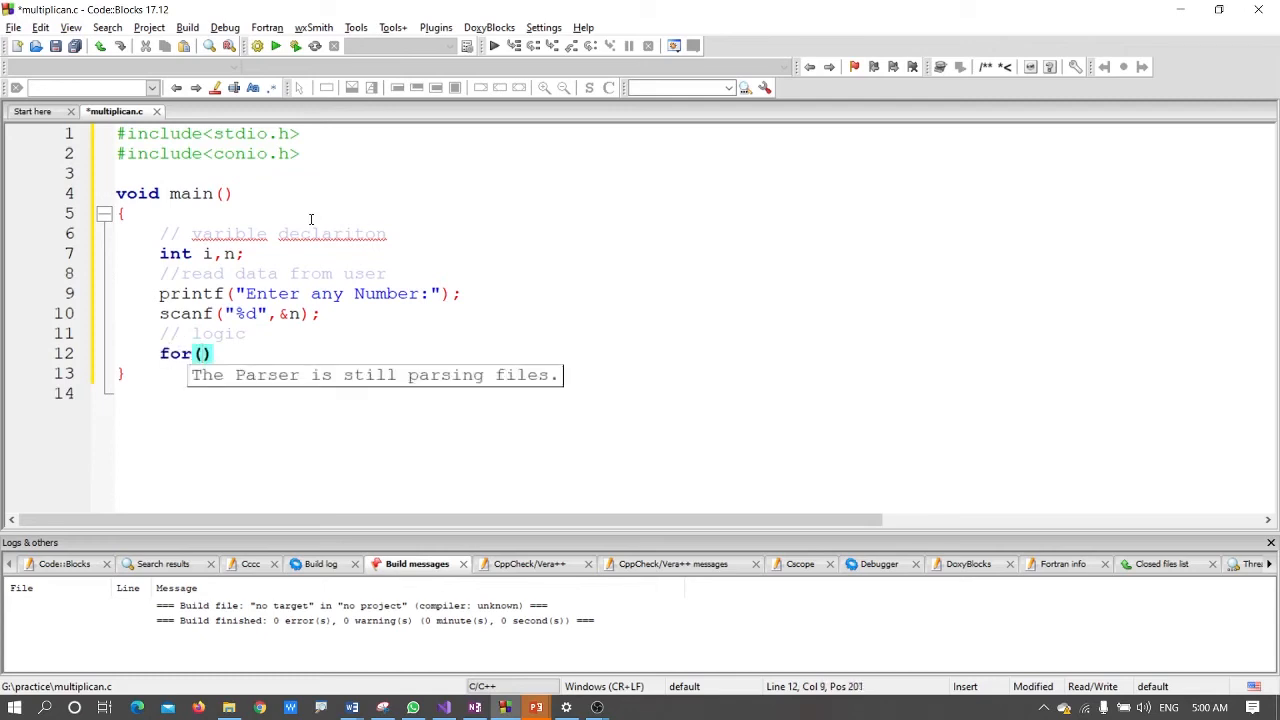
text(i)
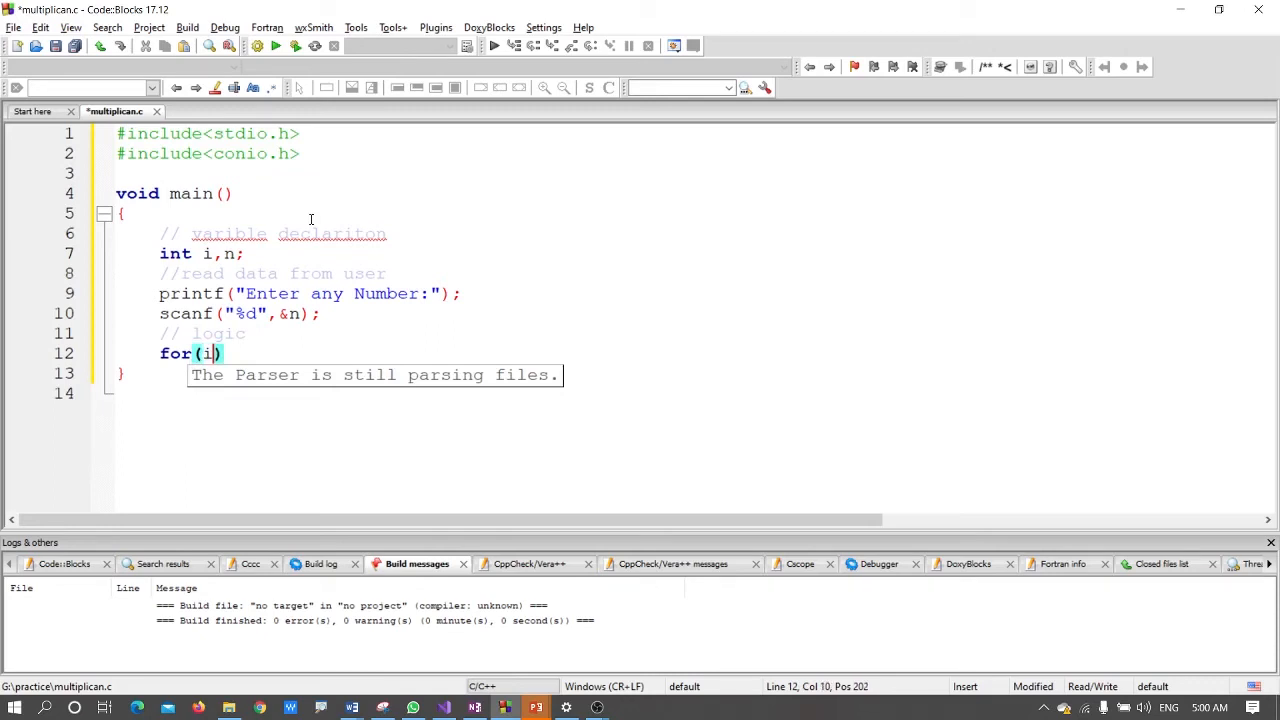
text(1)
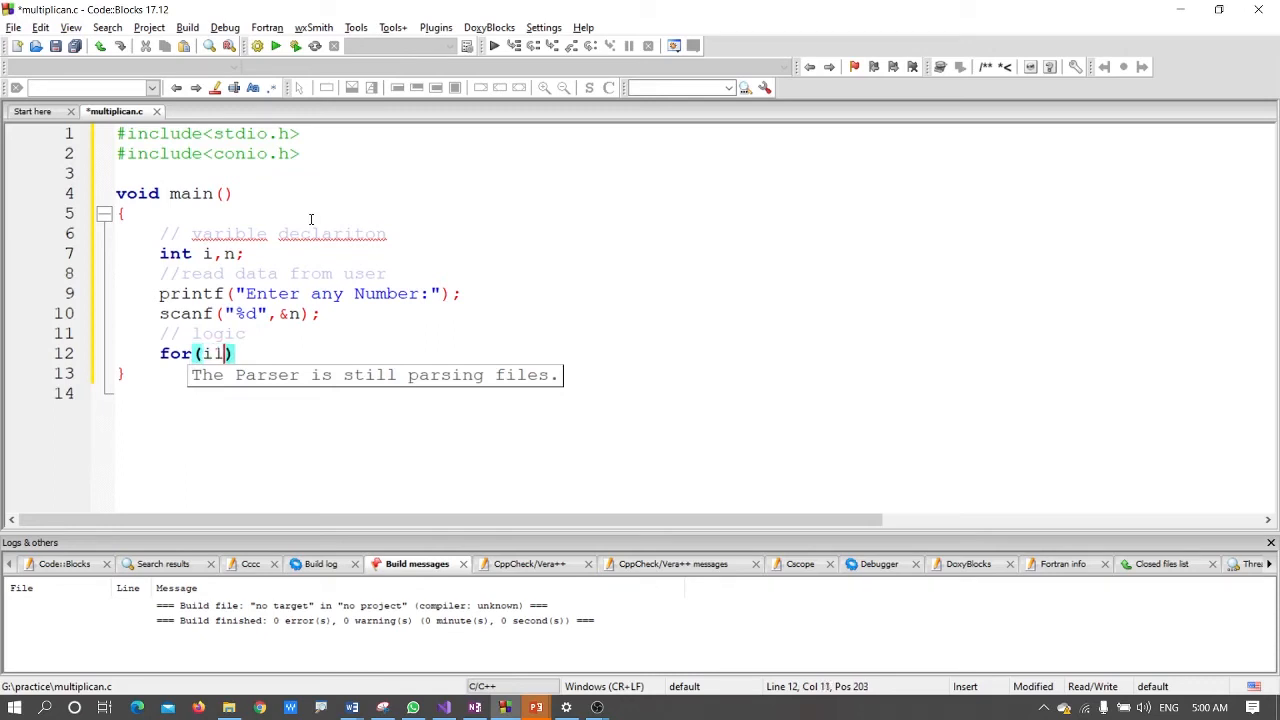
text(=1)
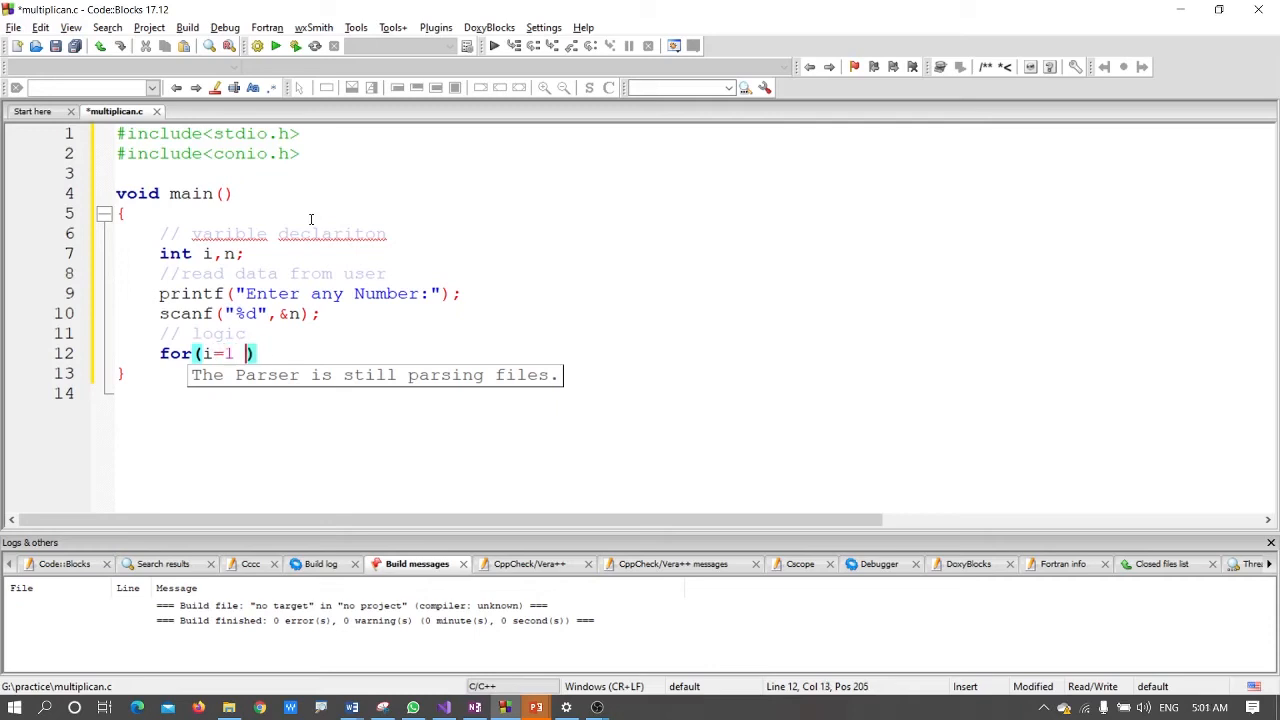
text(;)
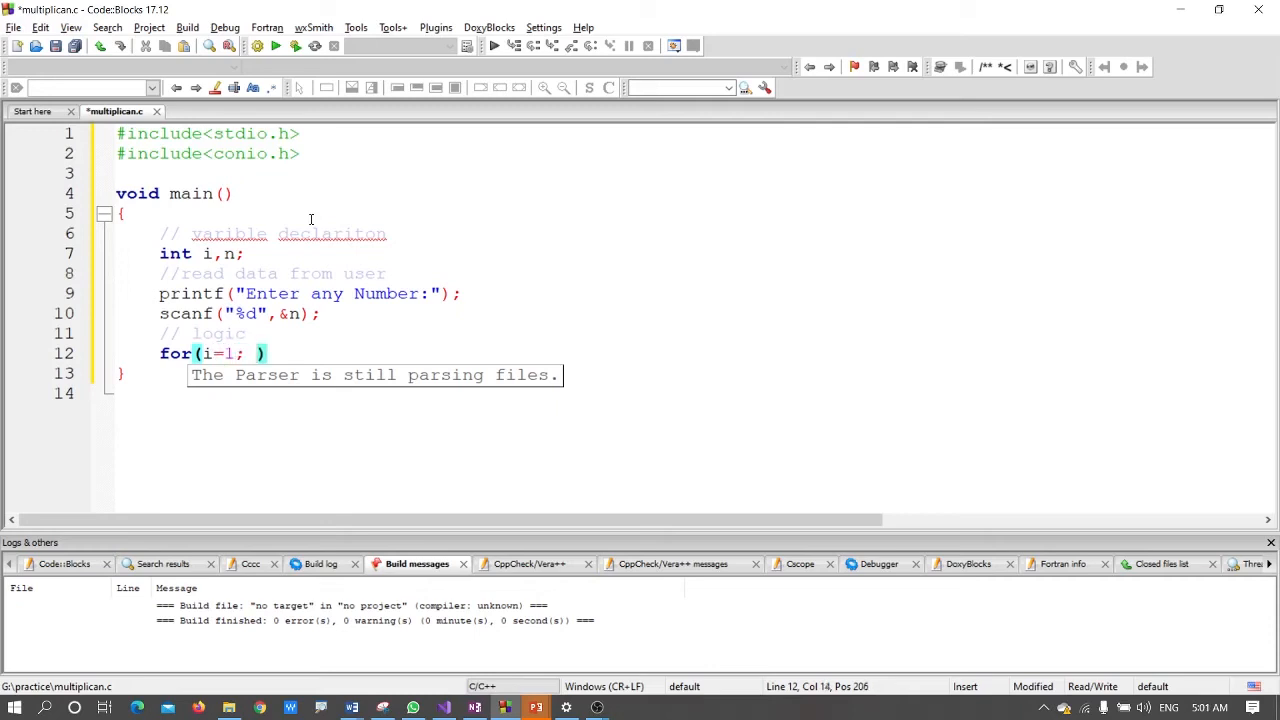
text(i<)
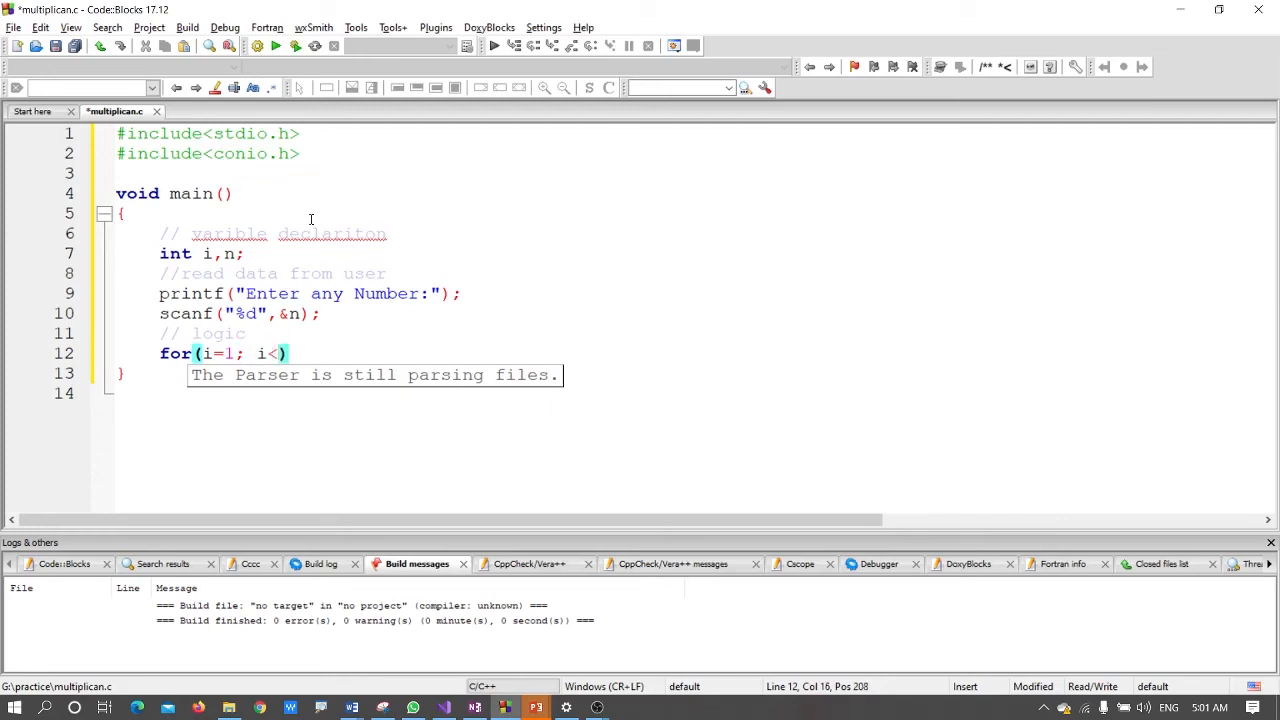
text(=)
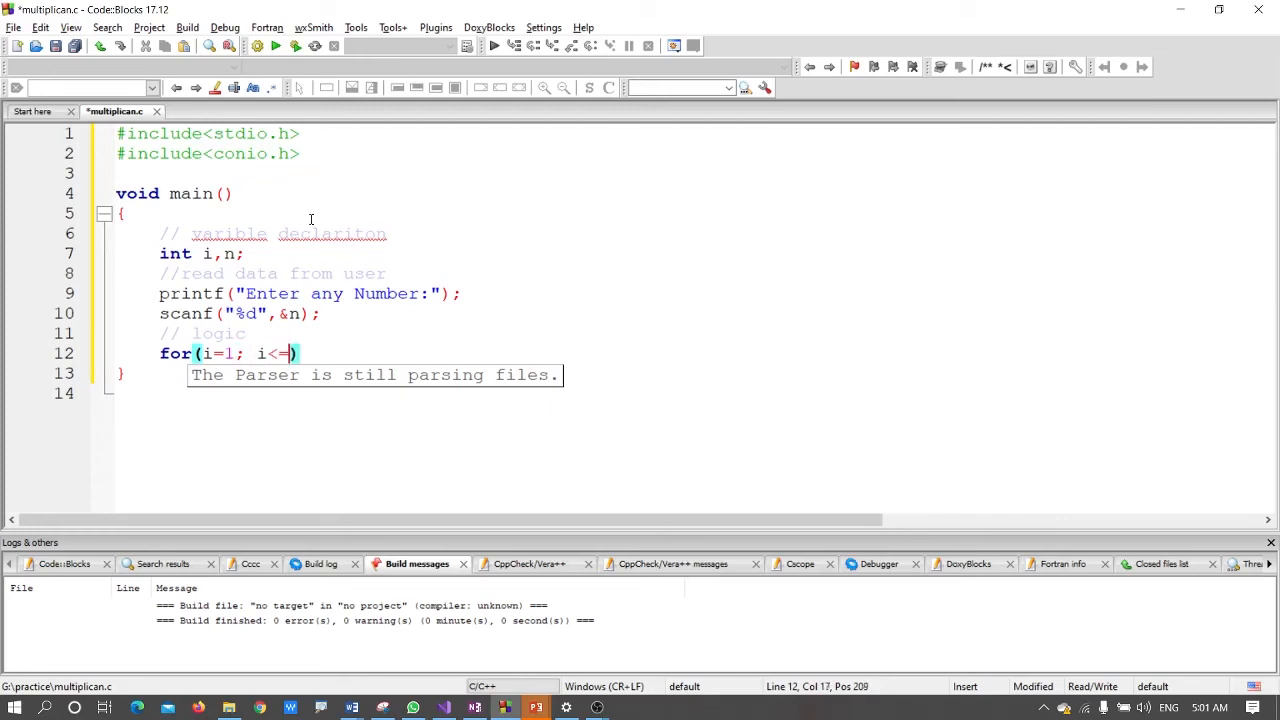
text(1)
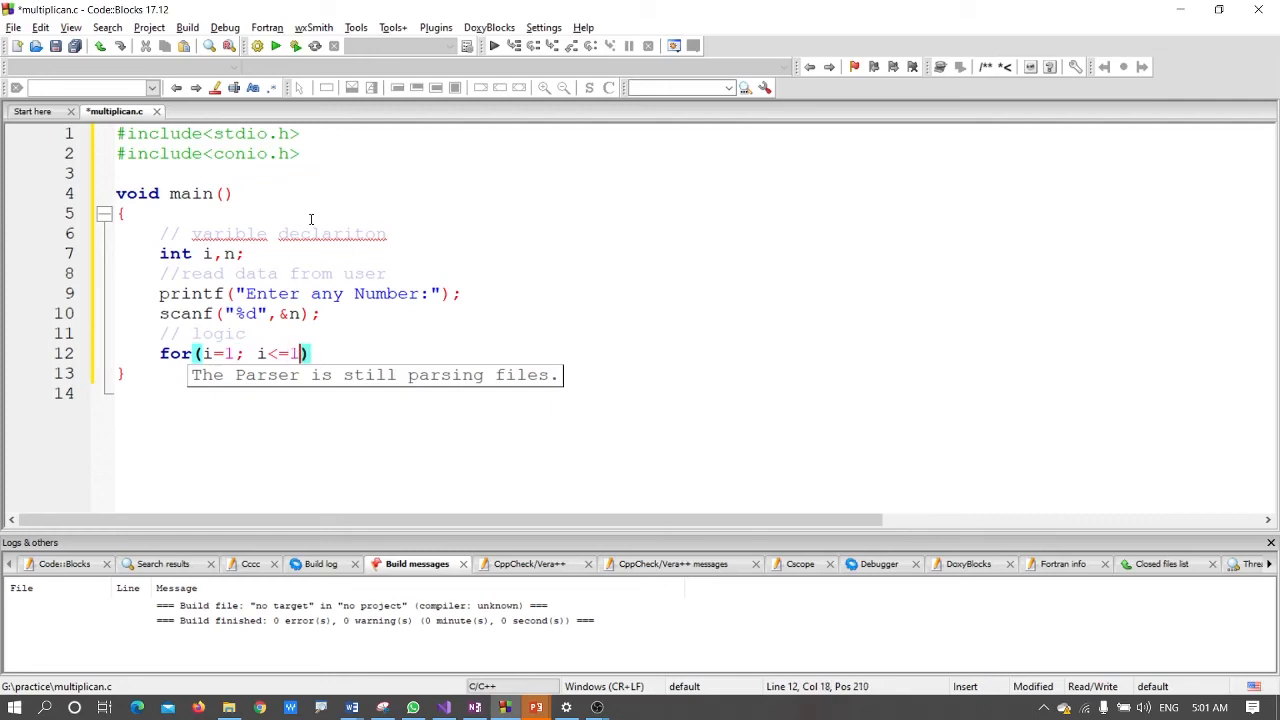
text(0;)
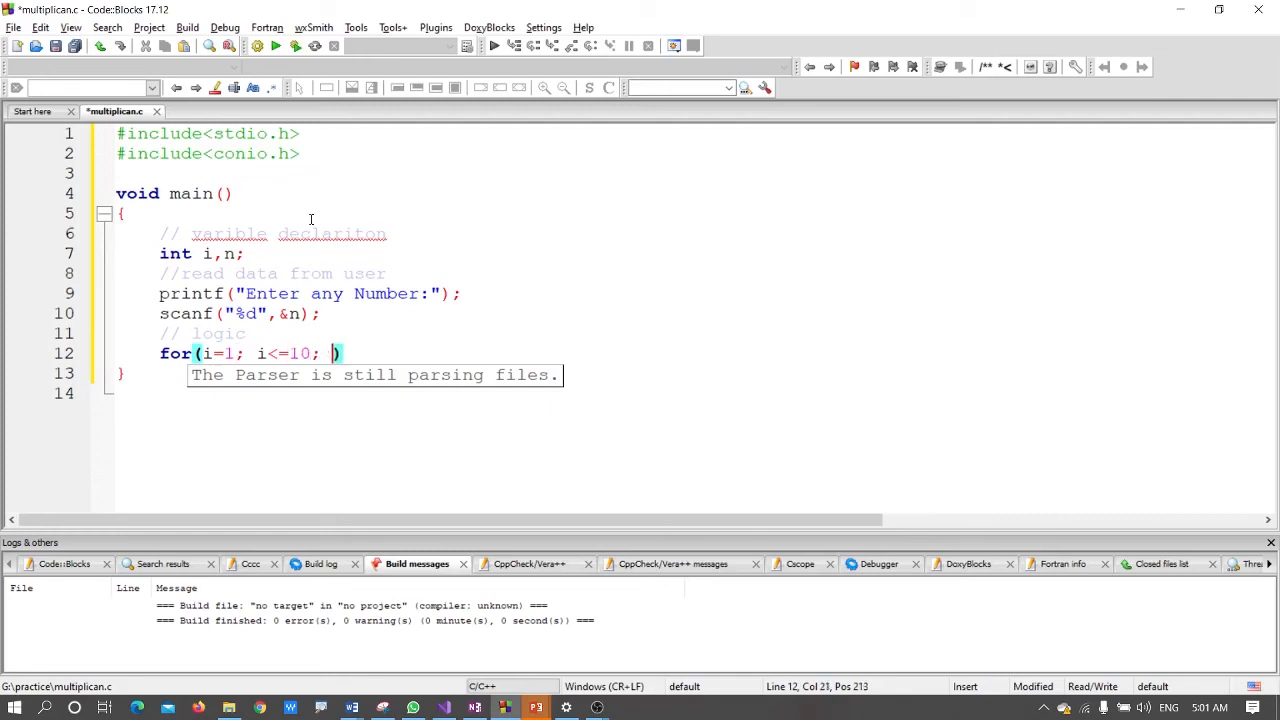
text(i++)
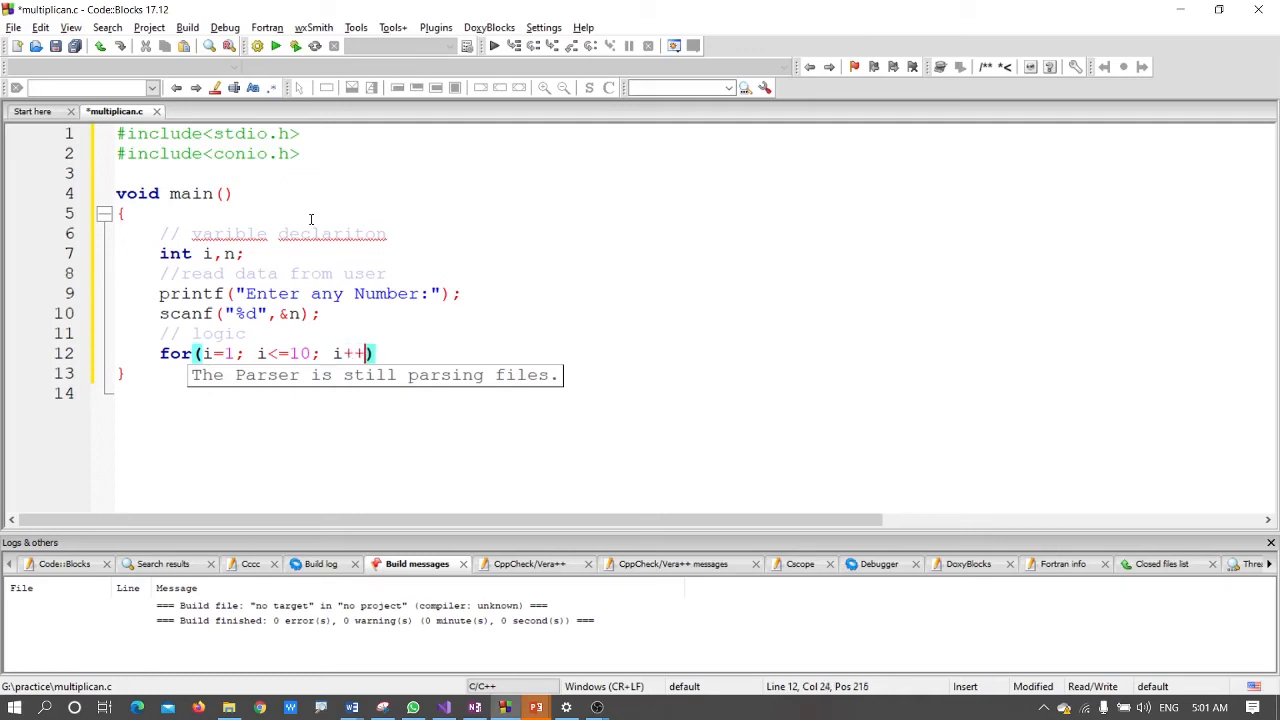
key(Enter)
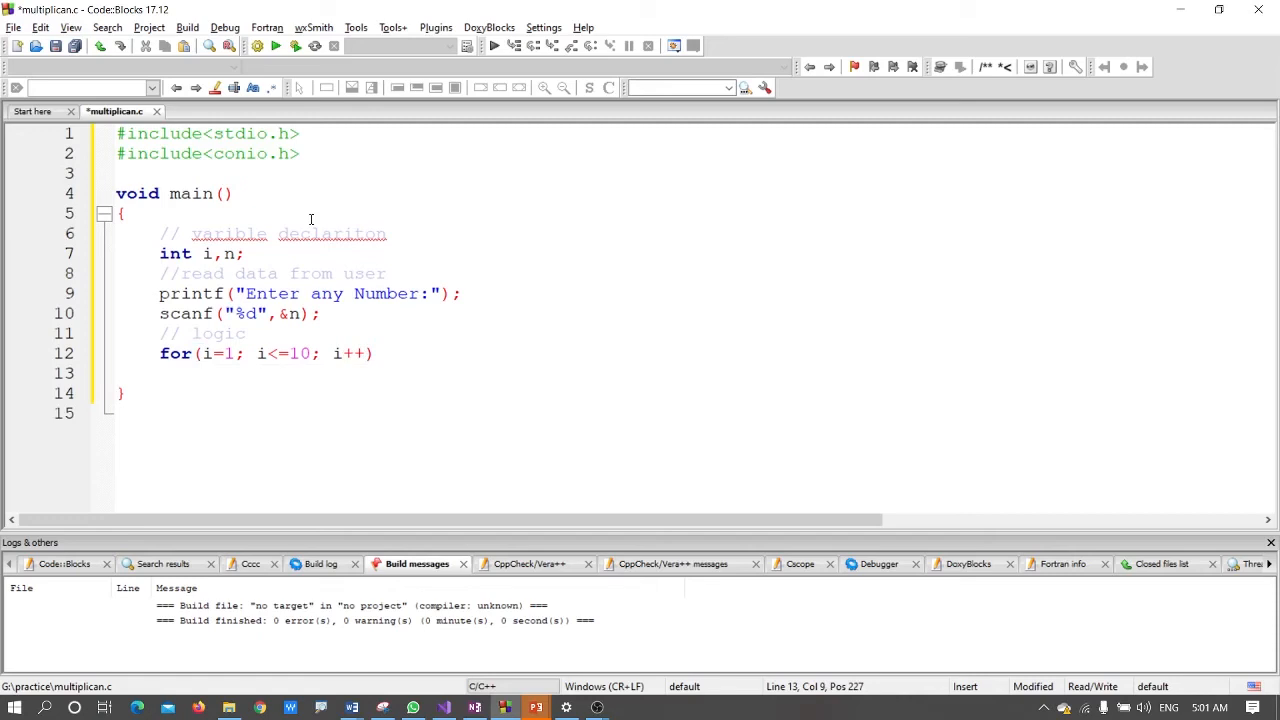
- Begin the loop body printf with the format string "%d *%d = %d\n"
click(202, 374)
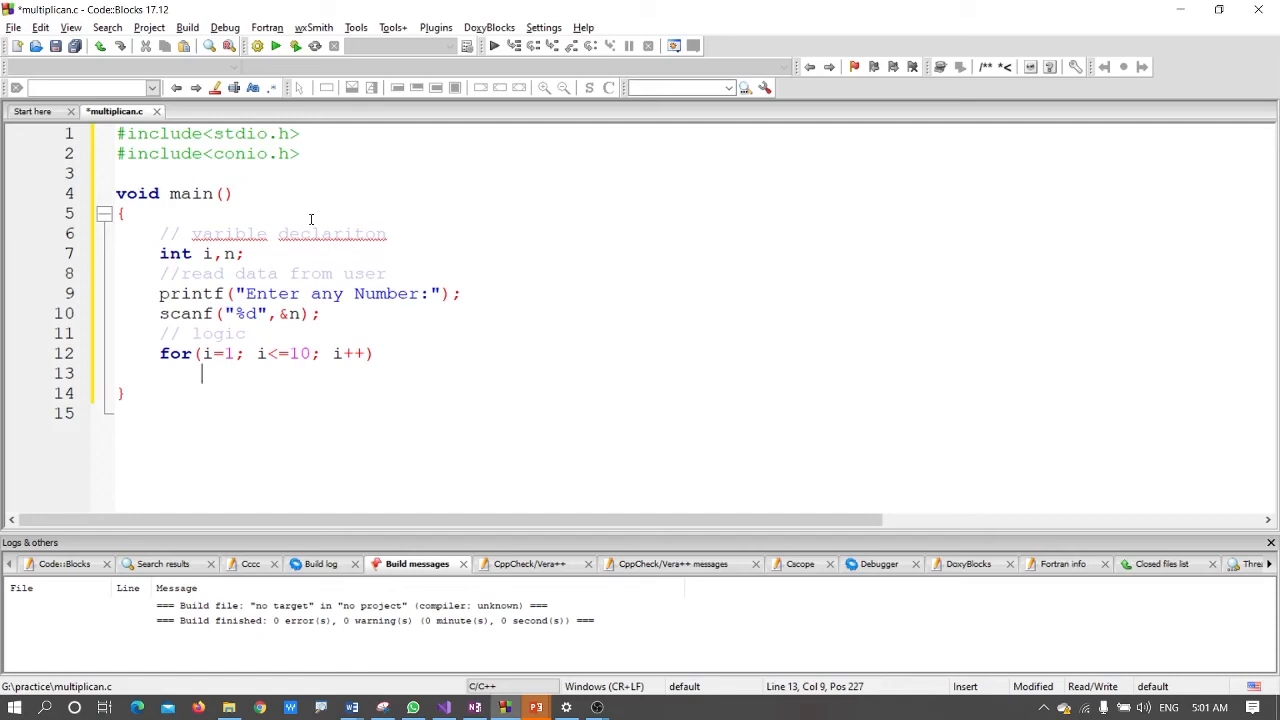
text(print)
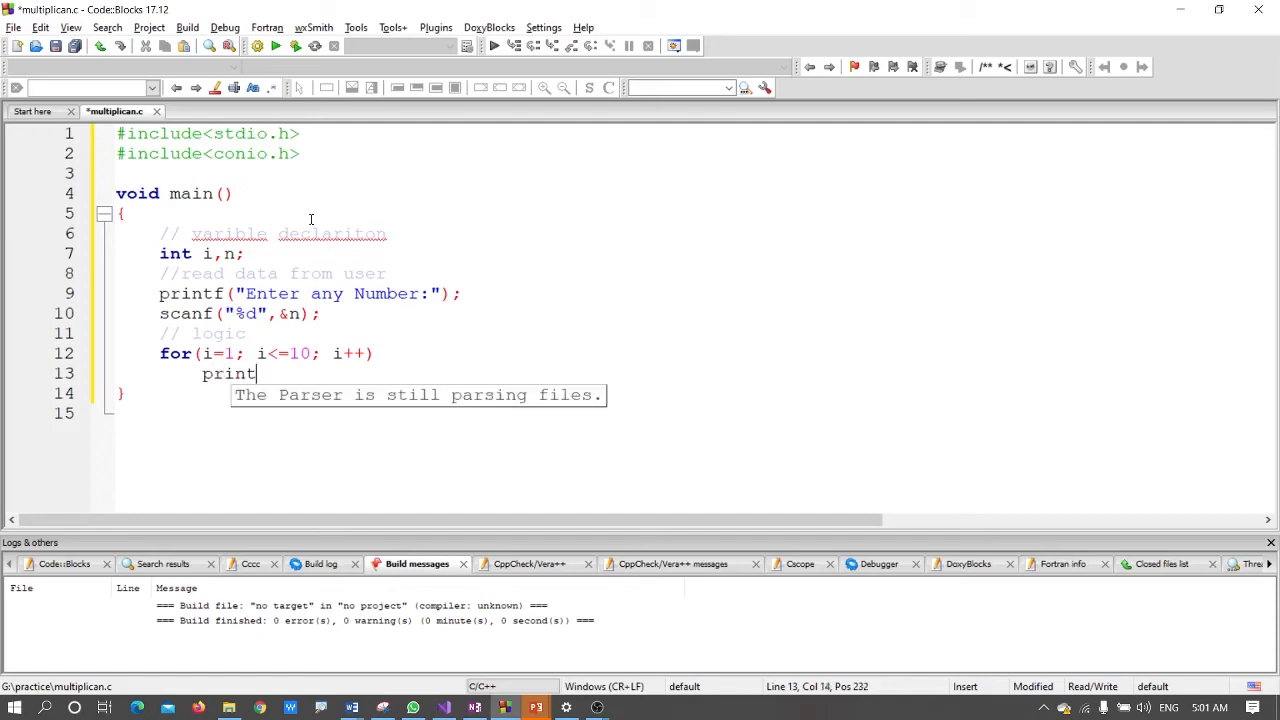
text(())
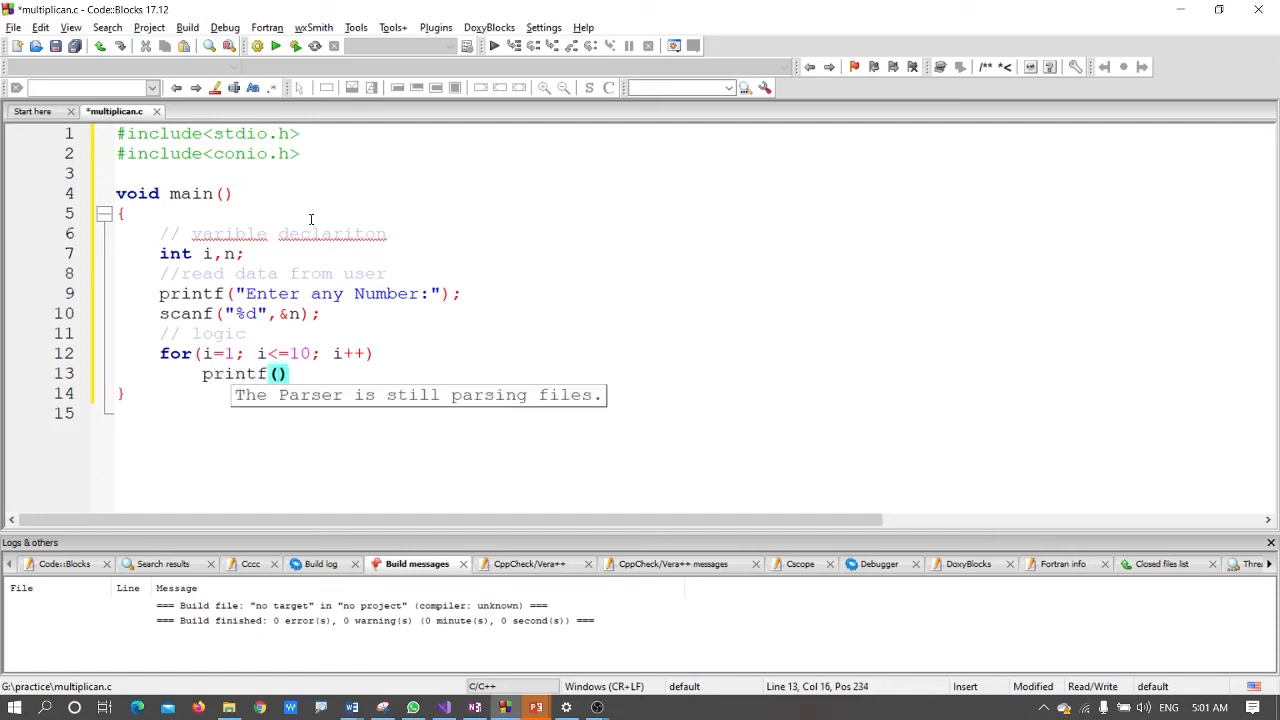
text("")
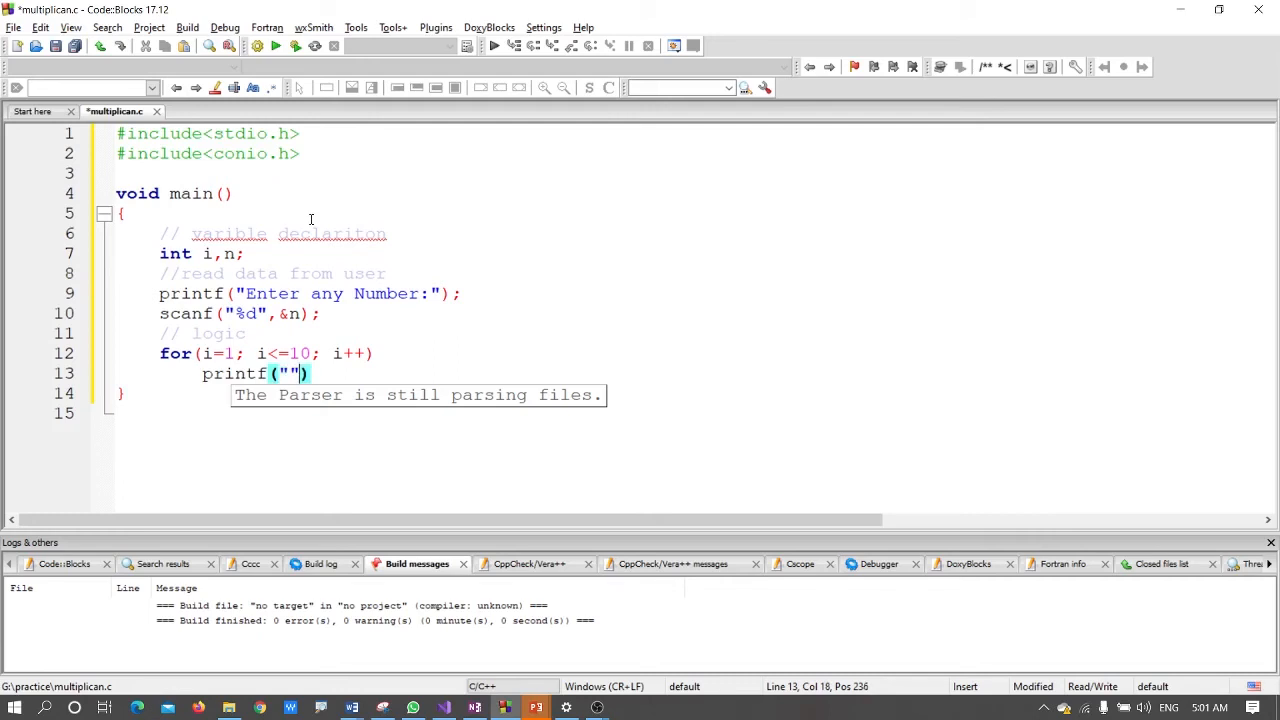
text(%)
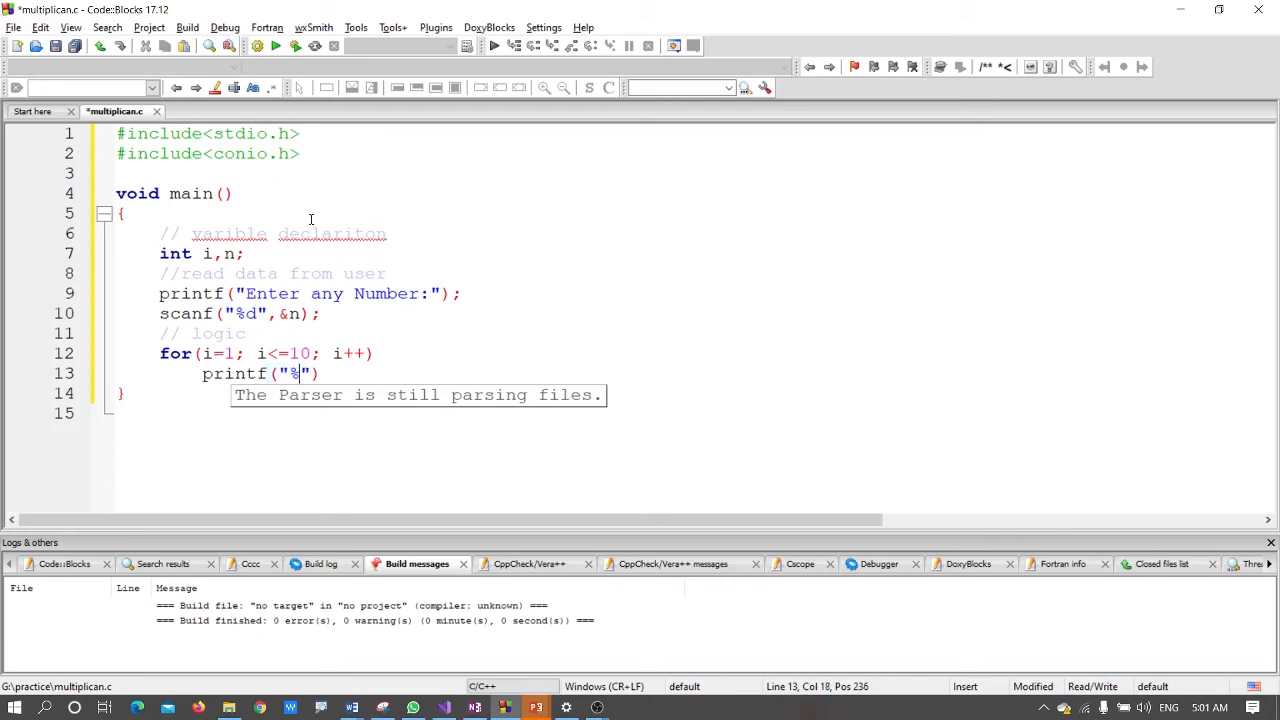
text(d)
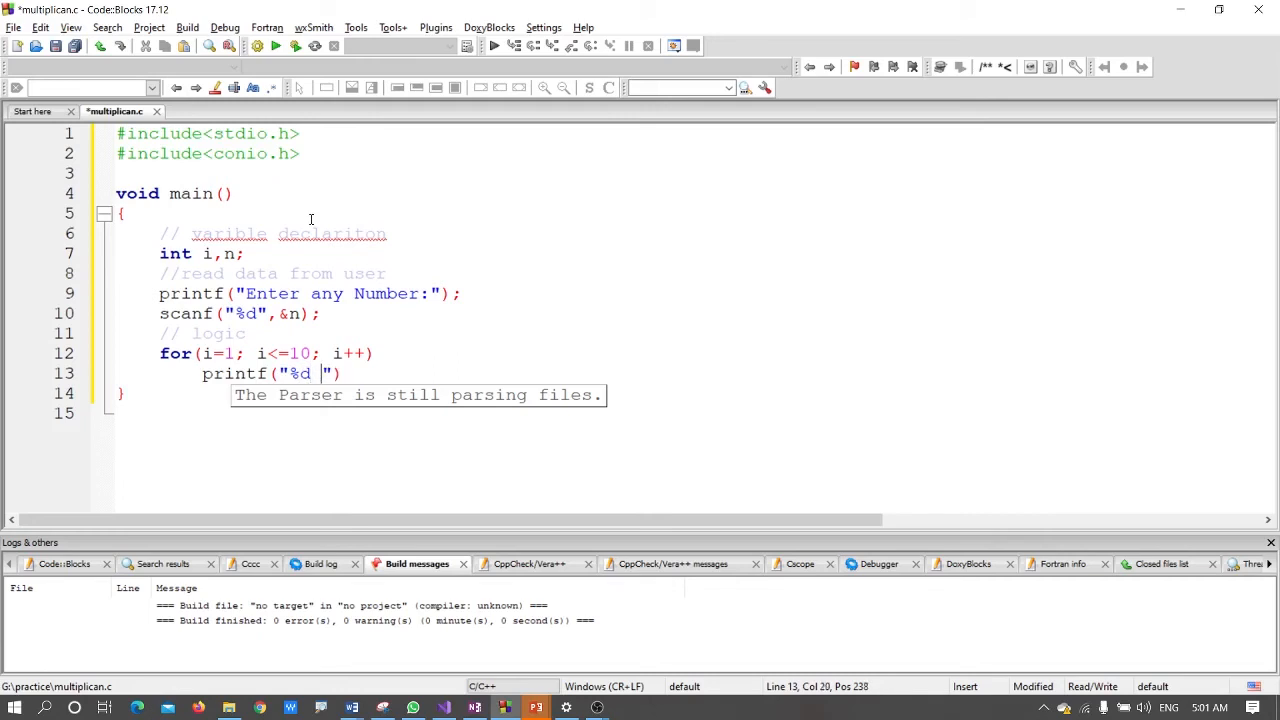
text(*)
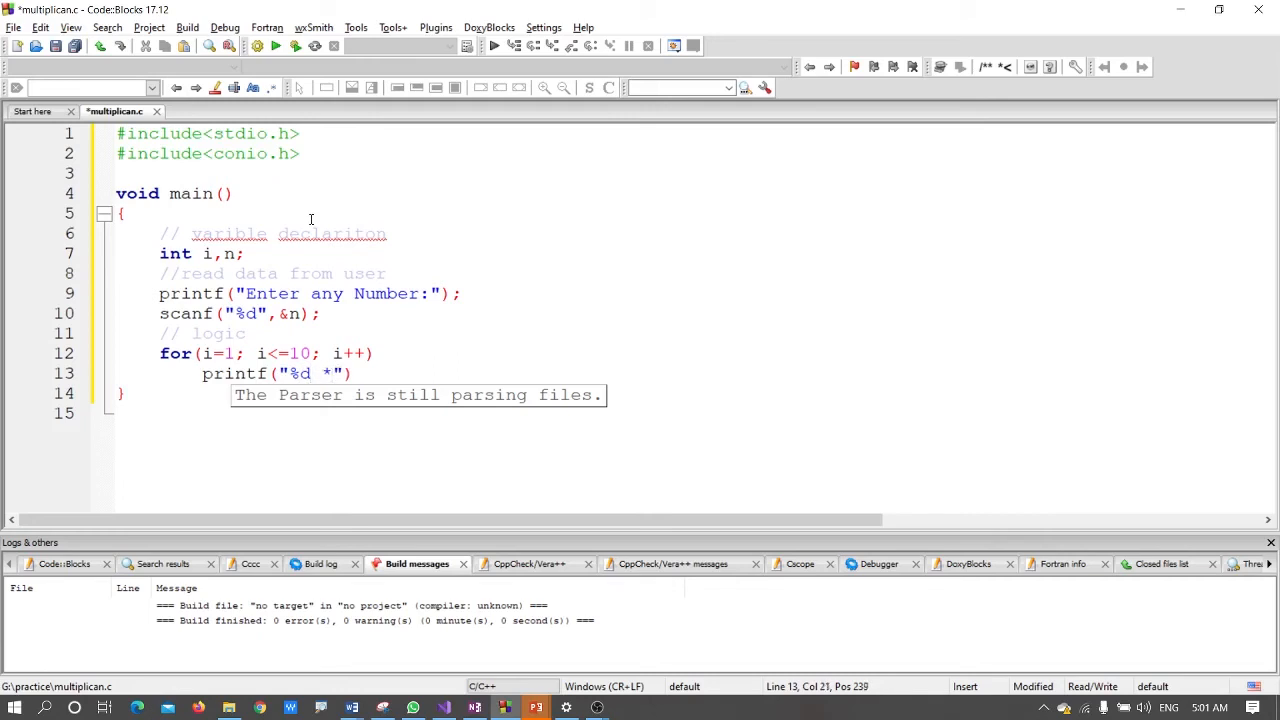
text(%d)
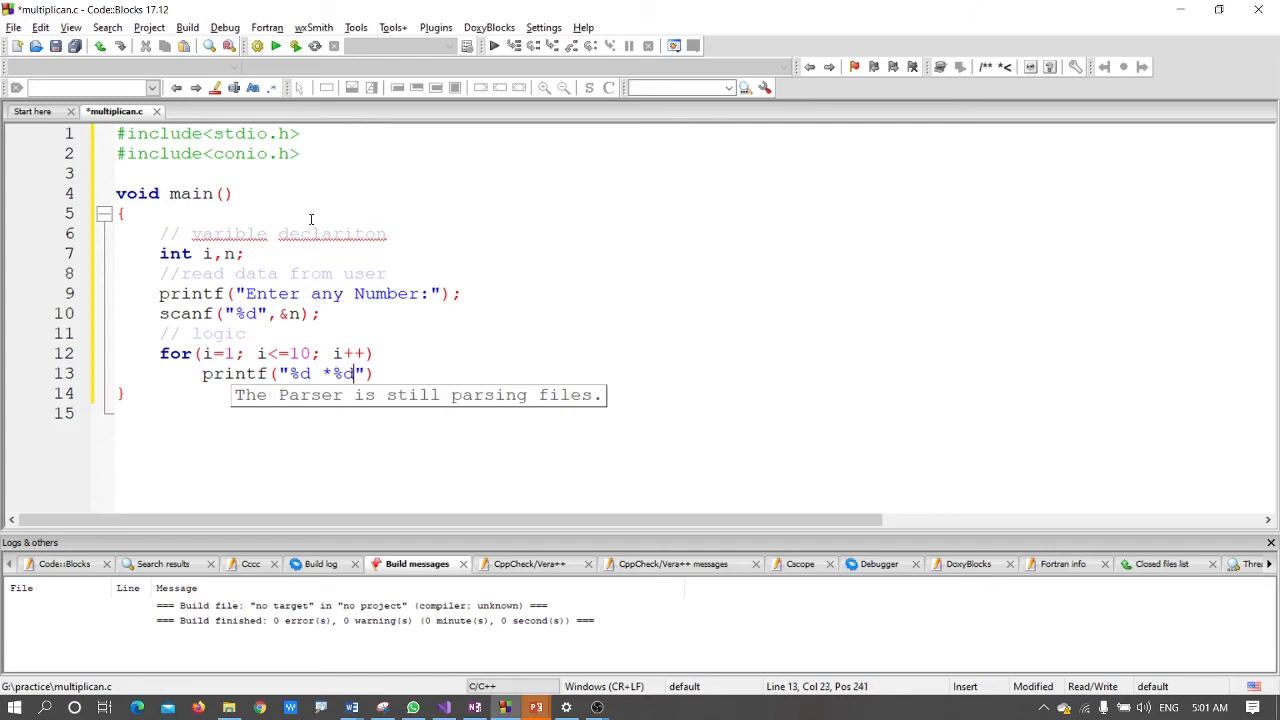
text(=)
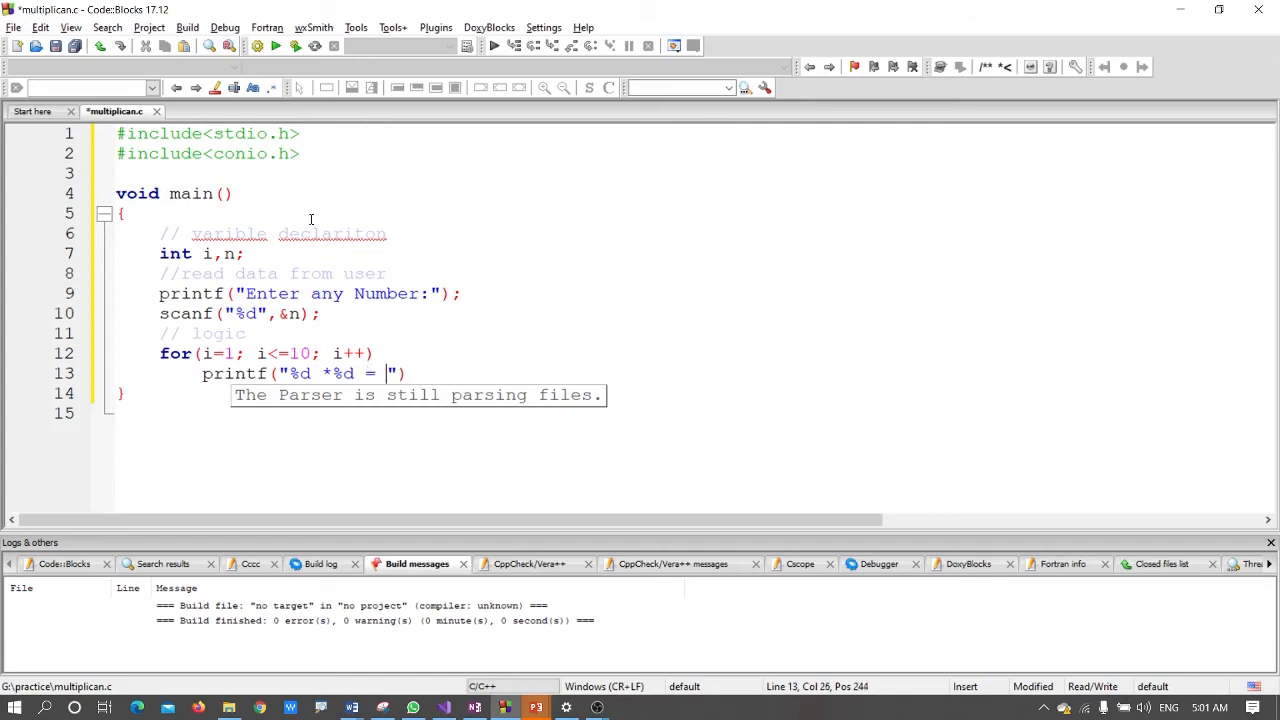
text(%d)
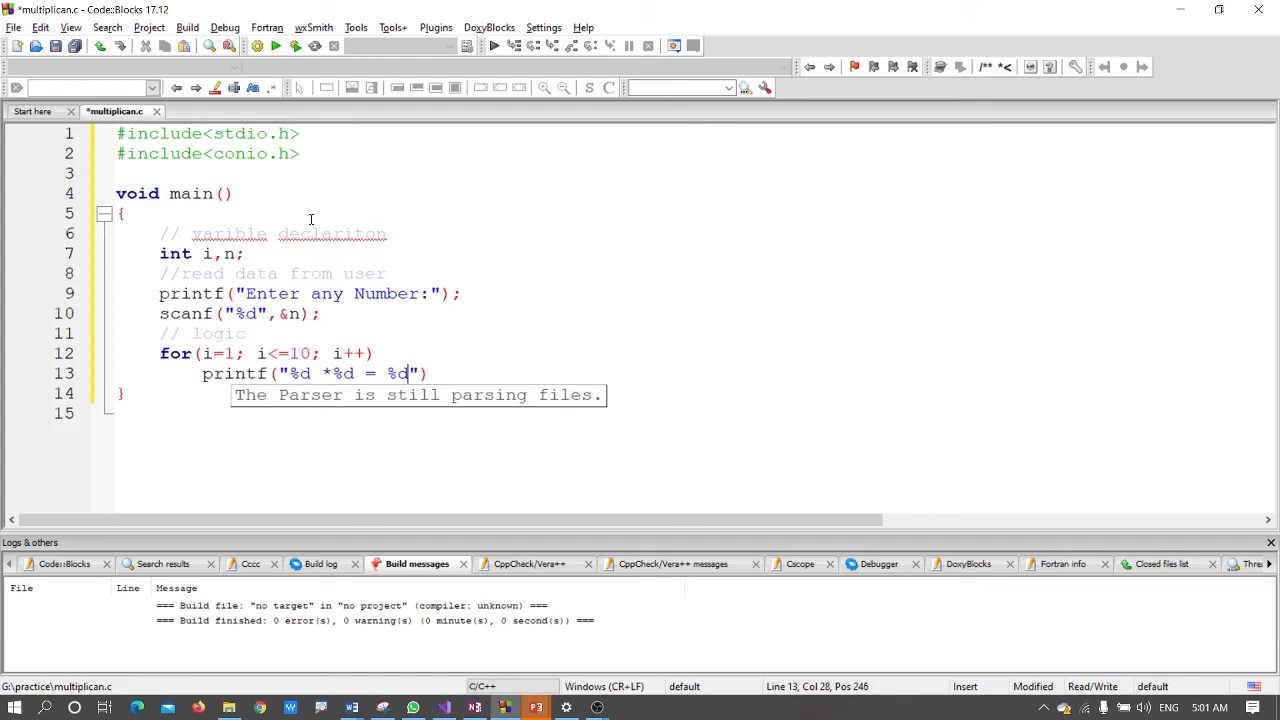
text(\)
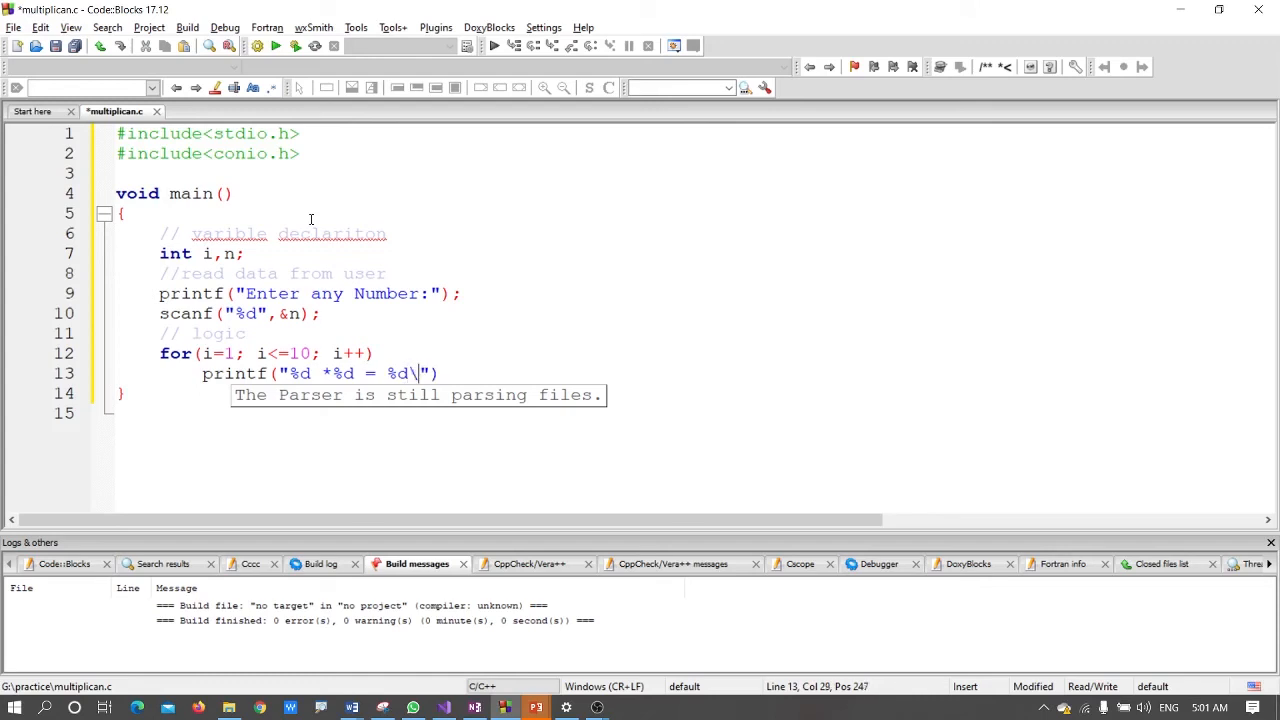
text(n)
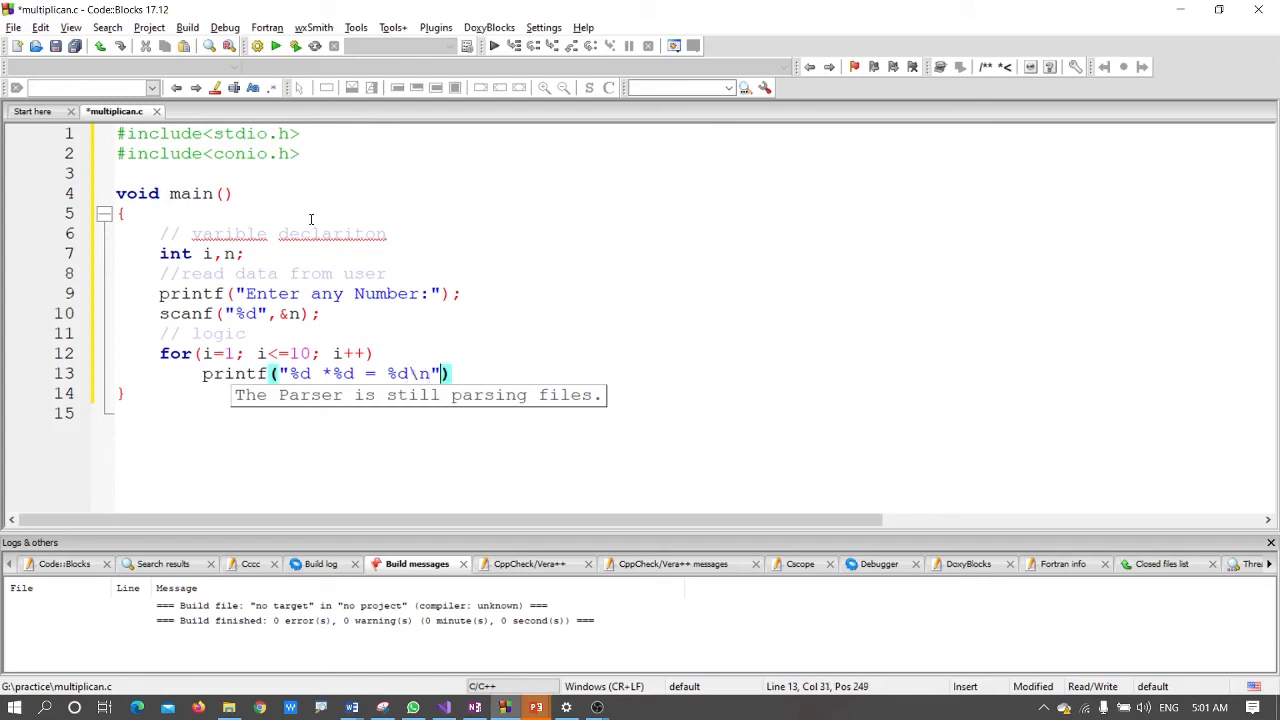
- Complete the printf with arguments n, i, n*i and close the statement
text(,)
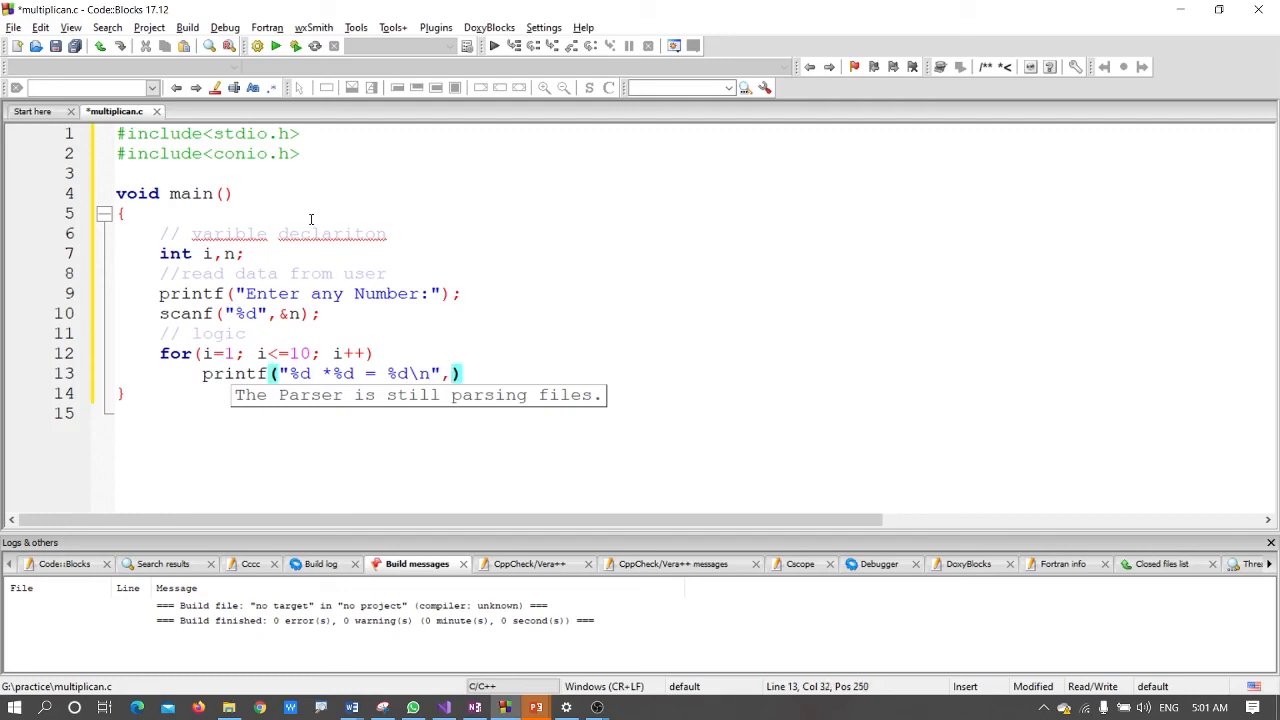
text(n,)
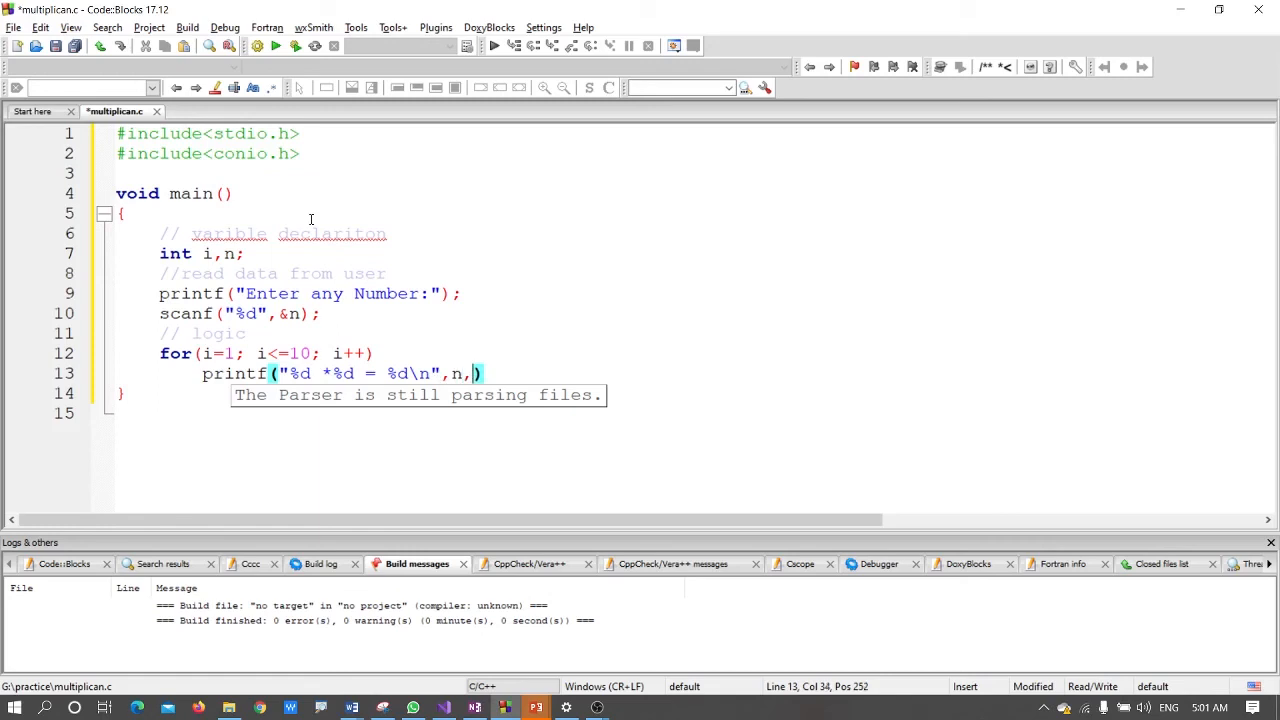
text(i)
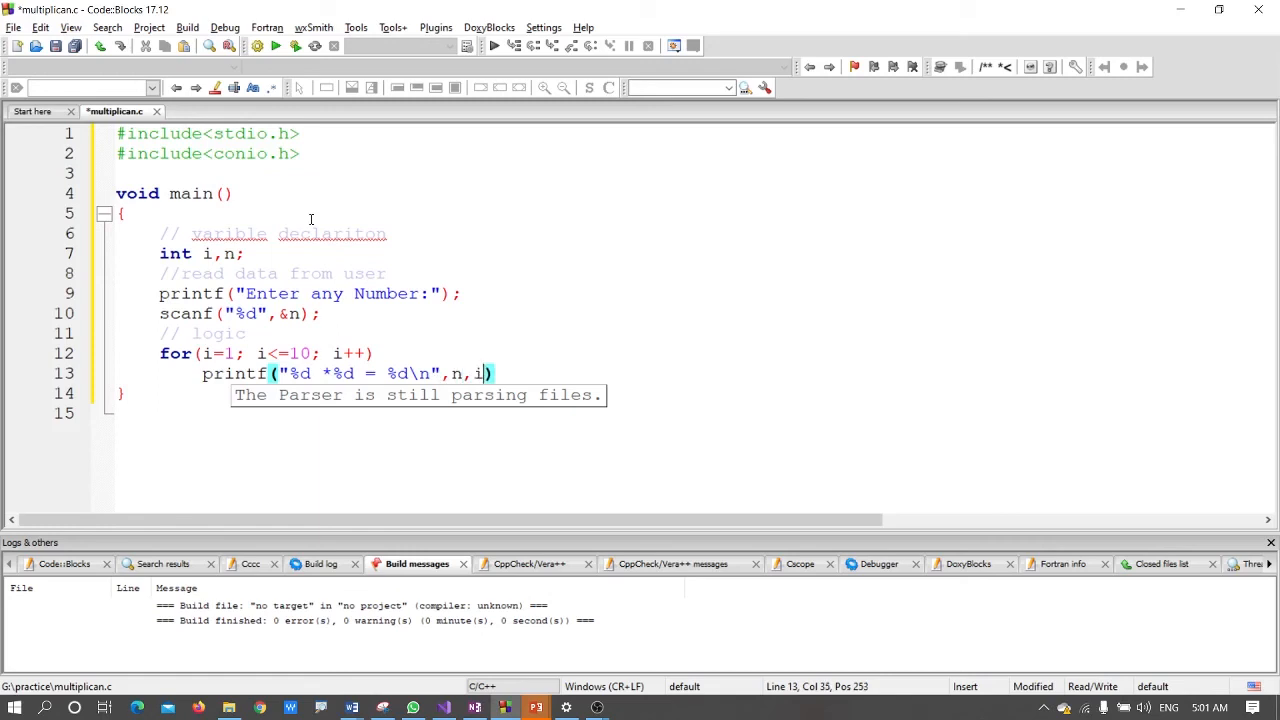
text(,n)
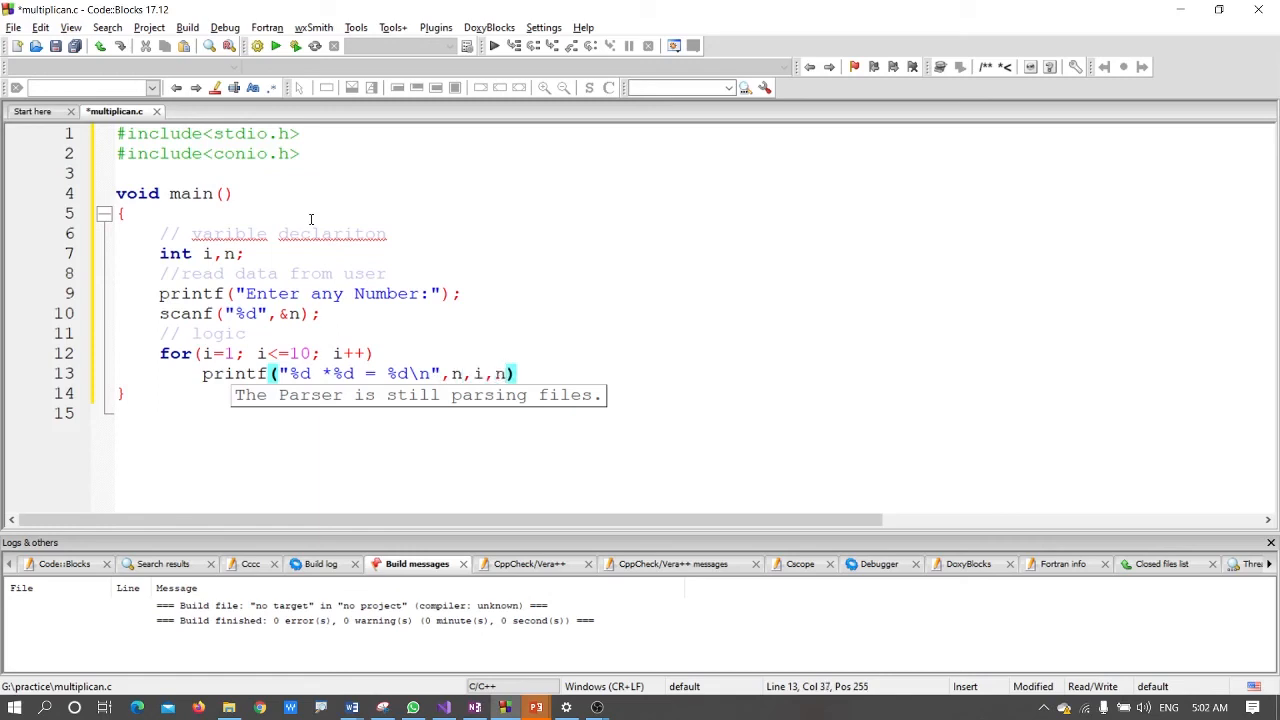
text(*i)
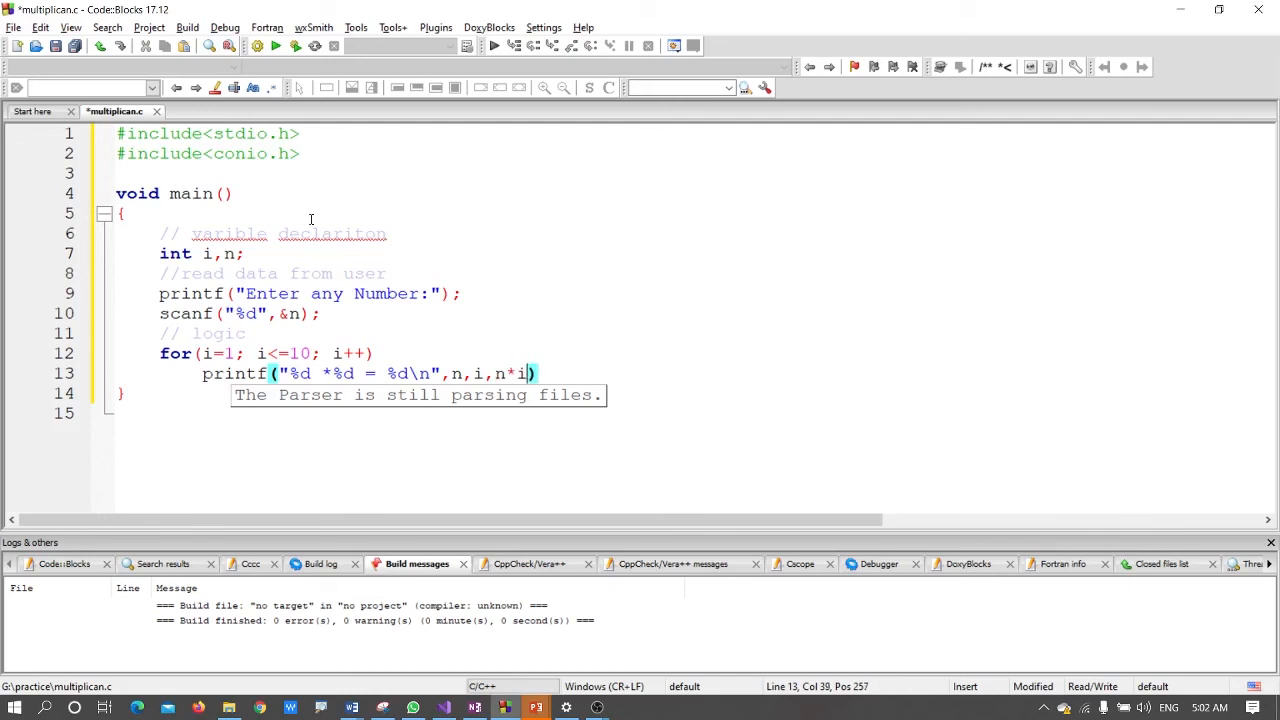
text();)
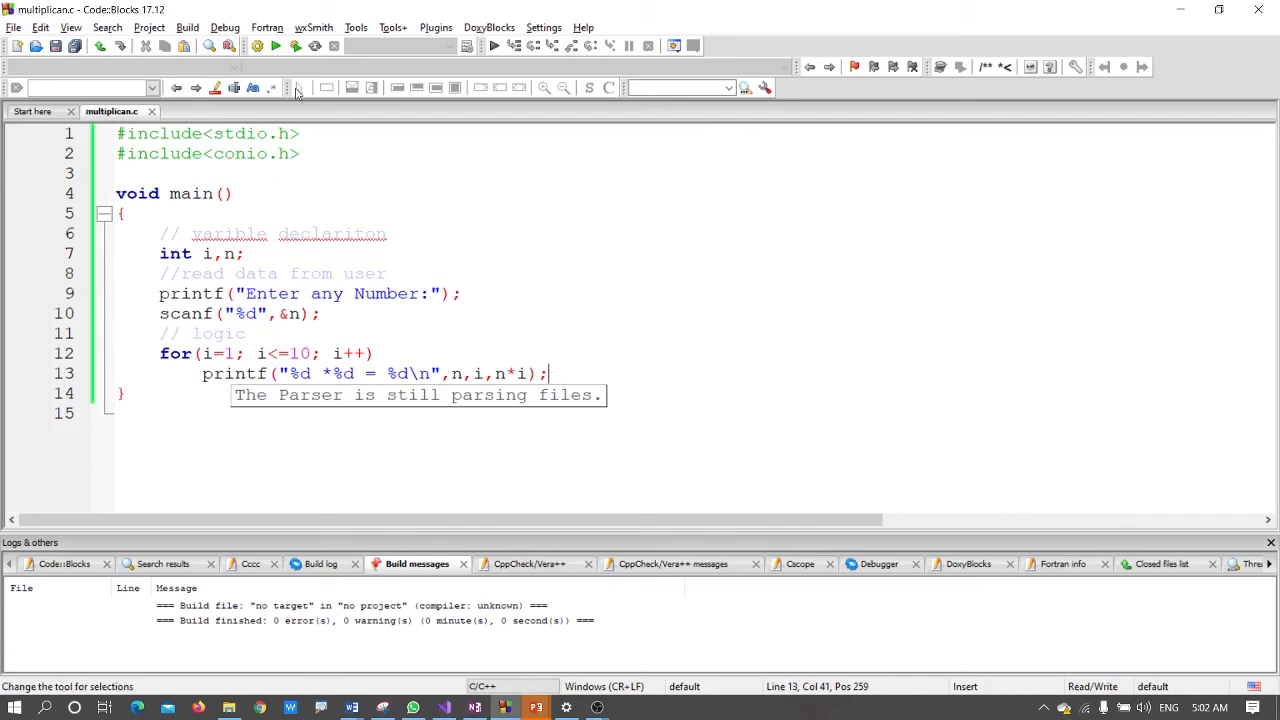
mouse_move(296, 46)
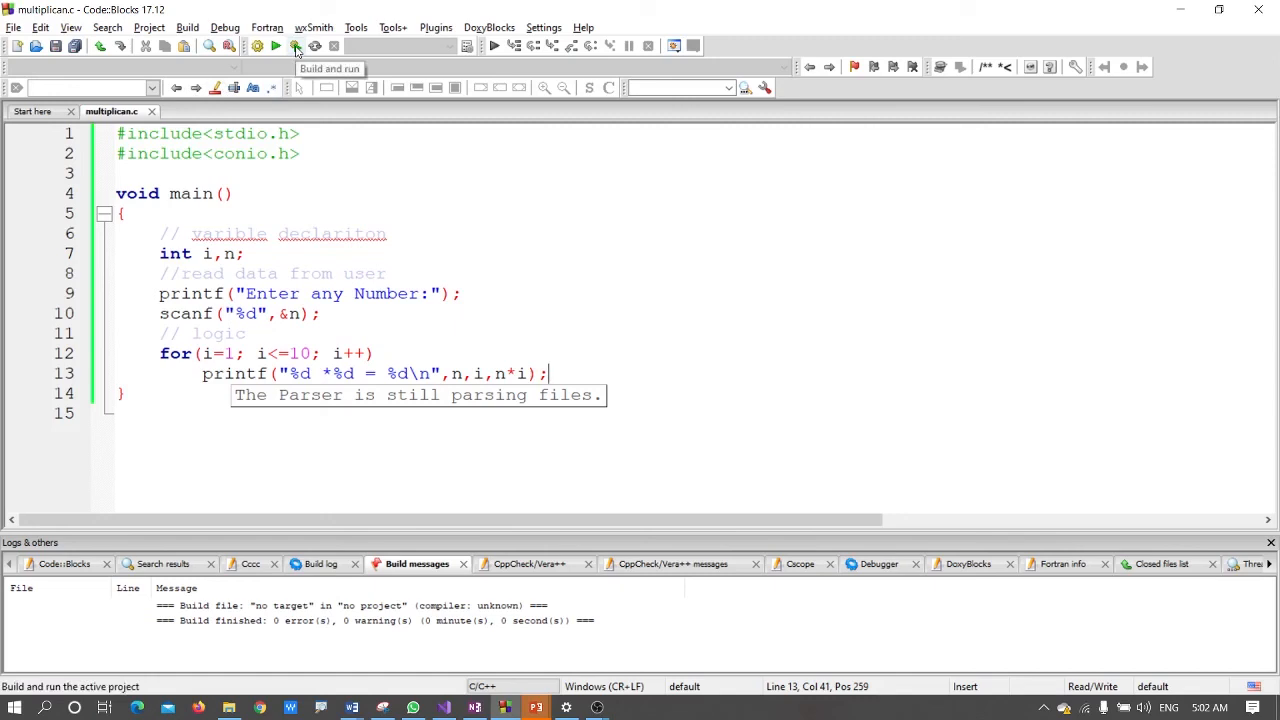
- Build and run the program so the console shows the Enter any Number prompt
click(296, 46)
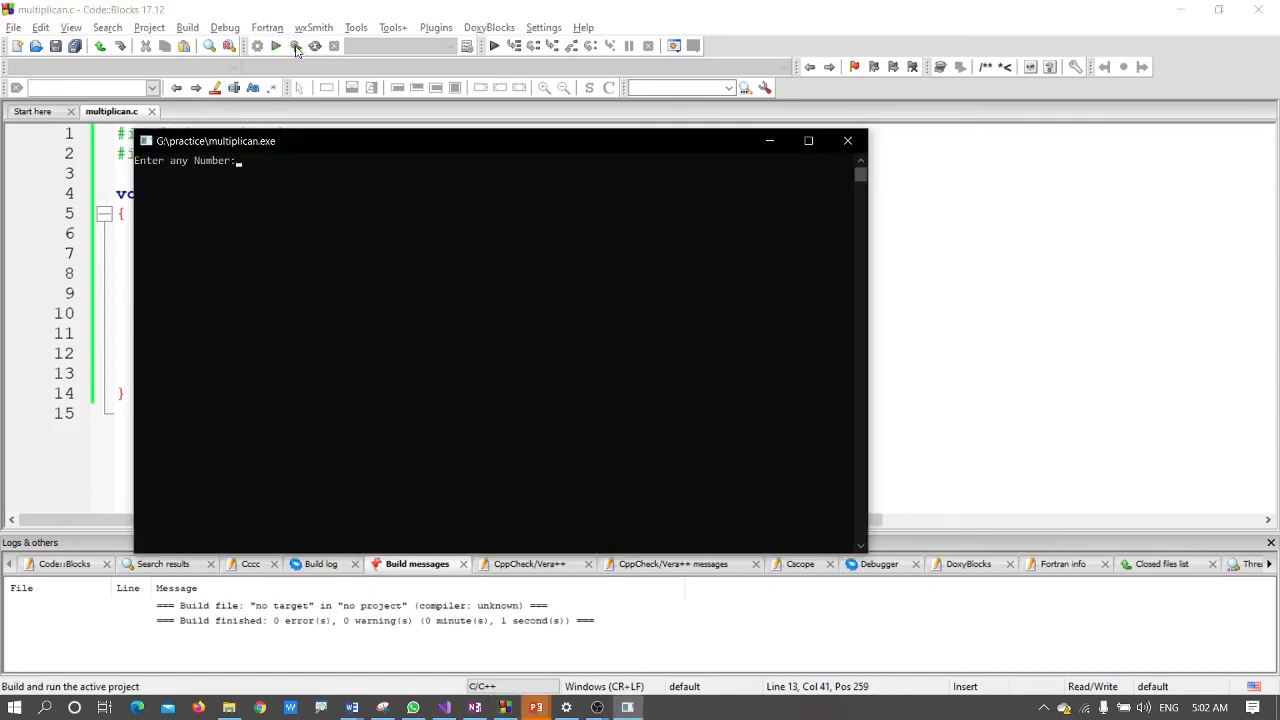
mouse_move(340, 202)
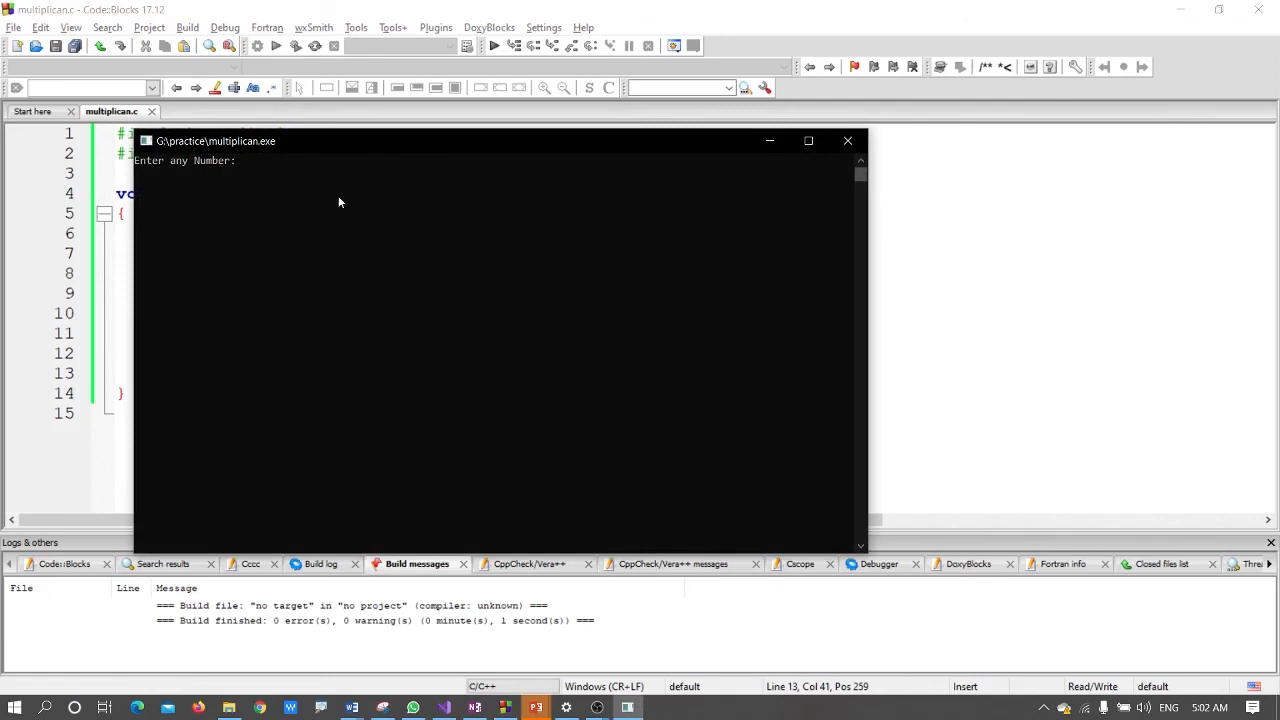
- Enter 7 at the prompt to print 7's multiplication table from 1 to 10
text(7)
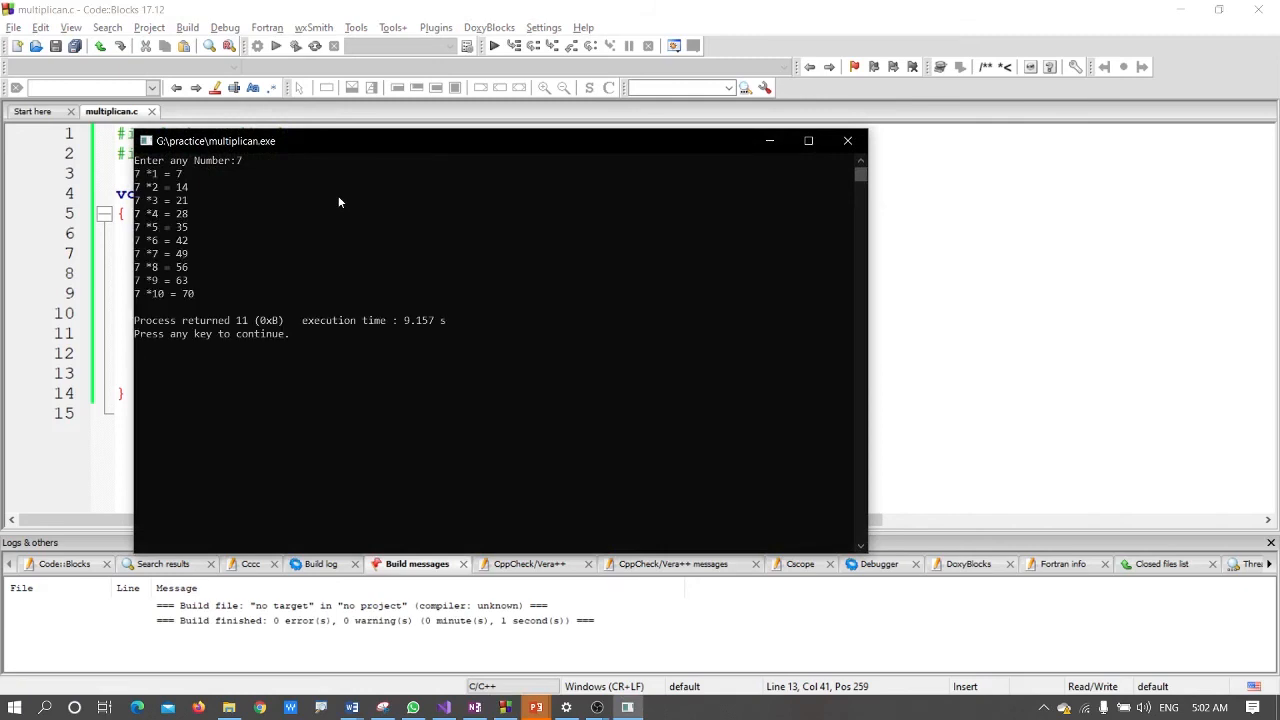
mouse_move(240, 196)
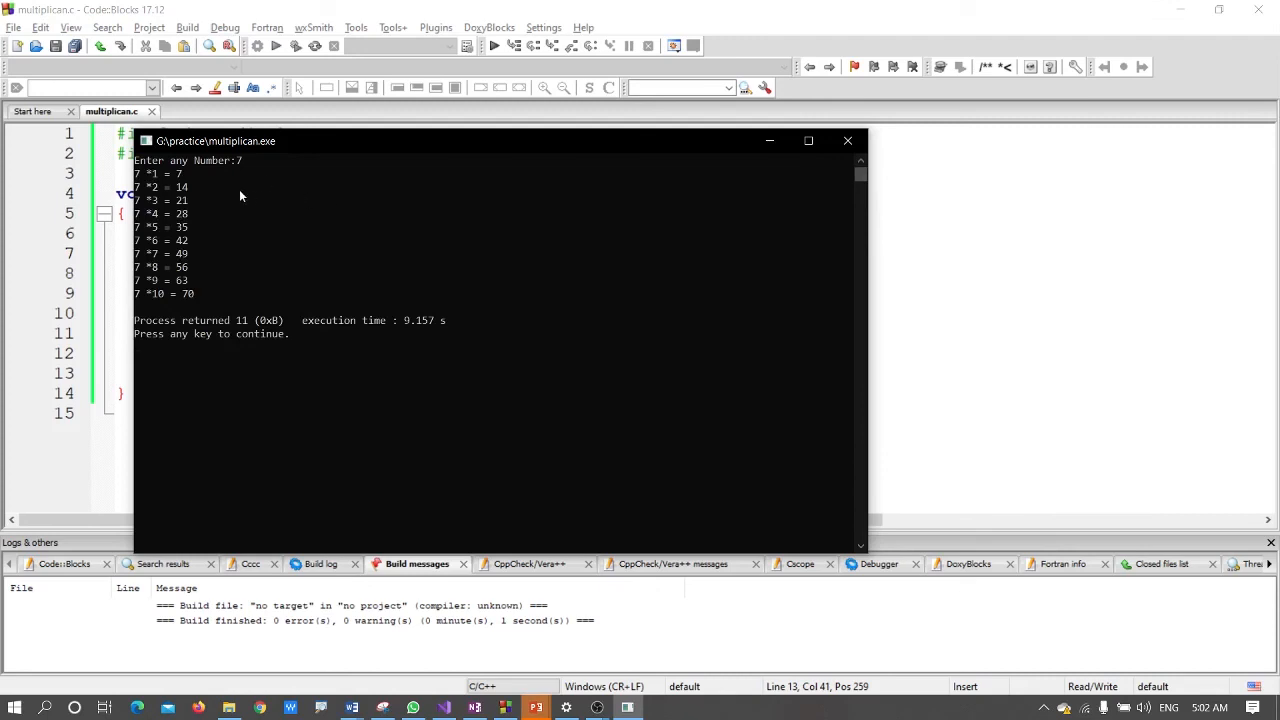
mouse_move(144, 180)
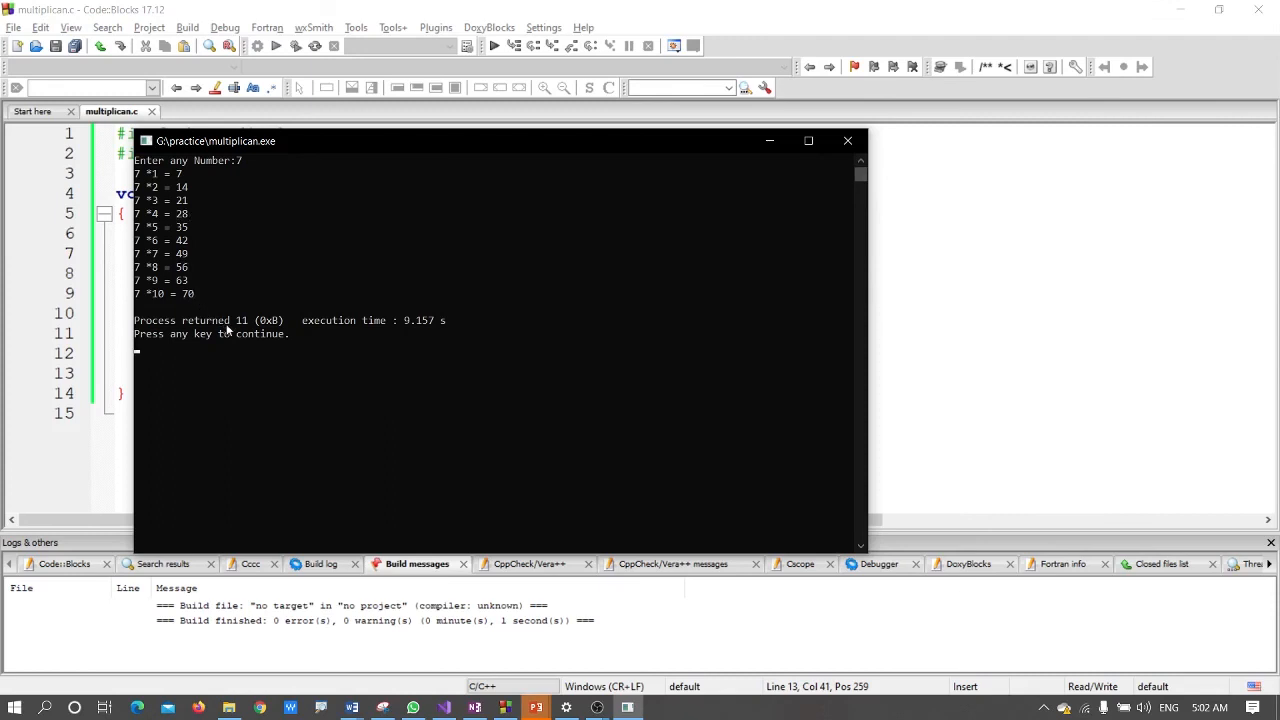
mouse_move(296, 296)
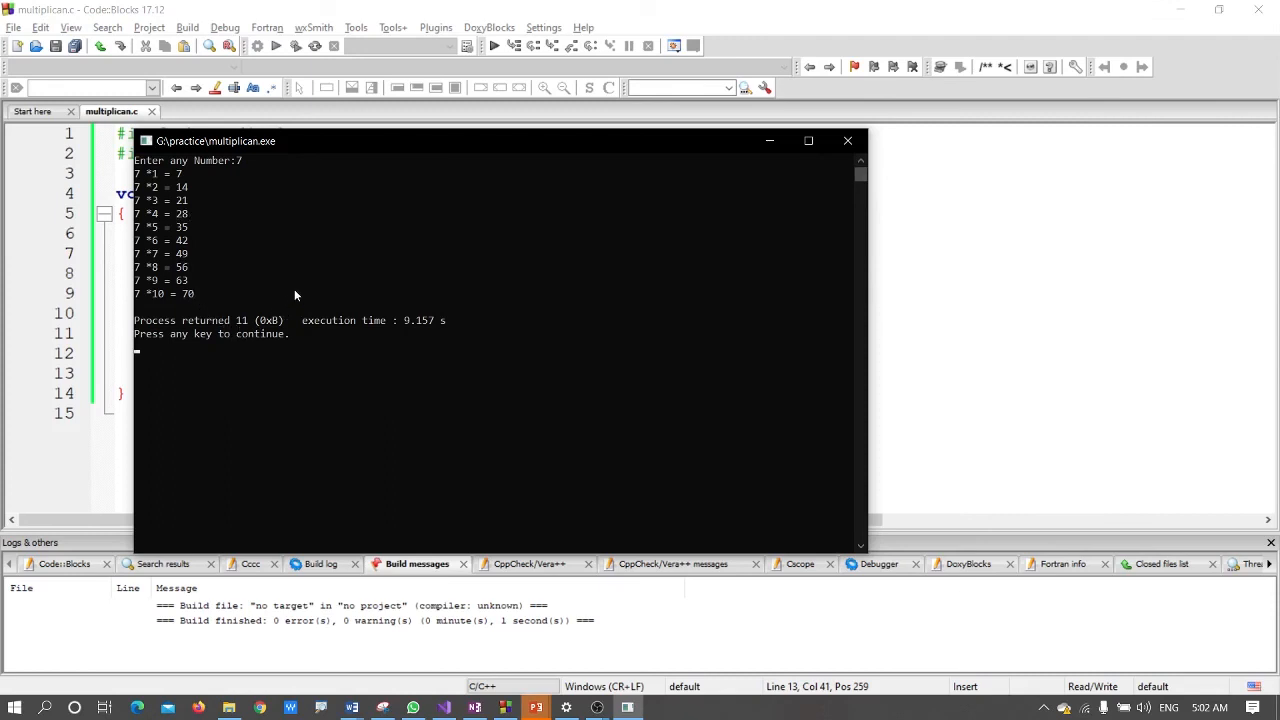
mouse_move(312, 278)
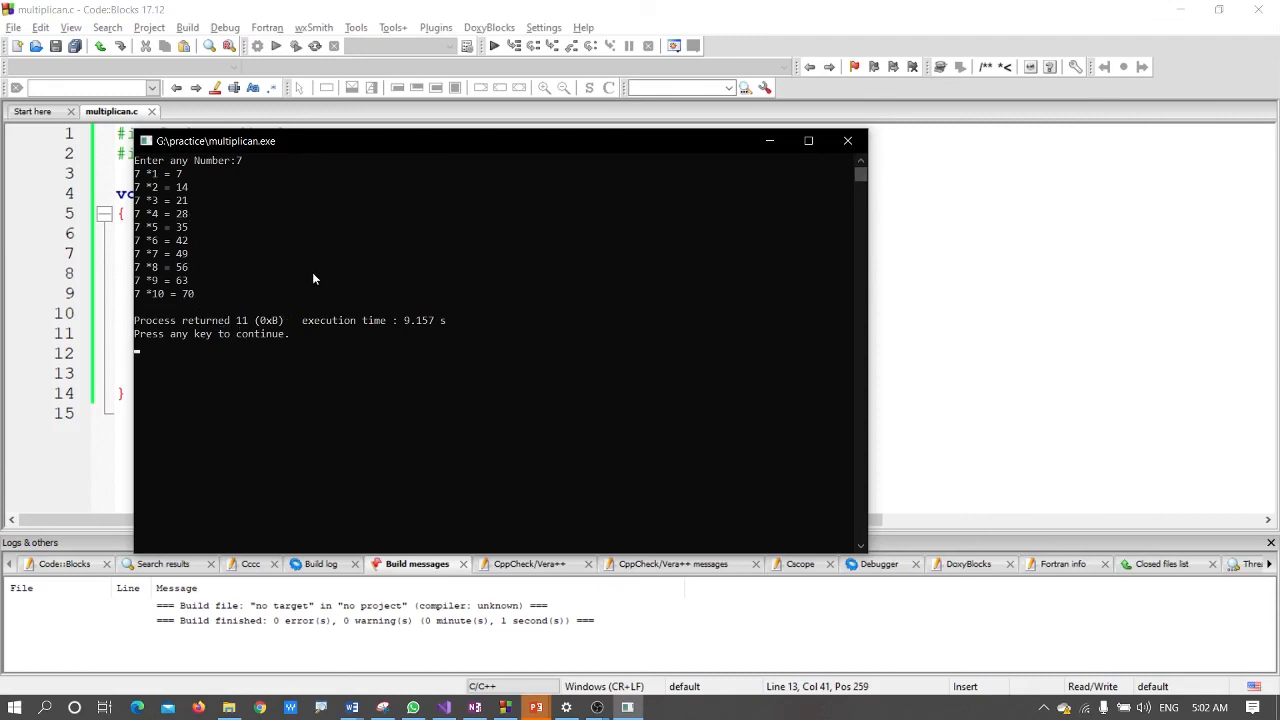